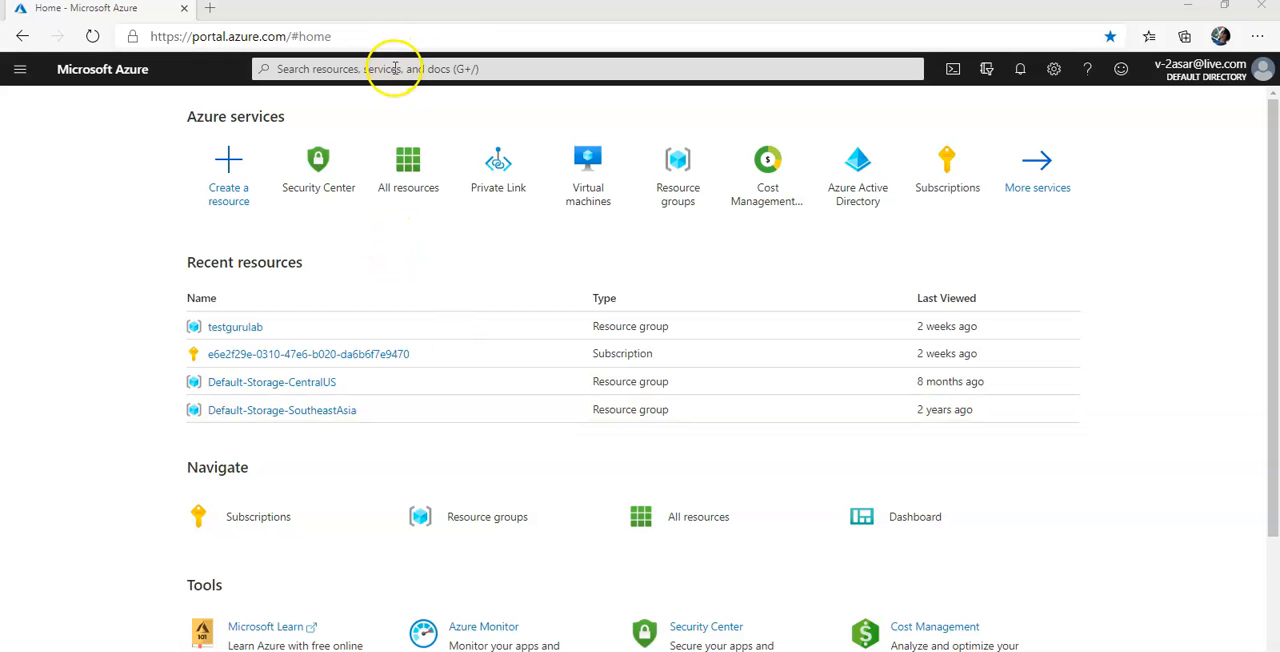
Find 'event' in the portal search and go to the Event Hubs service listing.
type("eve")
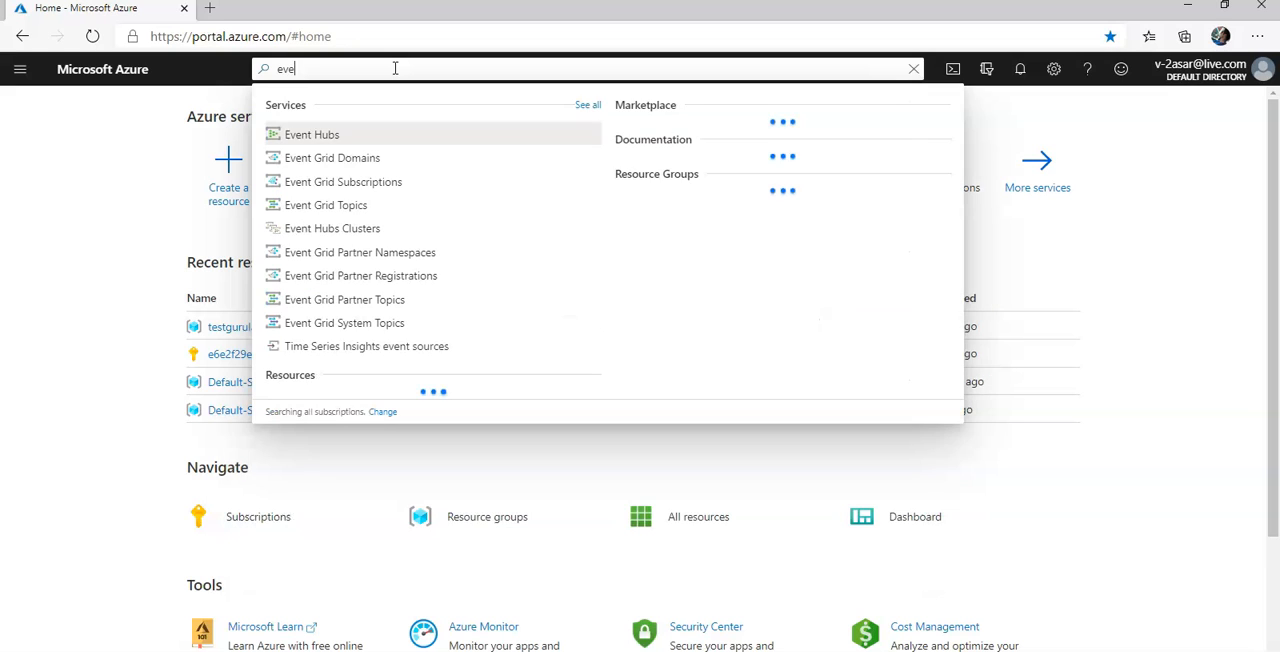
type("nt")
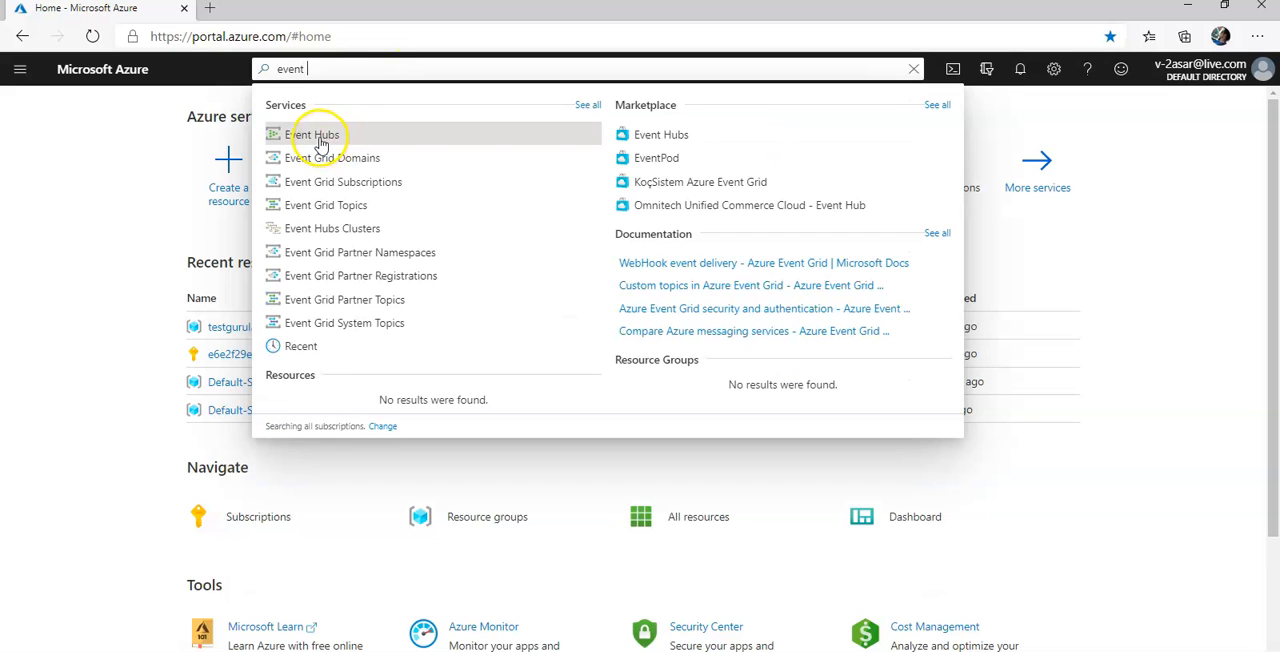
left_click(312, 134)
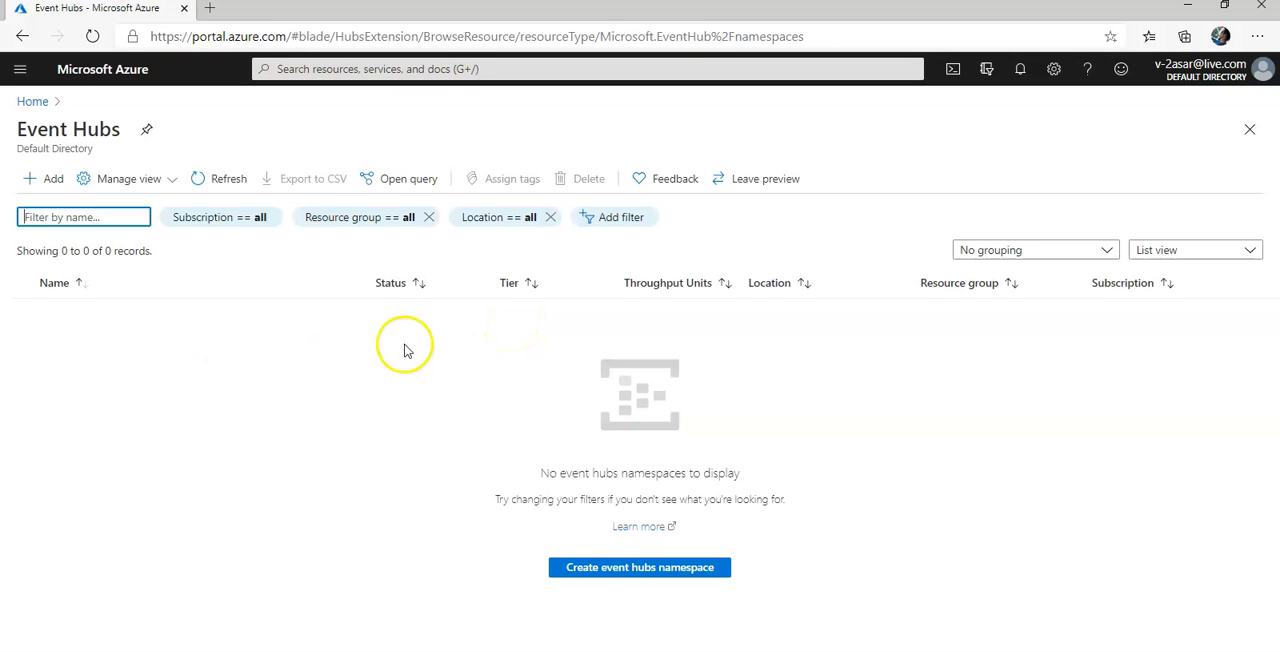
mouse_move(640, 568)
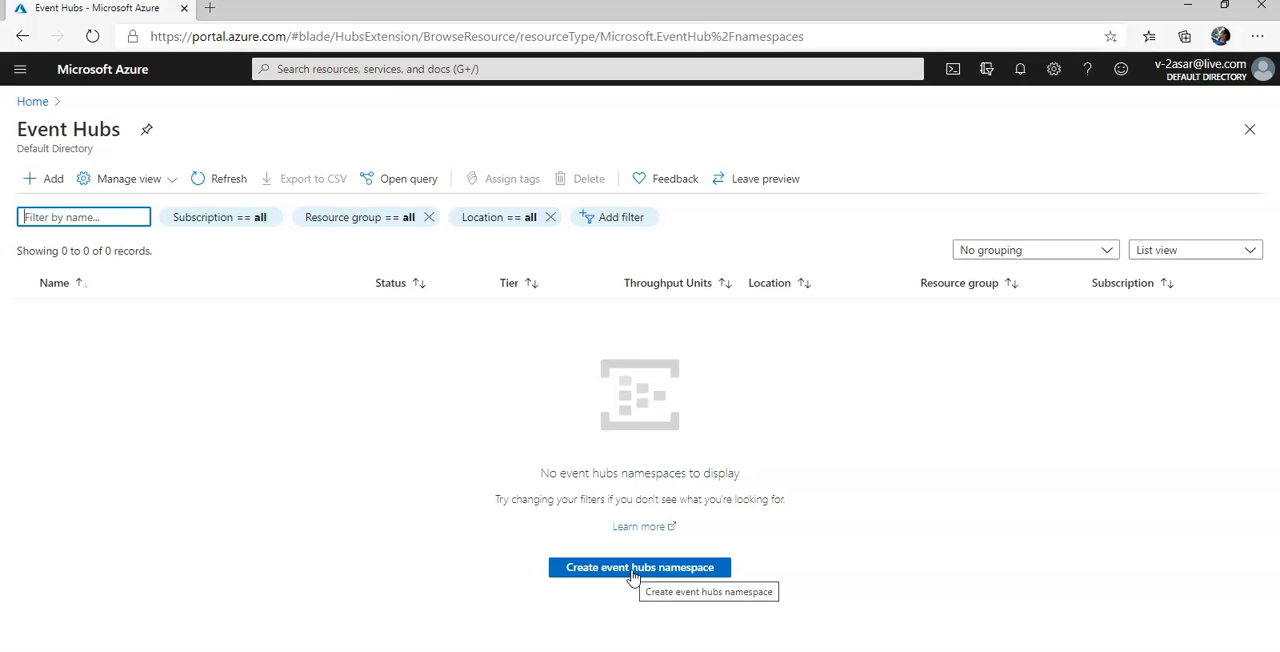
mouse_move(30, 186)
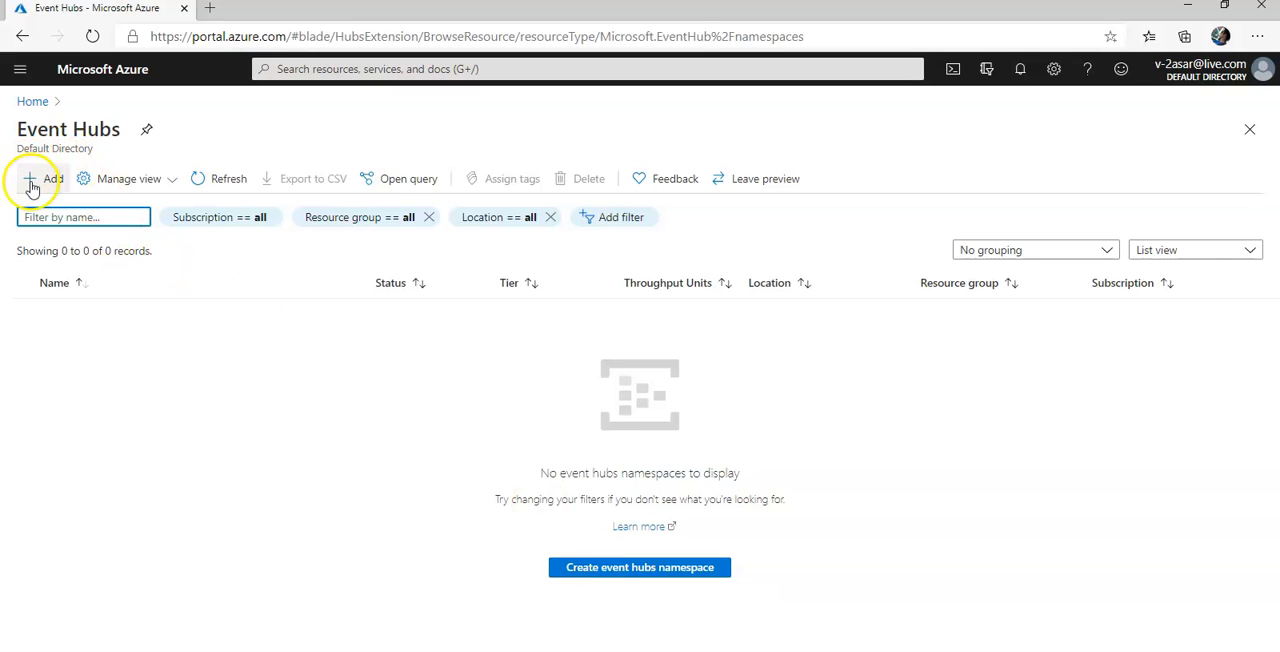
mouse_move(30, 178)
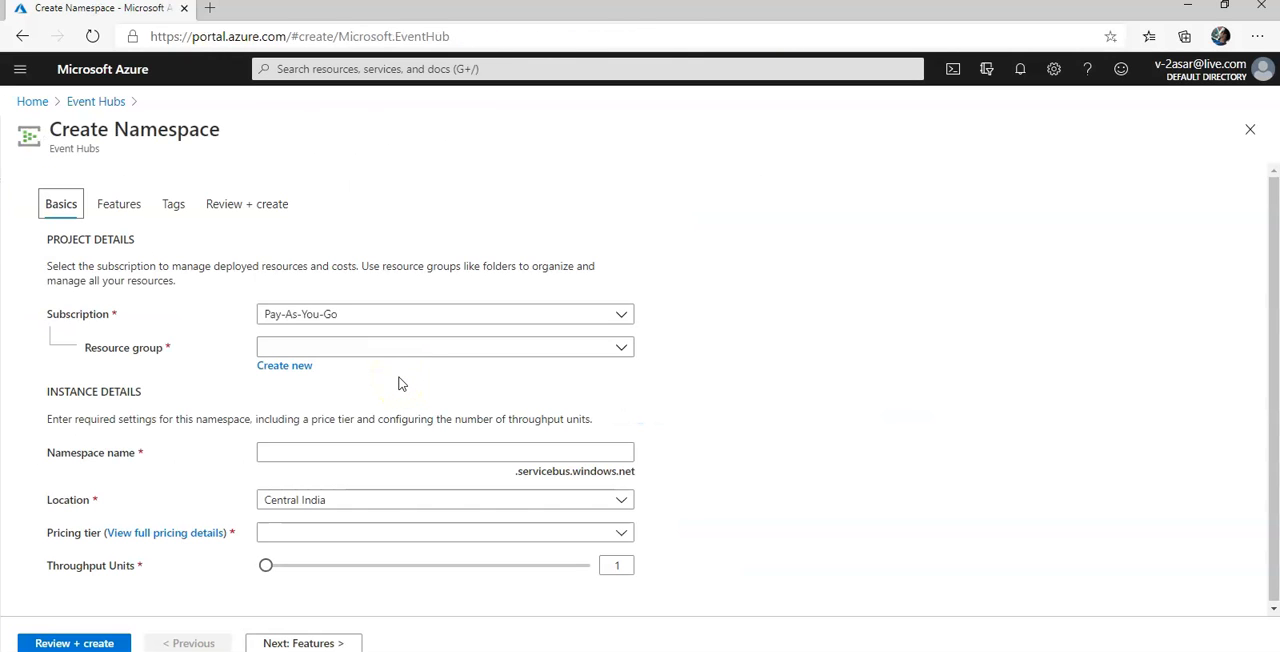
mouse_move(342, 390)
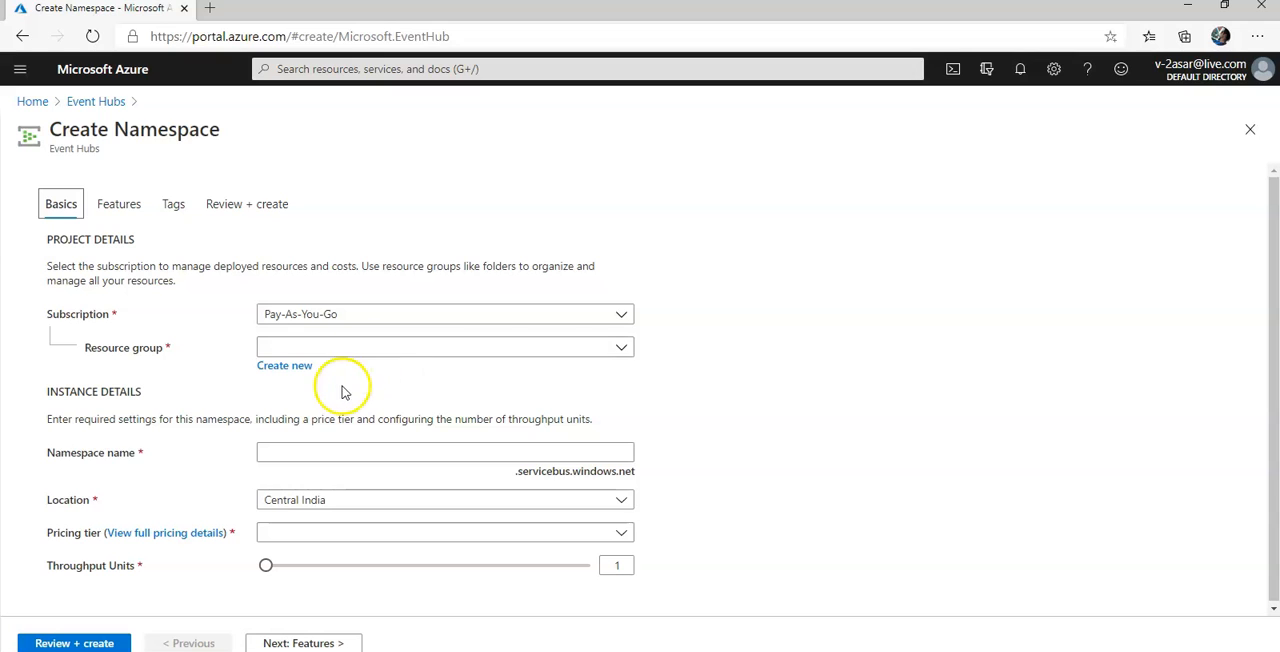
Create a new resource group named testeventhublab under Resource group on the Basics form.
left_click(444, 348)
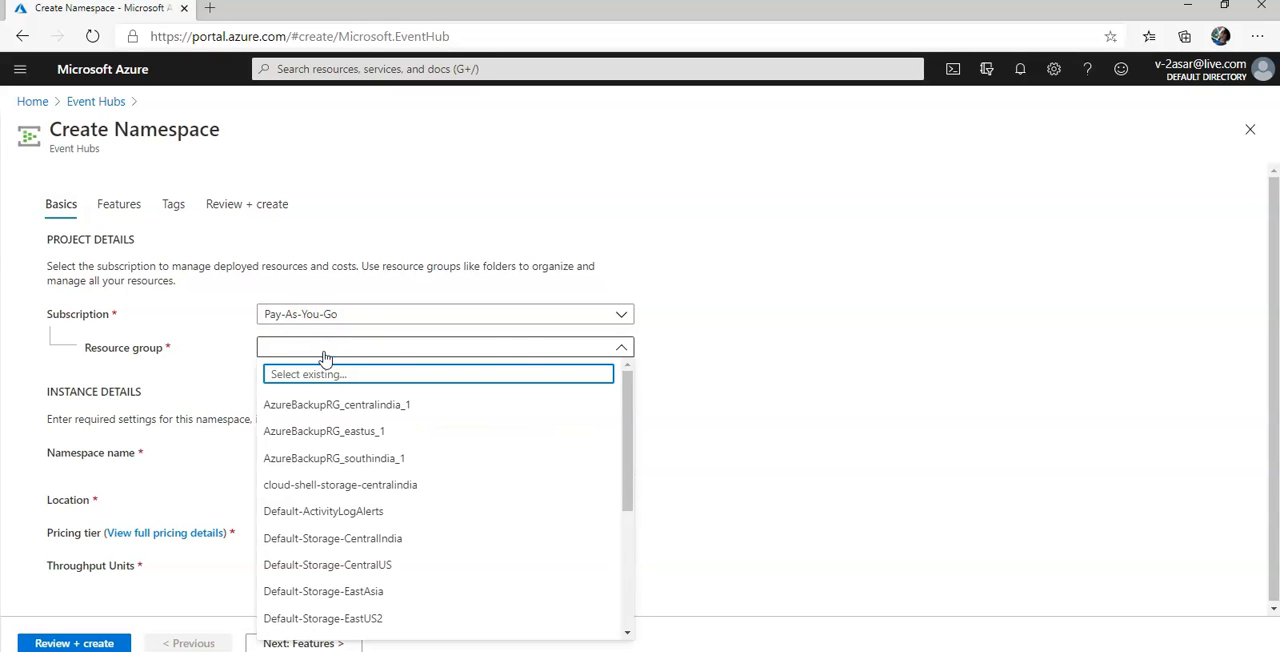
left_click(284, 364)
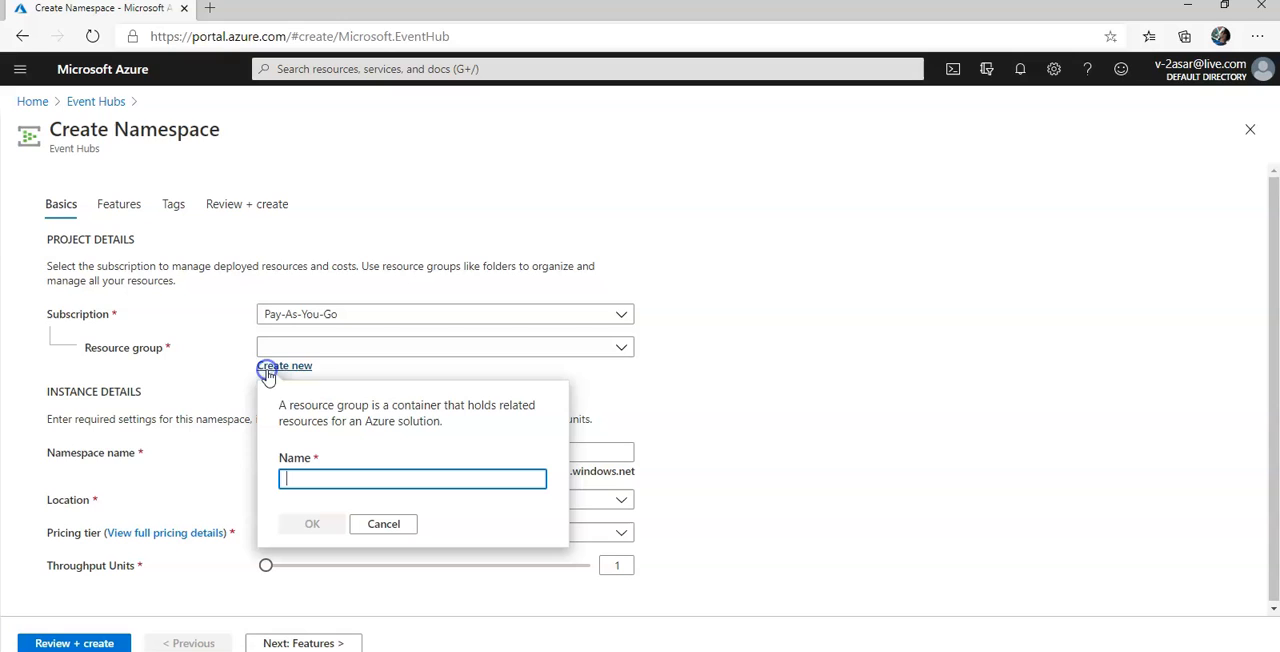
left_click(412, 478)
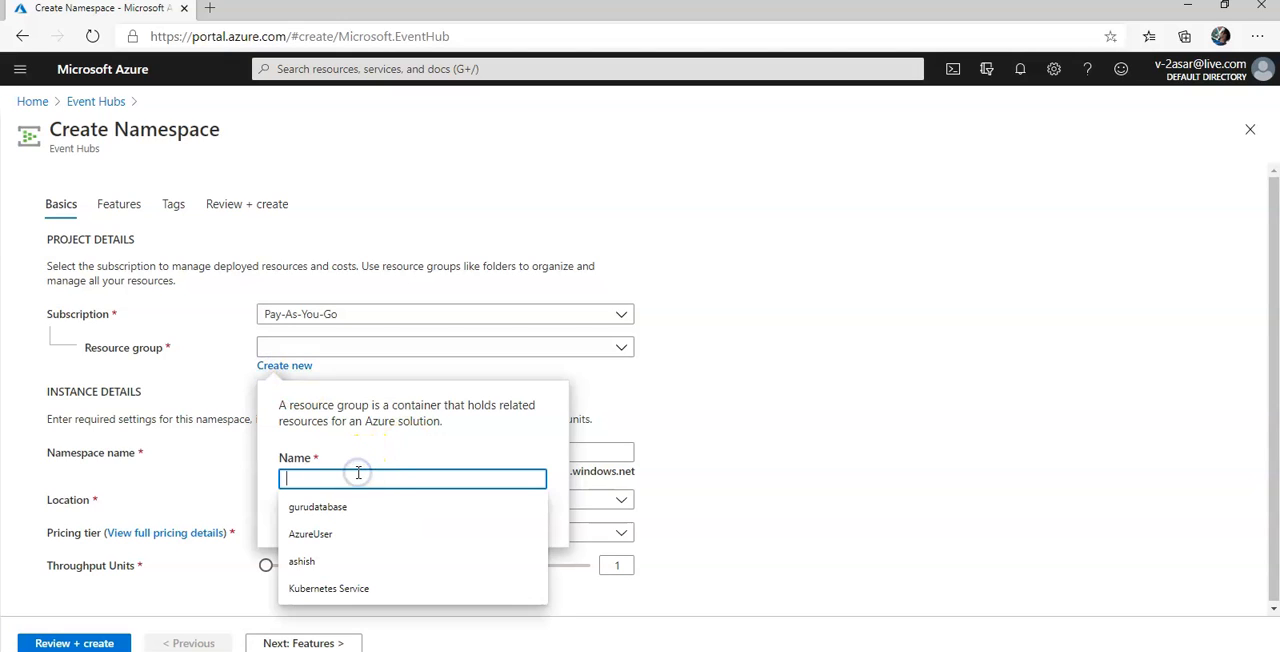
type("testeve")
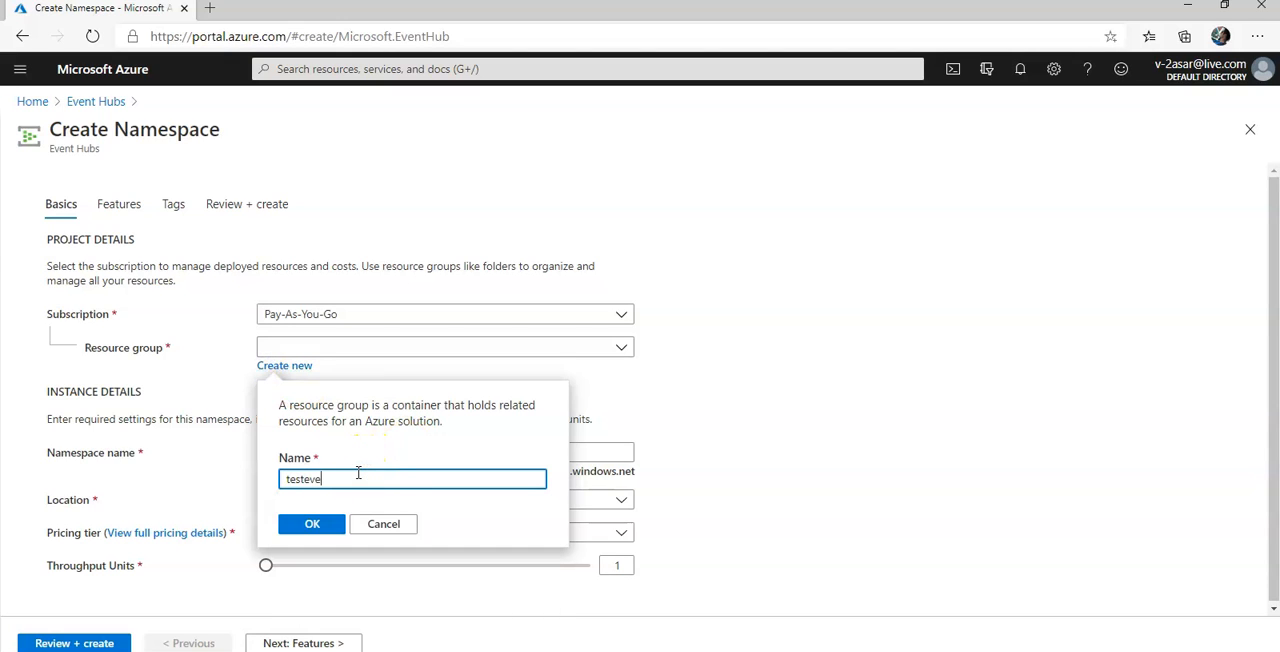
type("nthublab")
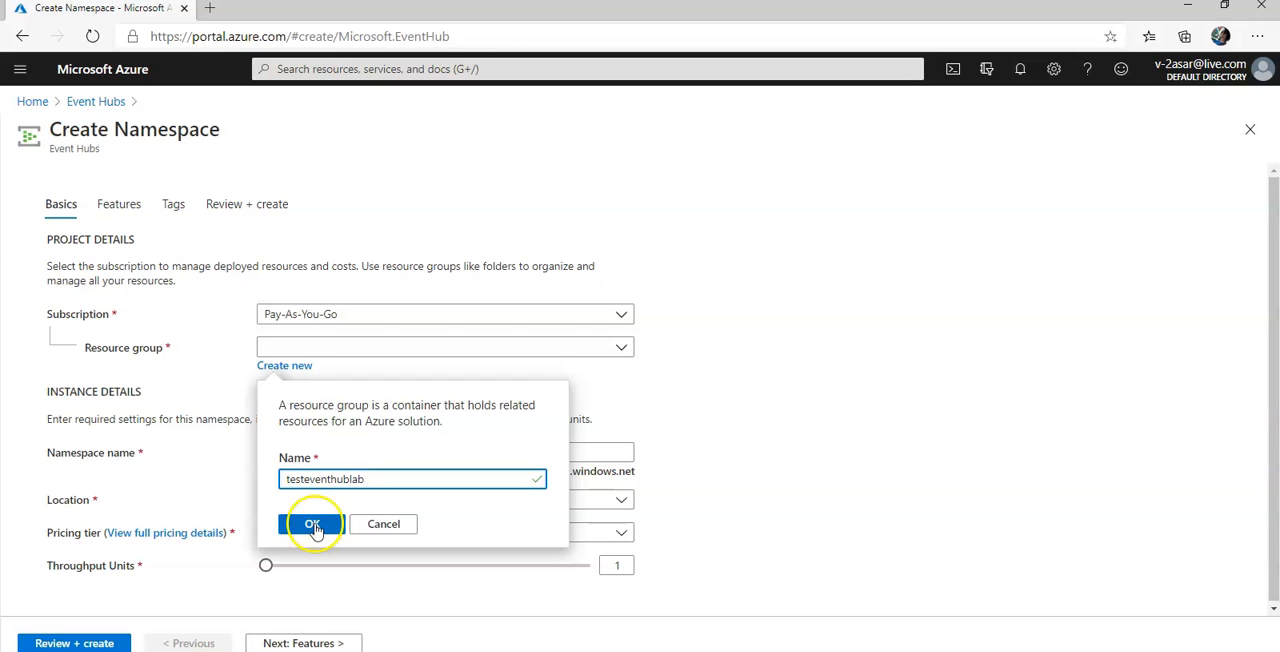
left_click(312, 524)
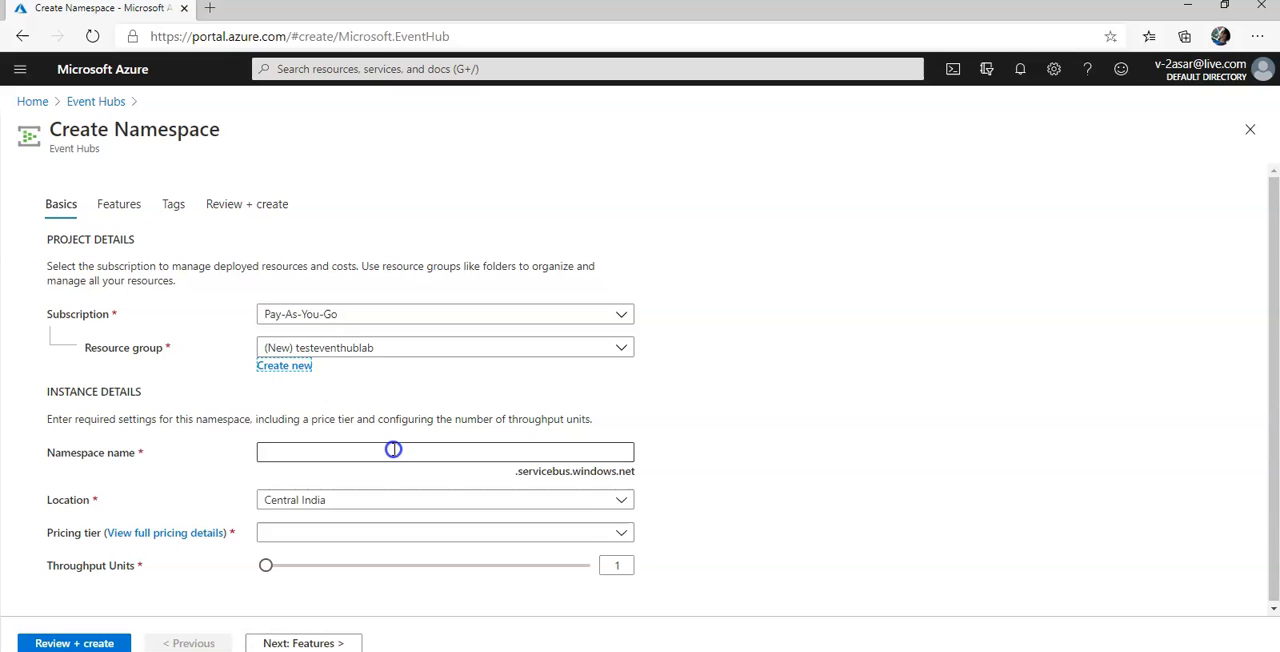
Begin the namespace name and choose the Standard pricing tier.
type("testeventhu")
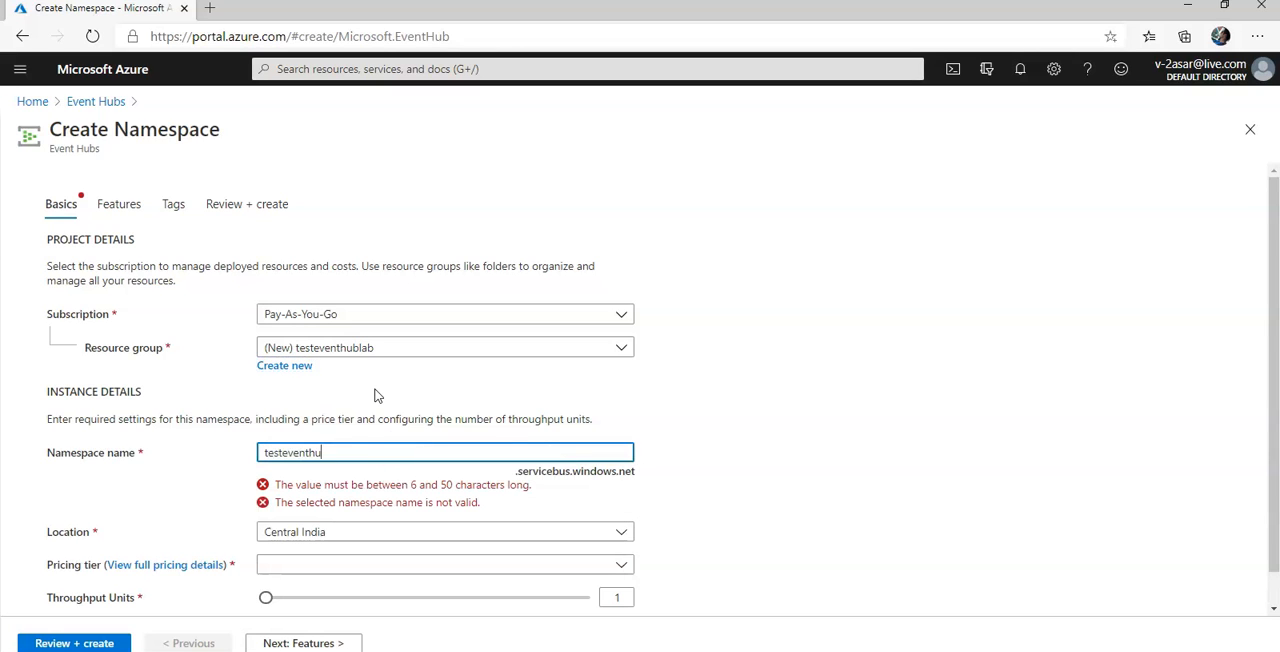
type("b")
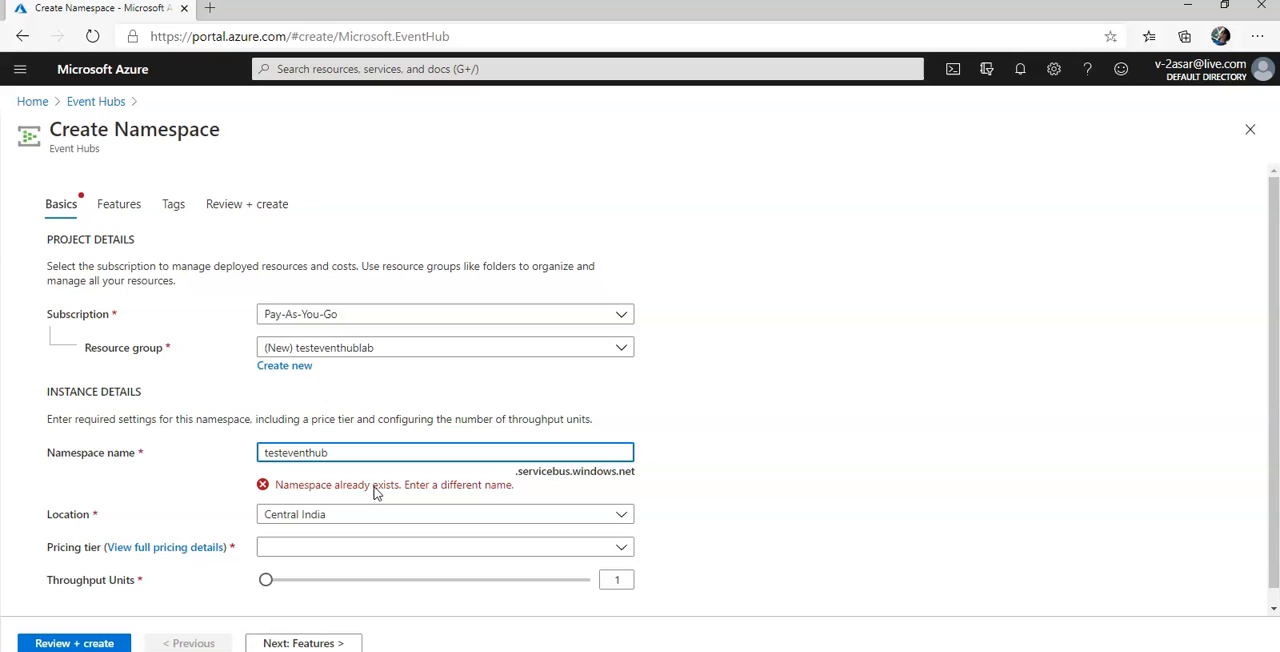
left_click(444, 548)
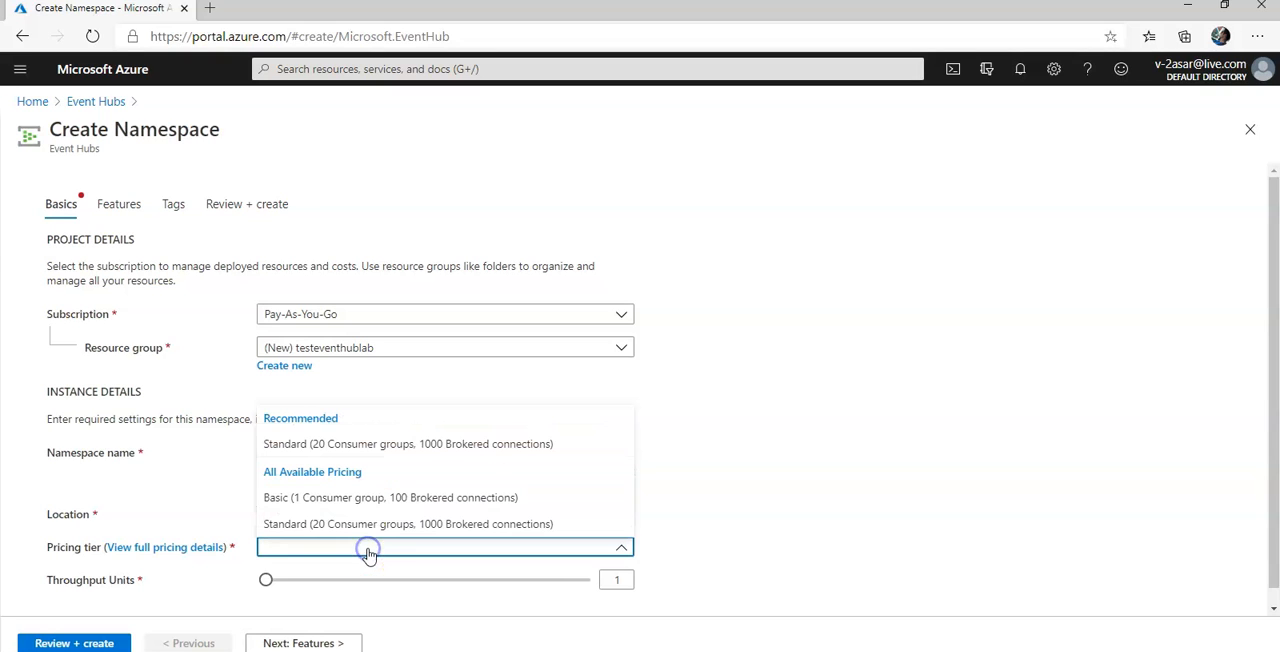
left_click(408, 524)
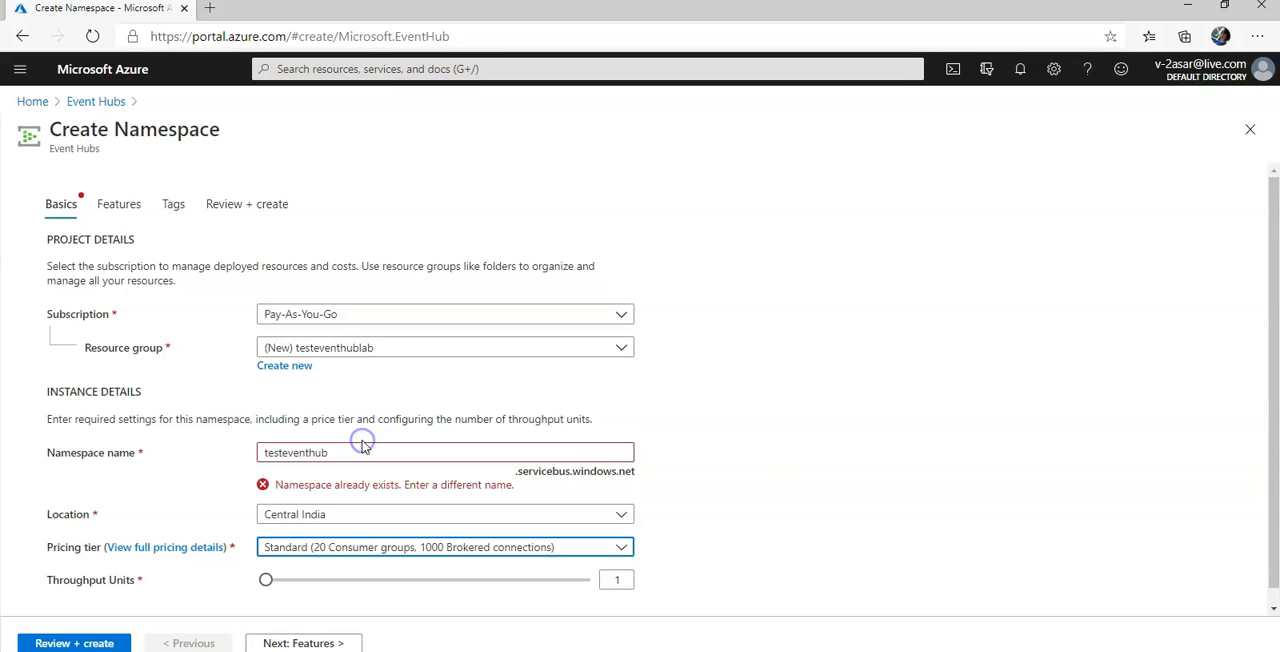
mouse_move(750, 460)
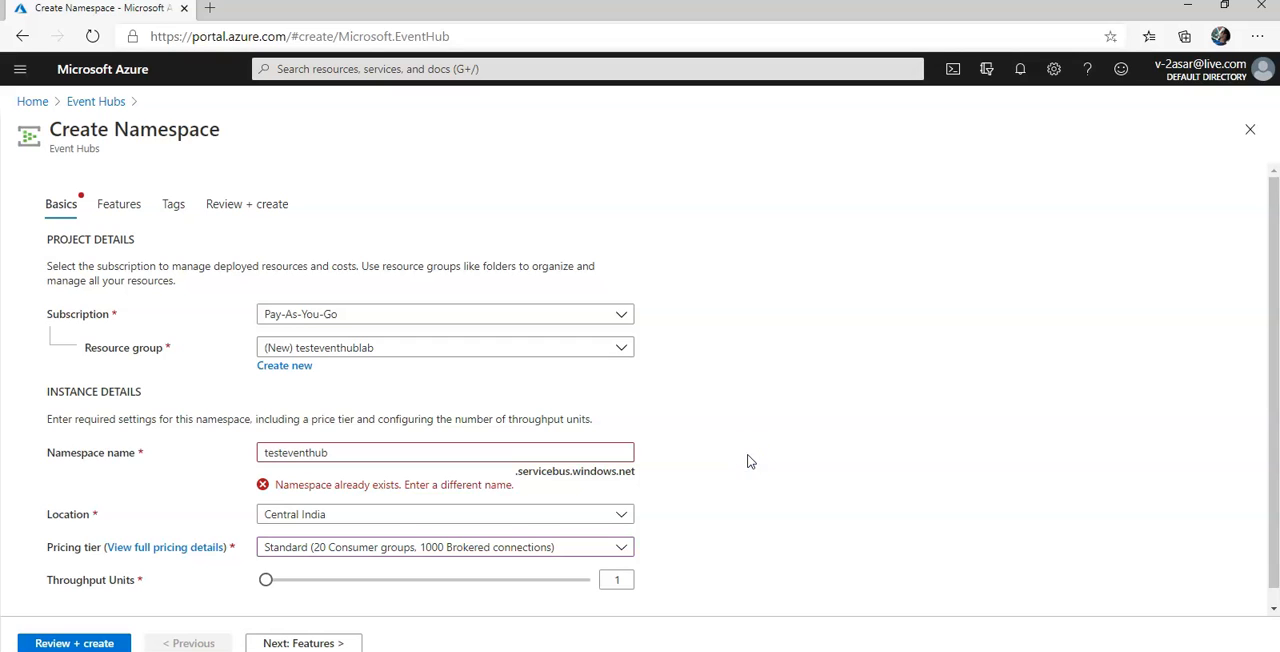
Set the location to East US and complete the namespace name testasareventhub.
left_click(444, 514)
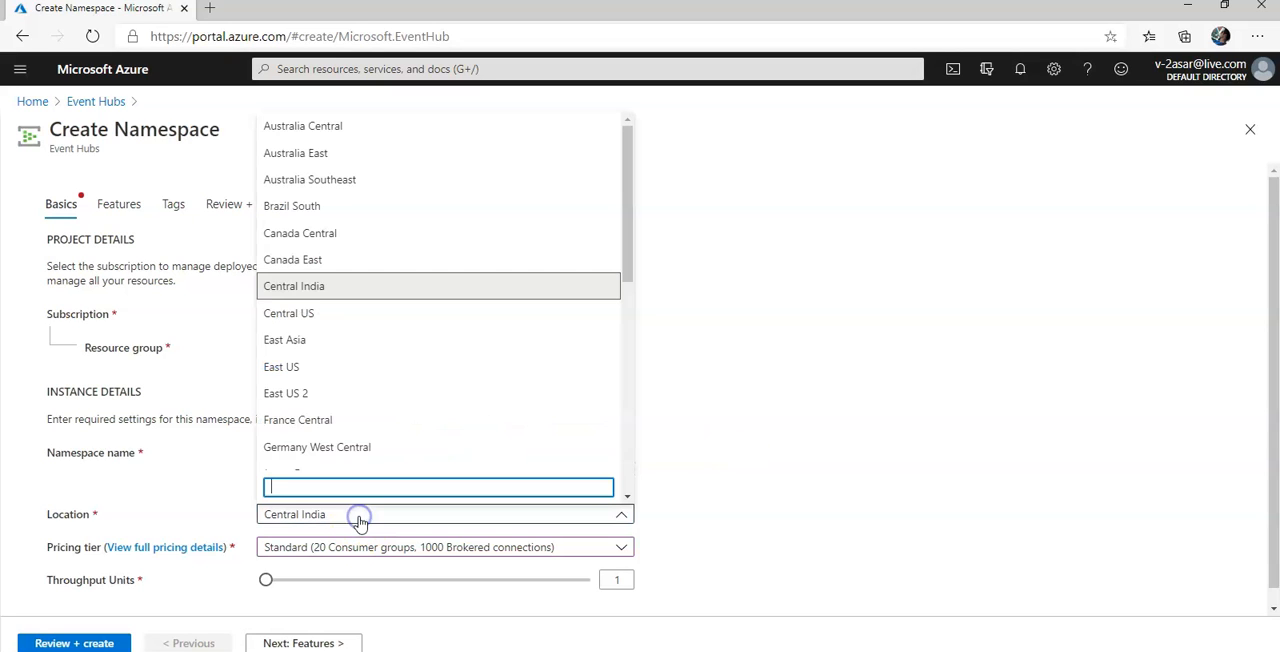
type("east u")
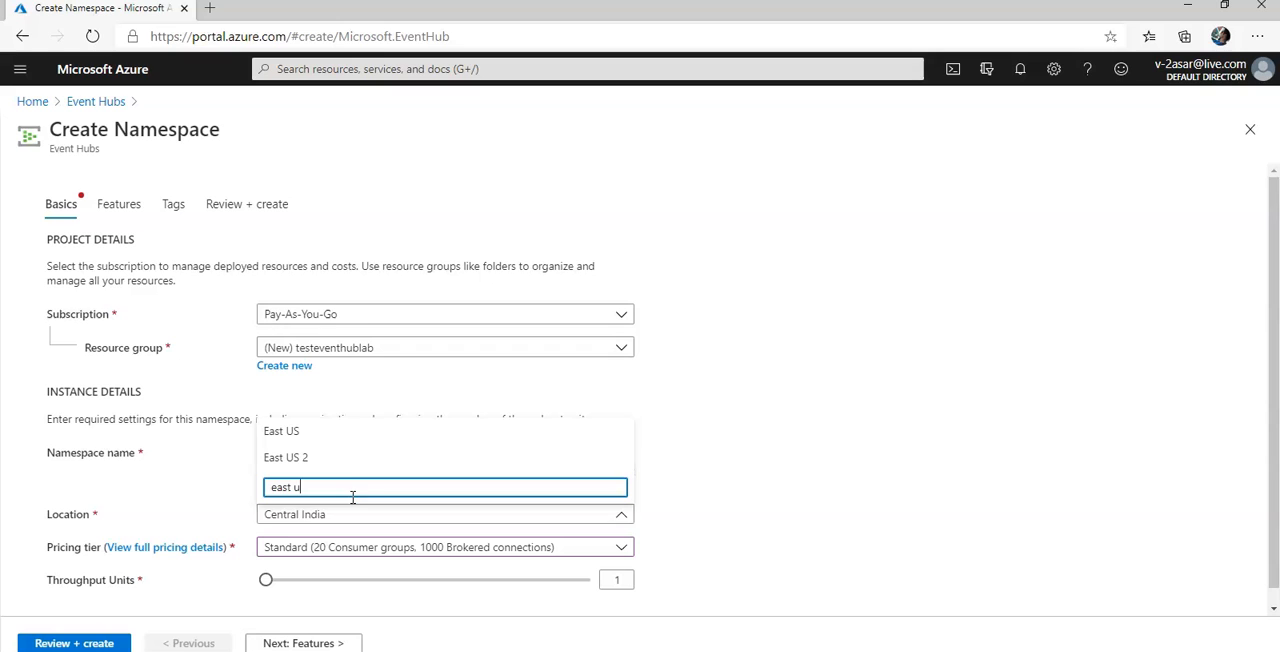
left_click(280, 432)
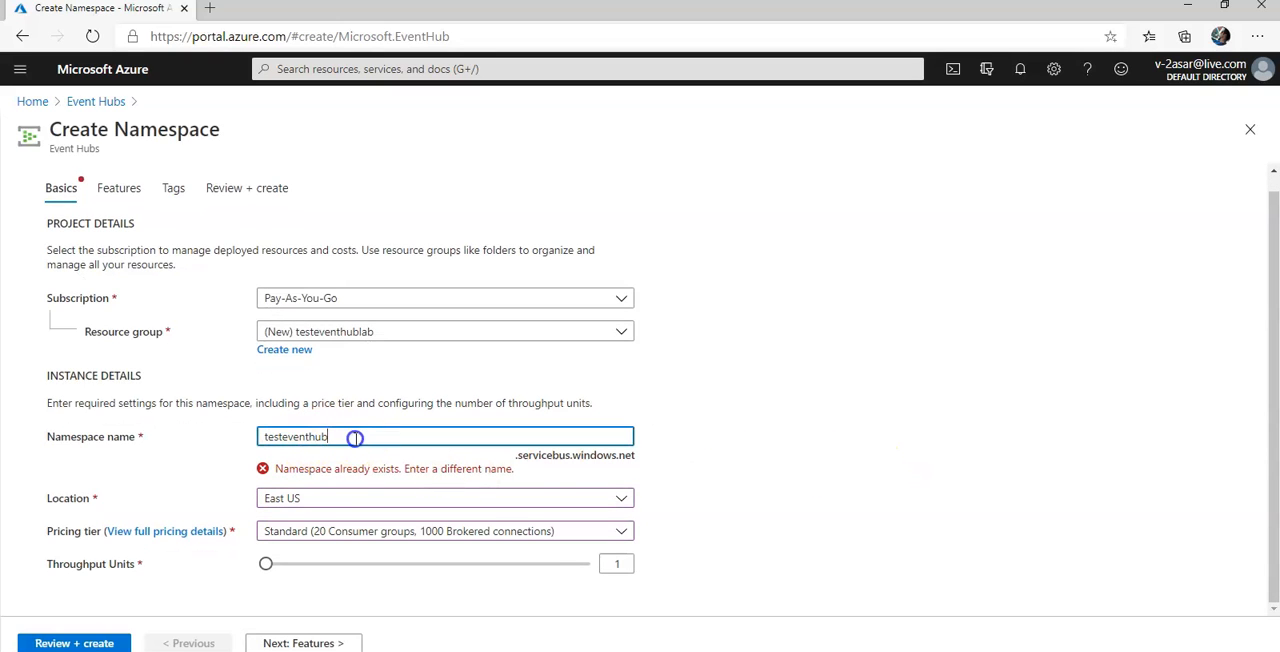
mouse_move(344, 478)
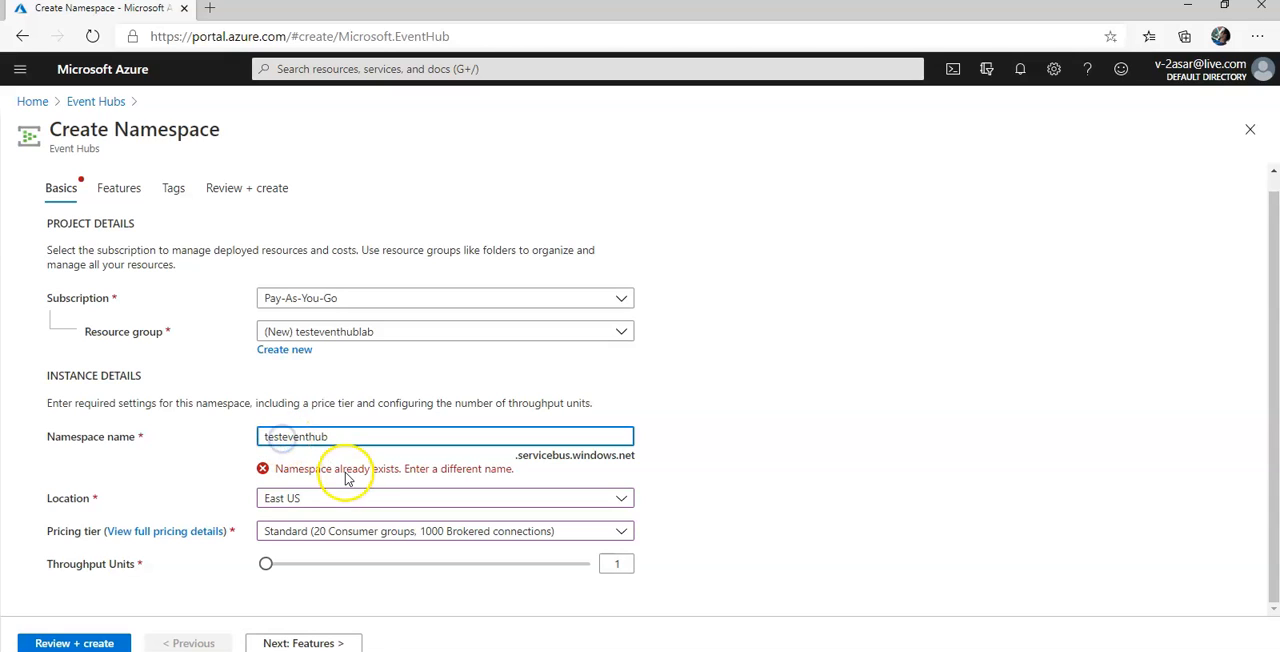
type("testasareventhub")
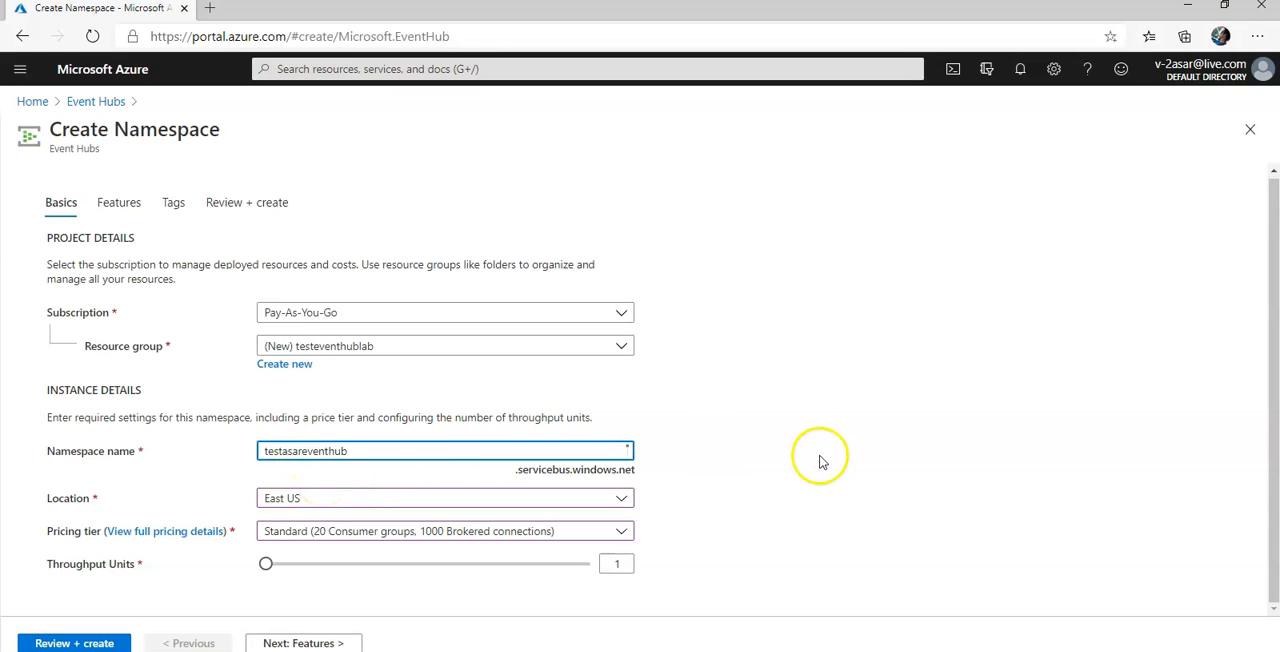
mouse_move(820, 460)
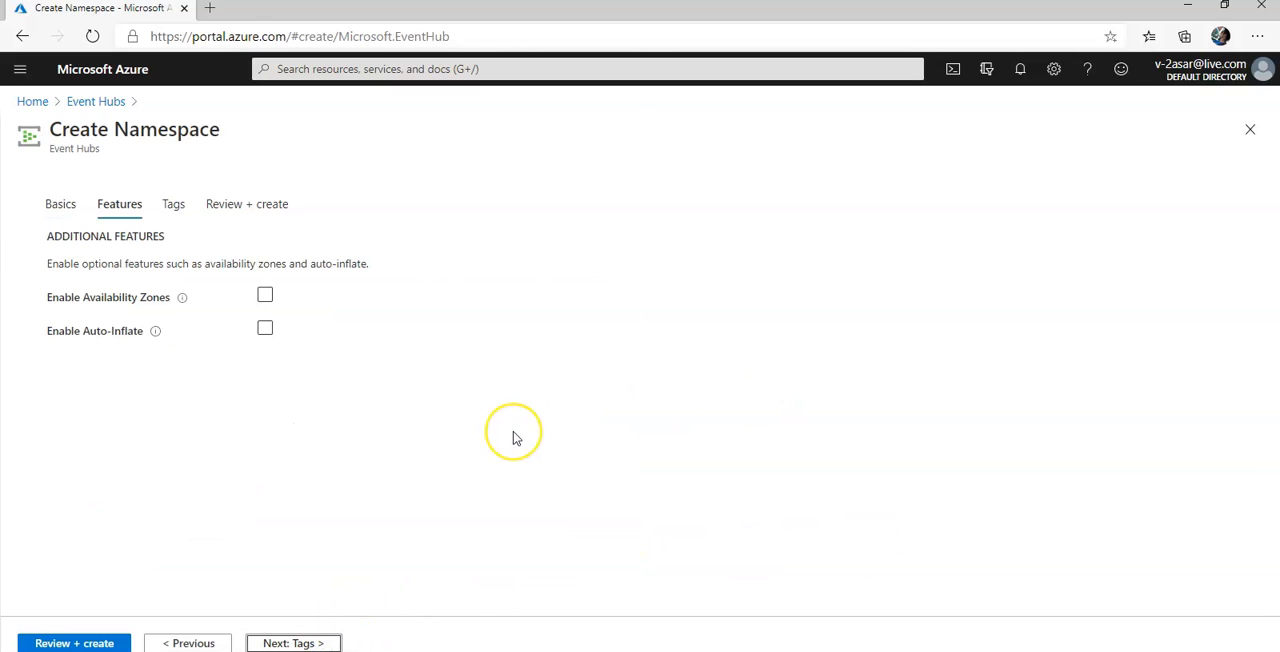
mouse_move(292, 644)
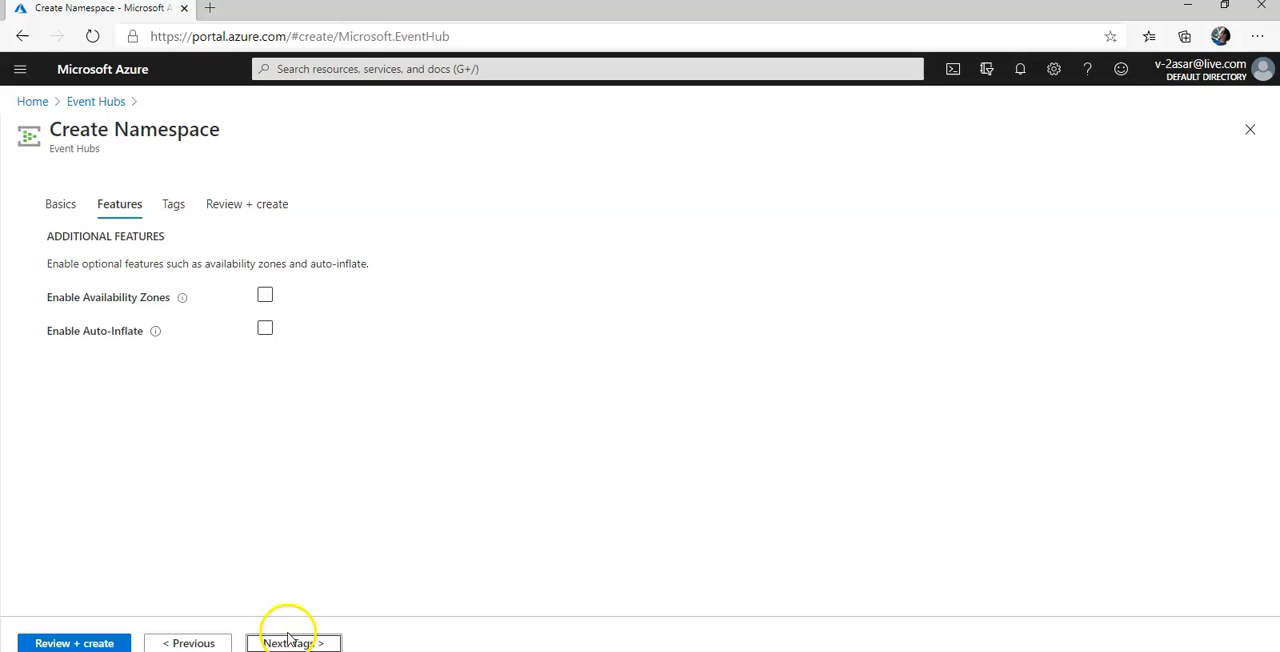
Advance through Tags to Review + create and submit the namespace once validation passes.
left_click(292, 644)
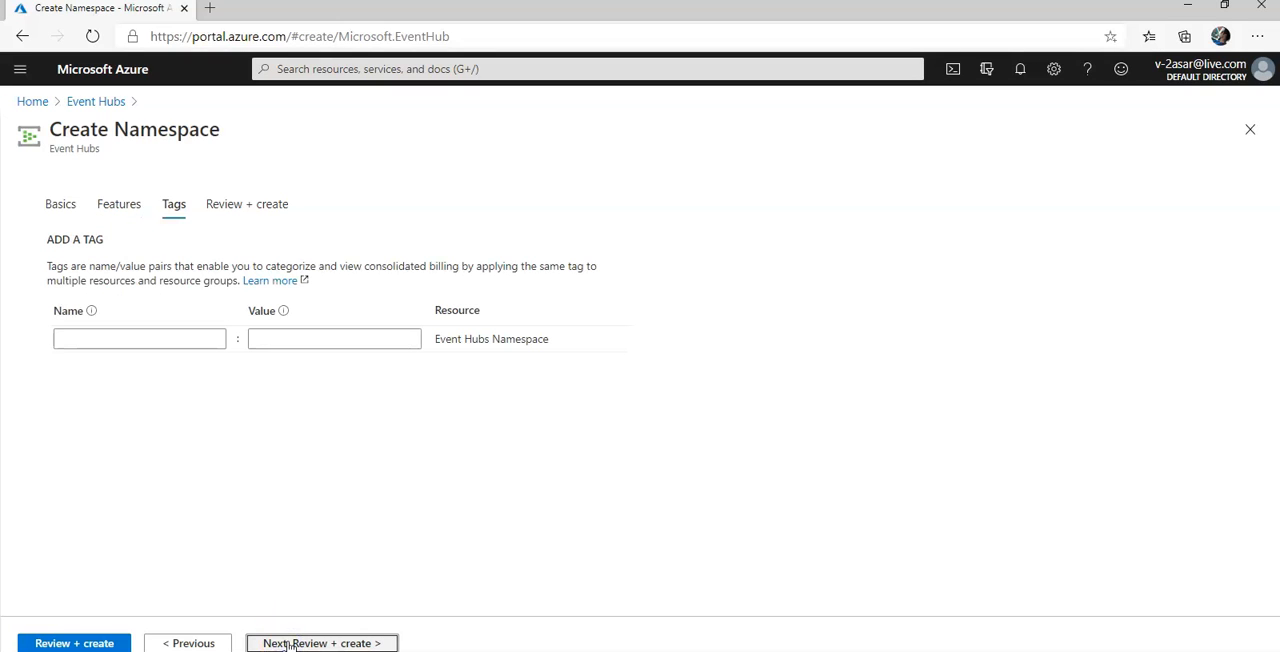
left_click(320, 644)
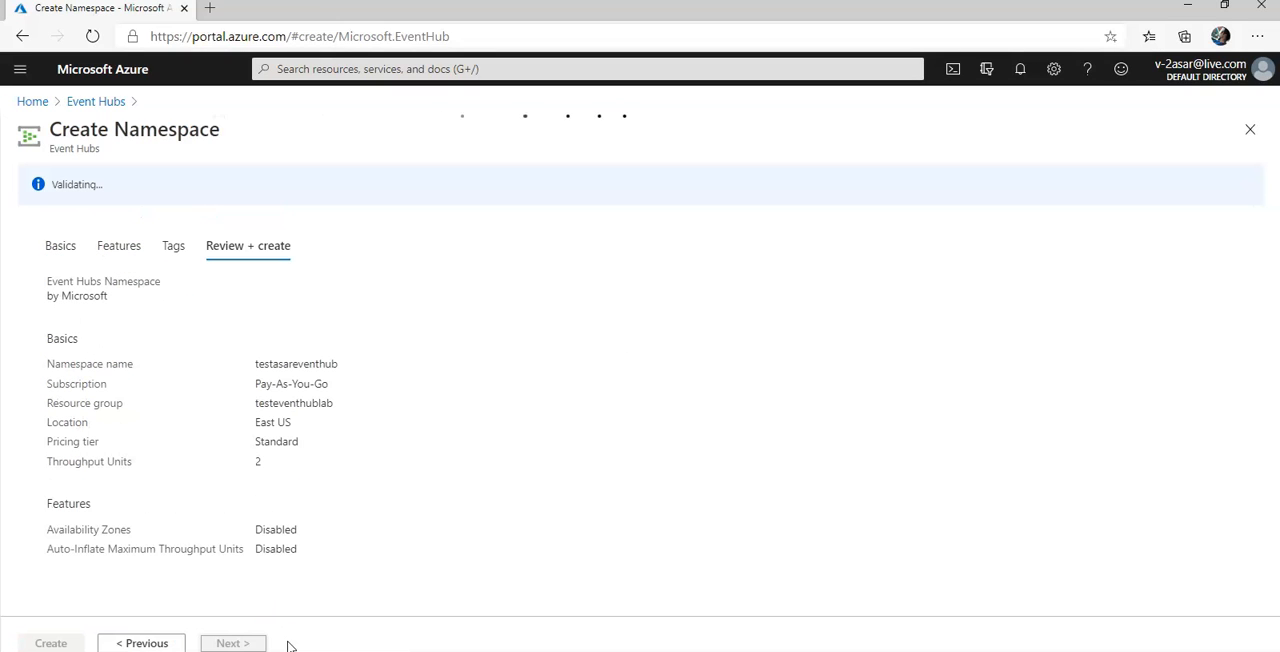
mouse_move(508, 496)
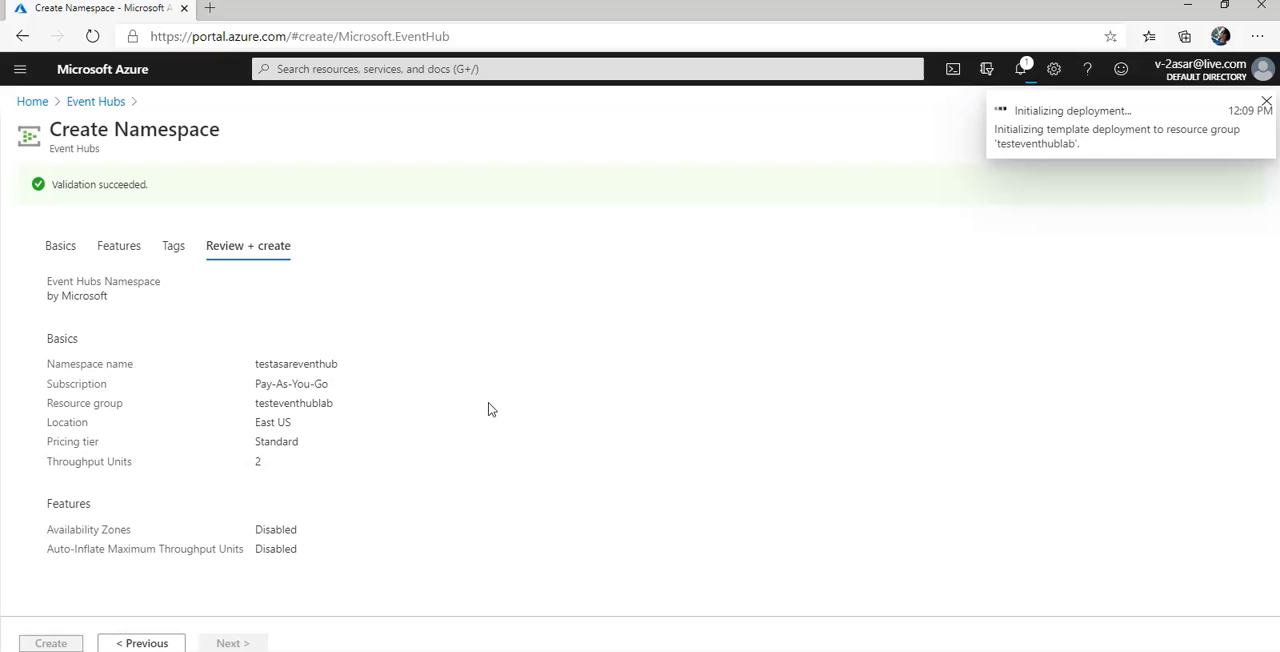
left_click(1266, 100)
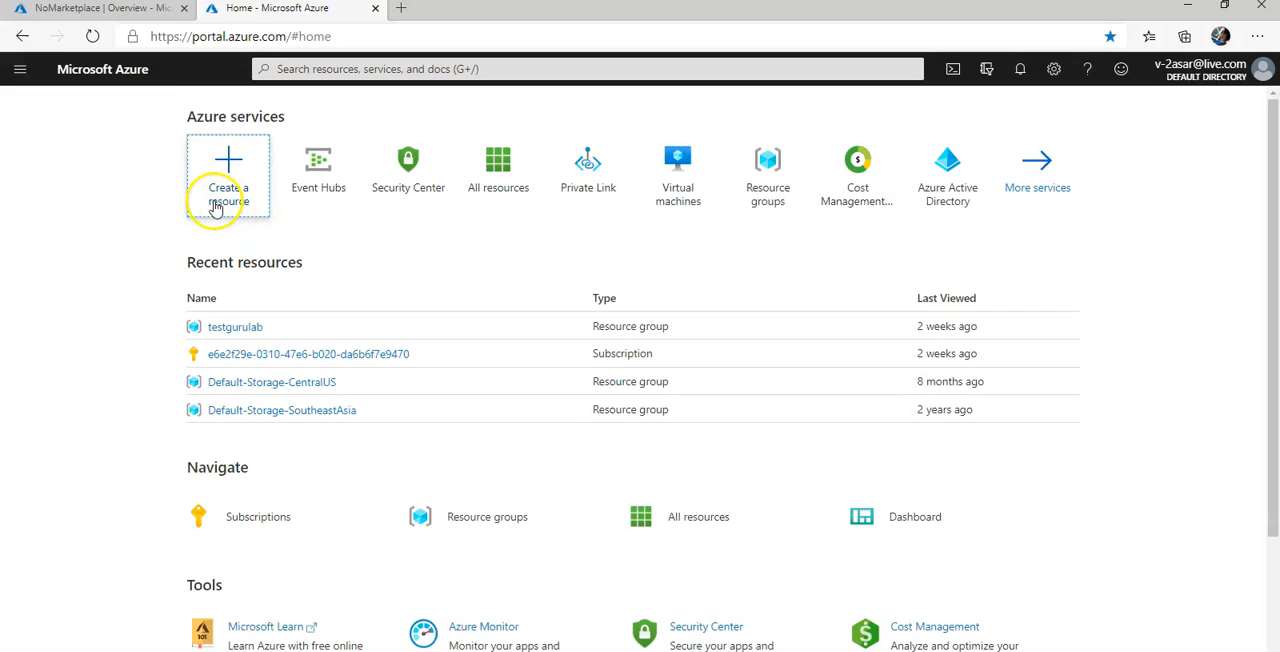
Go to Create a resource and choose Storage account from the Popular services.
left_click(228, 176)
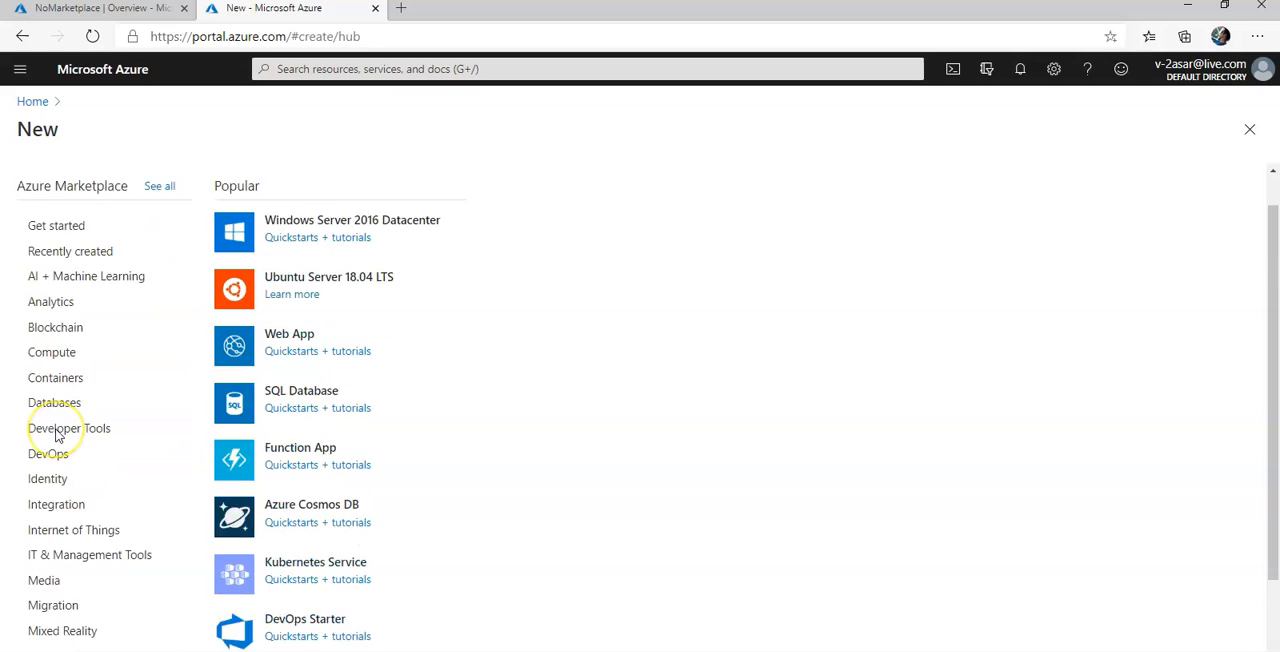
scroll("down", 3)
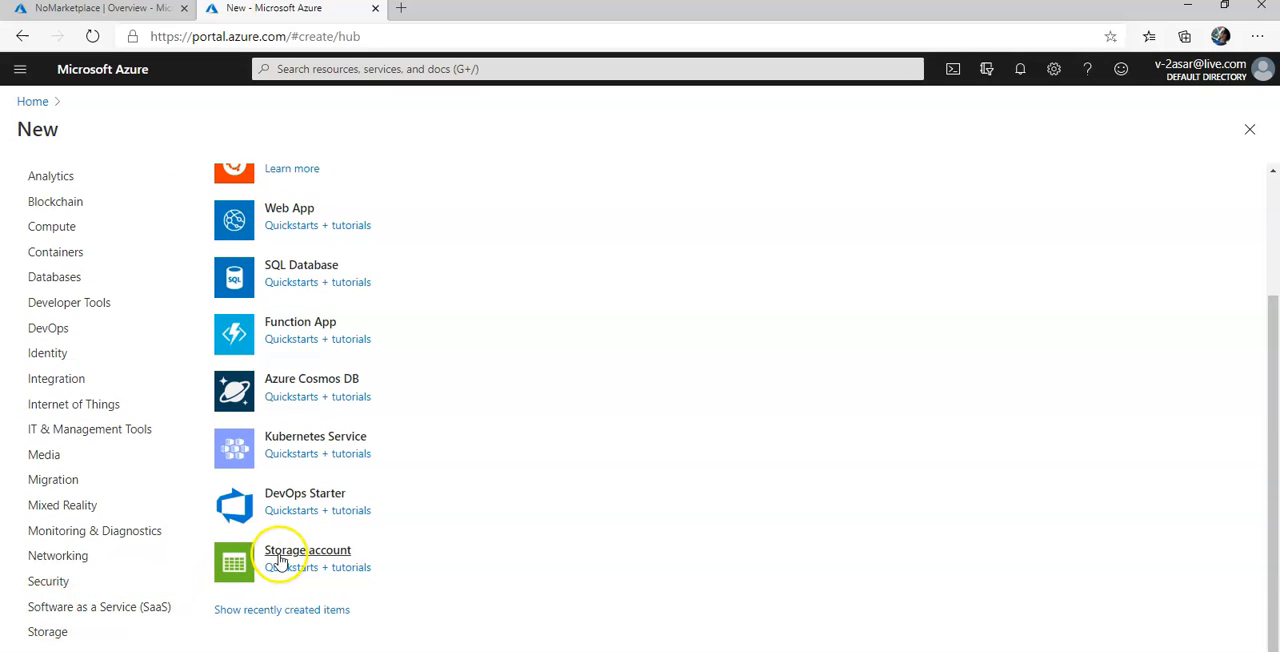
left_click(308, 550)
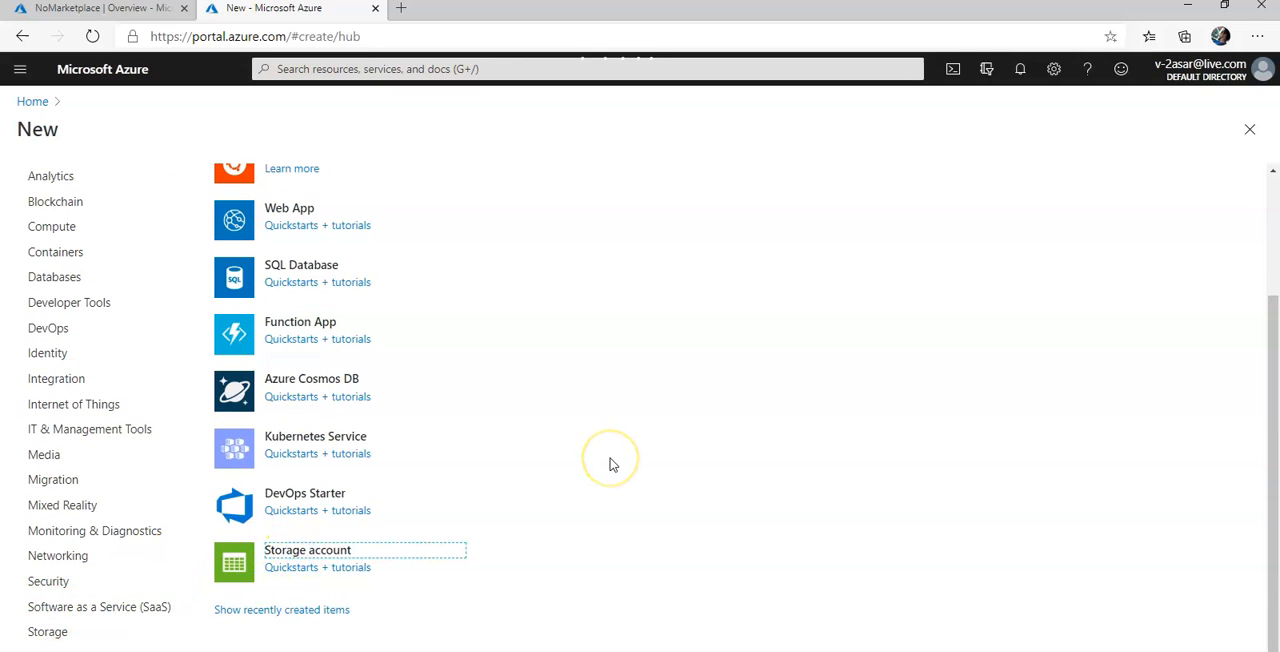
mouse_move(612, 464)
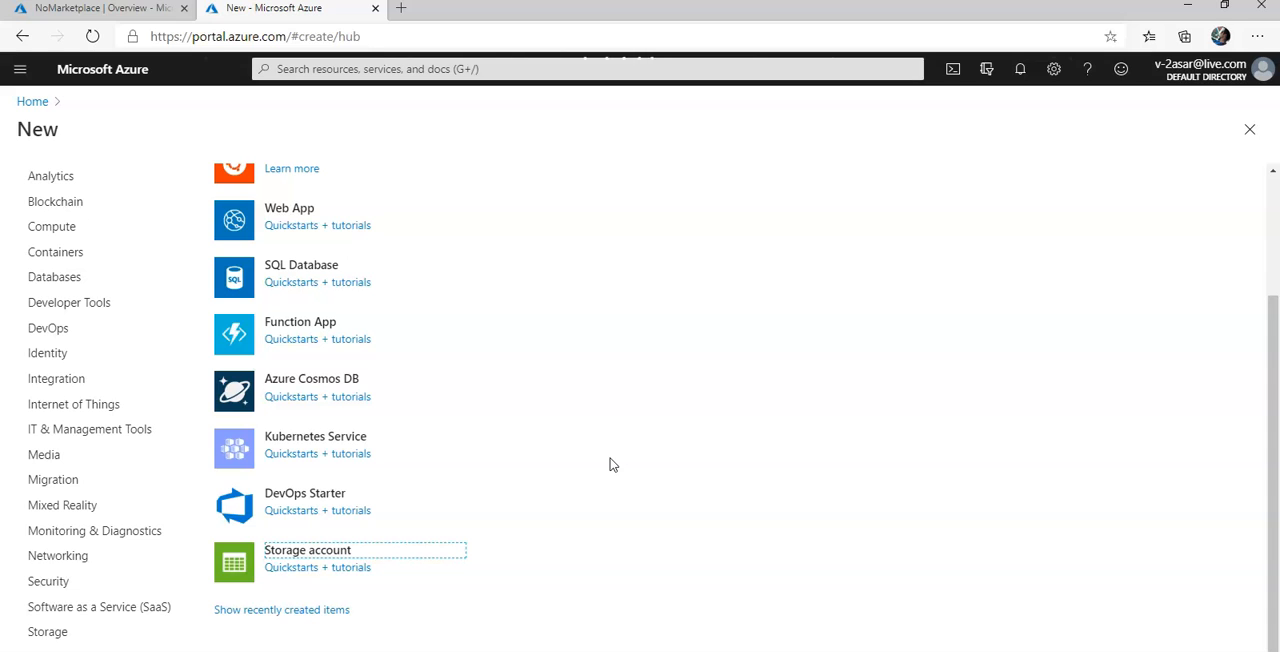
Place the storage account in resource group testeventhublab and name it testasarstorage.
left_click(308, 550)
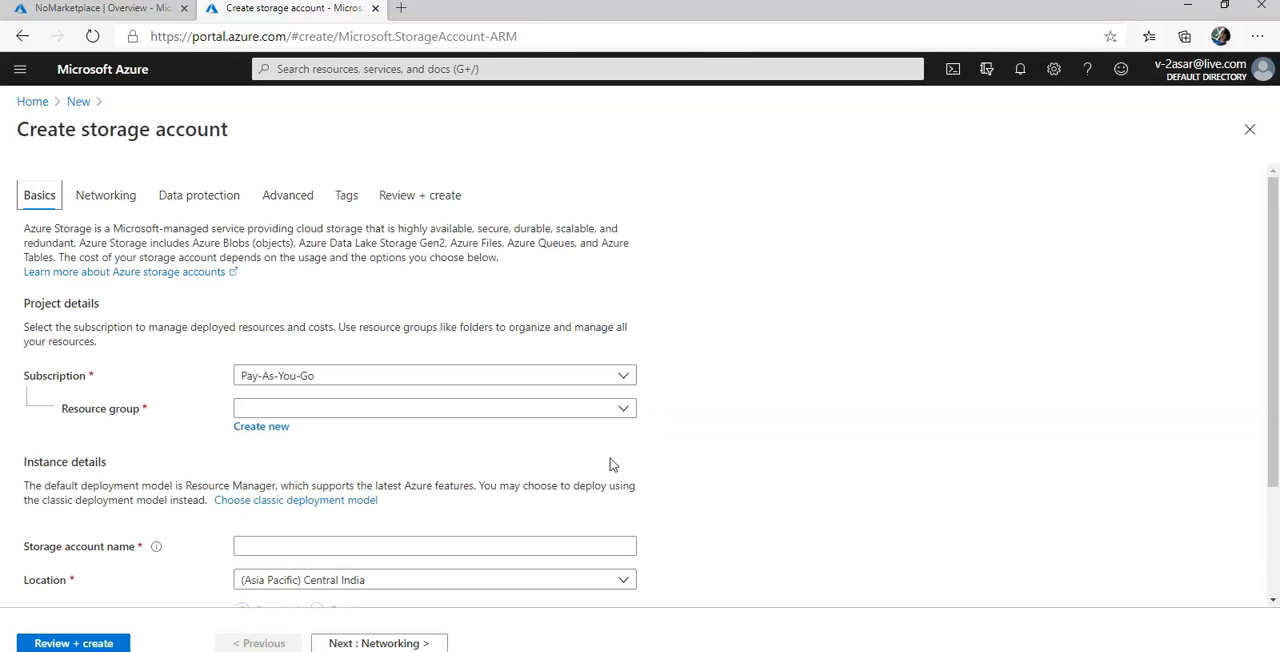
left_click(624, 408)
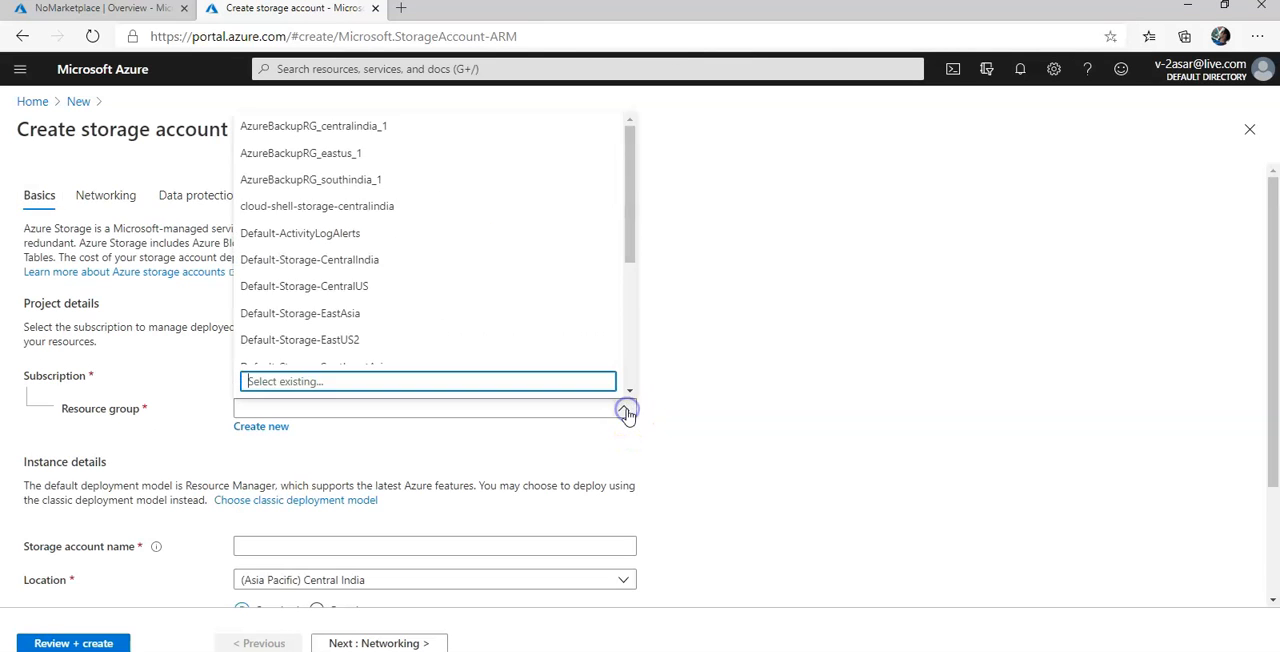
scroll("down", 3)
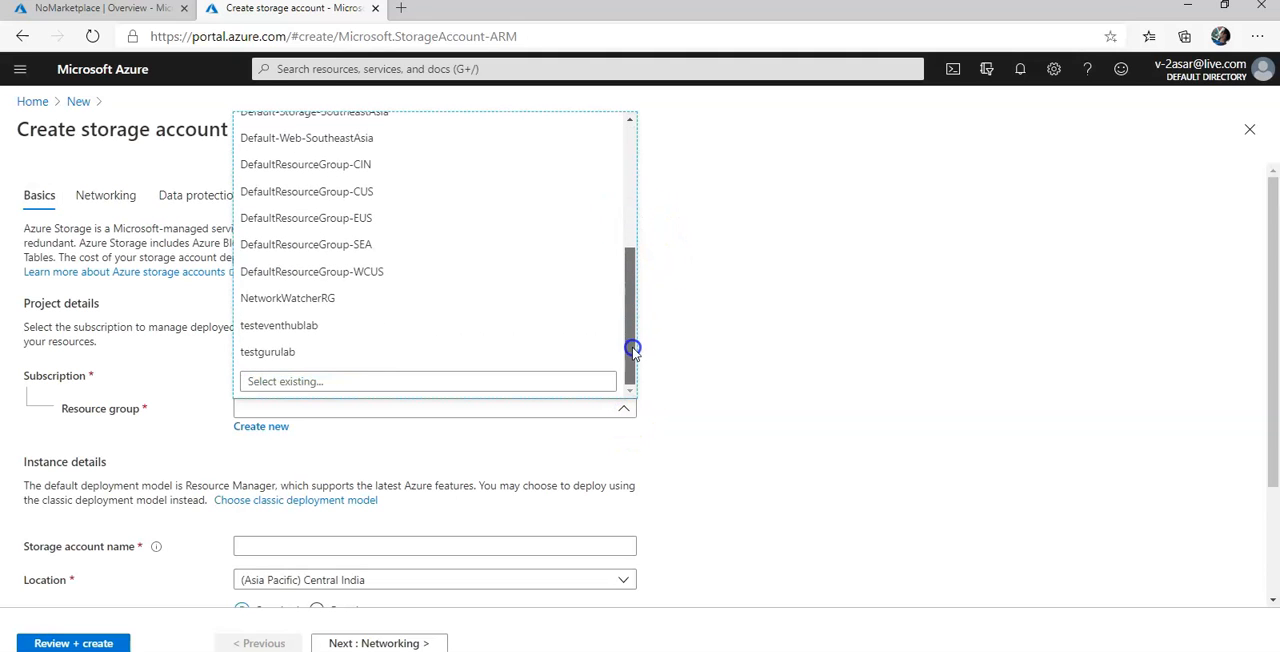
left_click(280, 324)
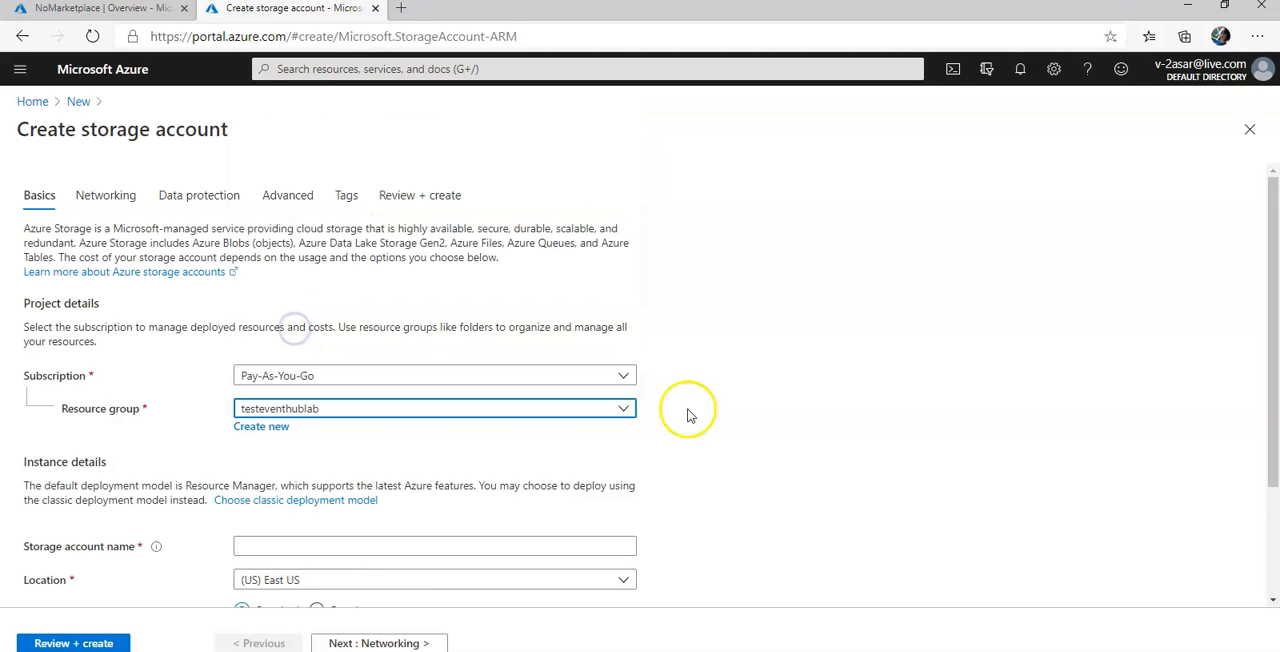
left_click(434, 546)
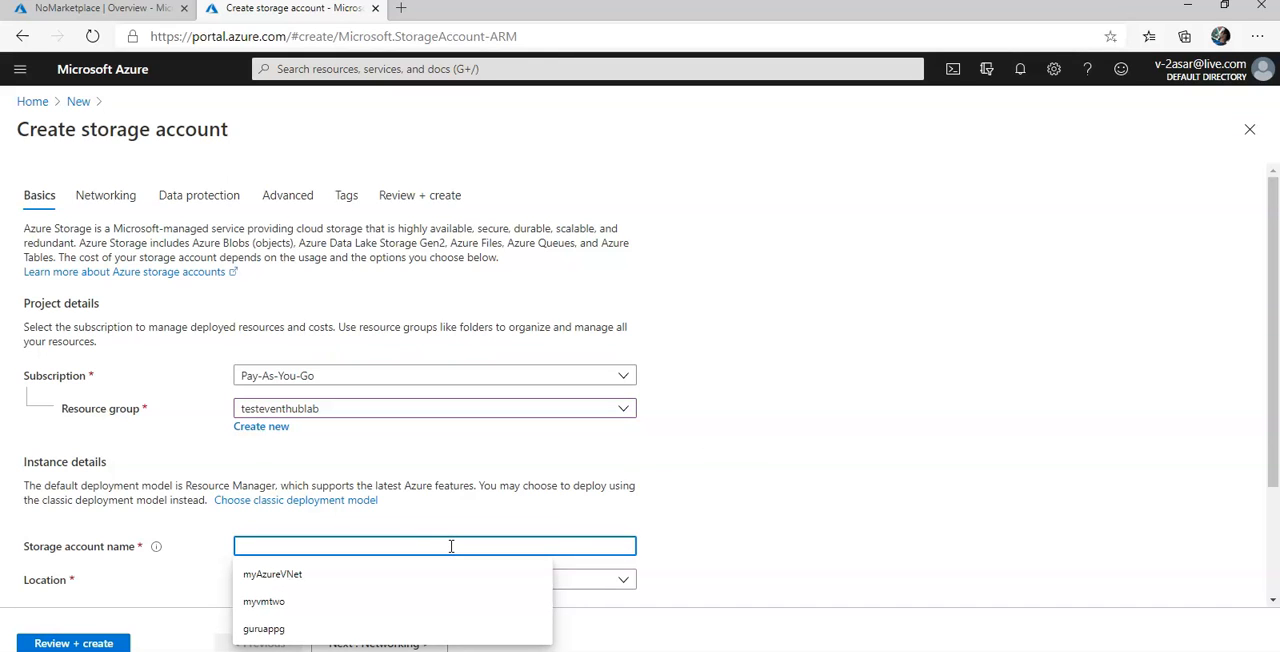
type("testasarstorage")
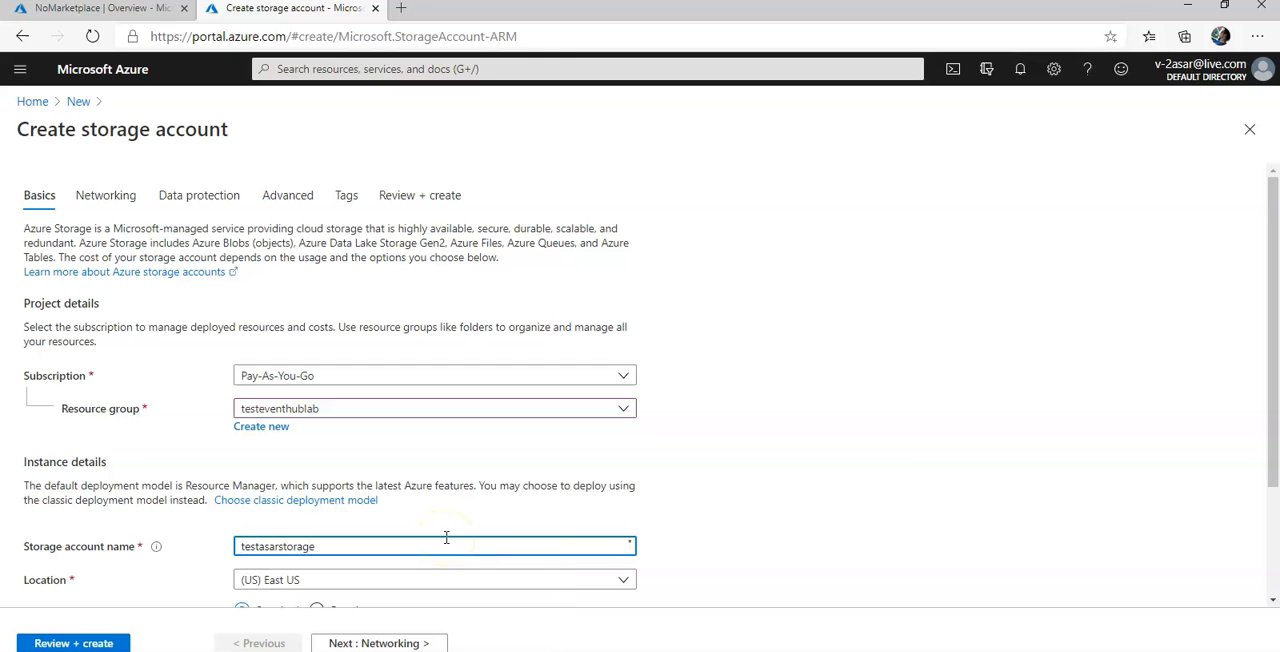
Set Replication to locally-redundant storage (LRS).
scroll("down", 3)
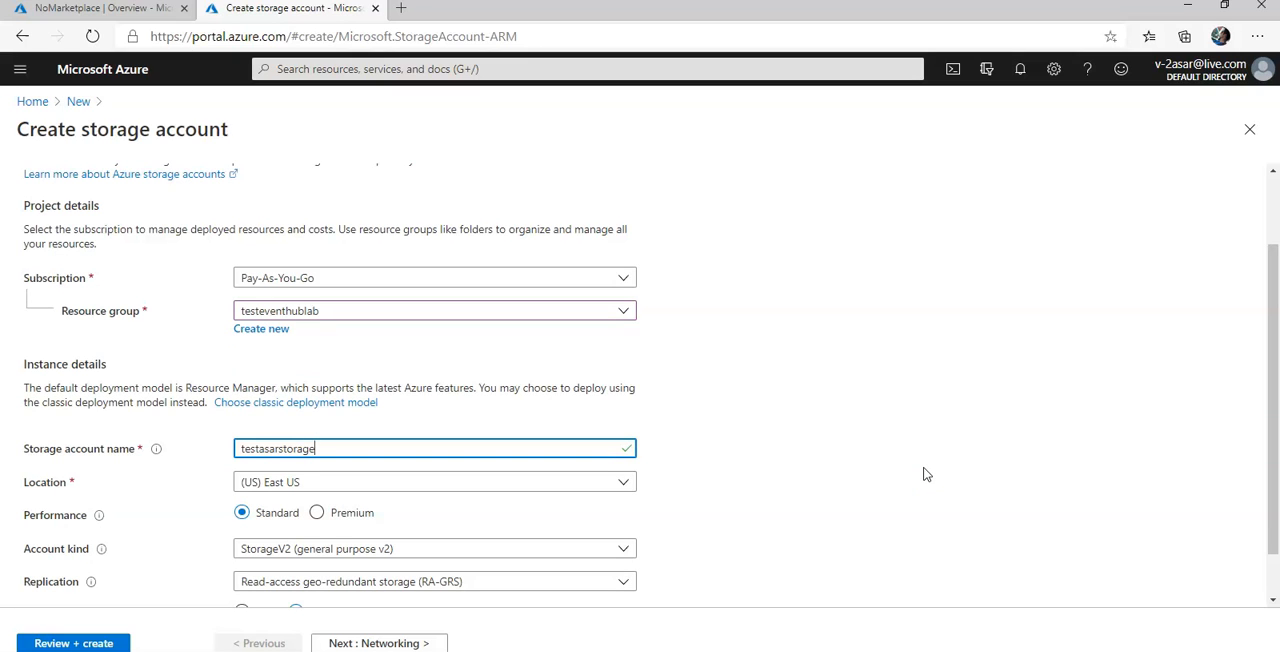
scroll("down", 3)
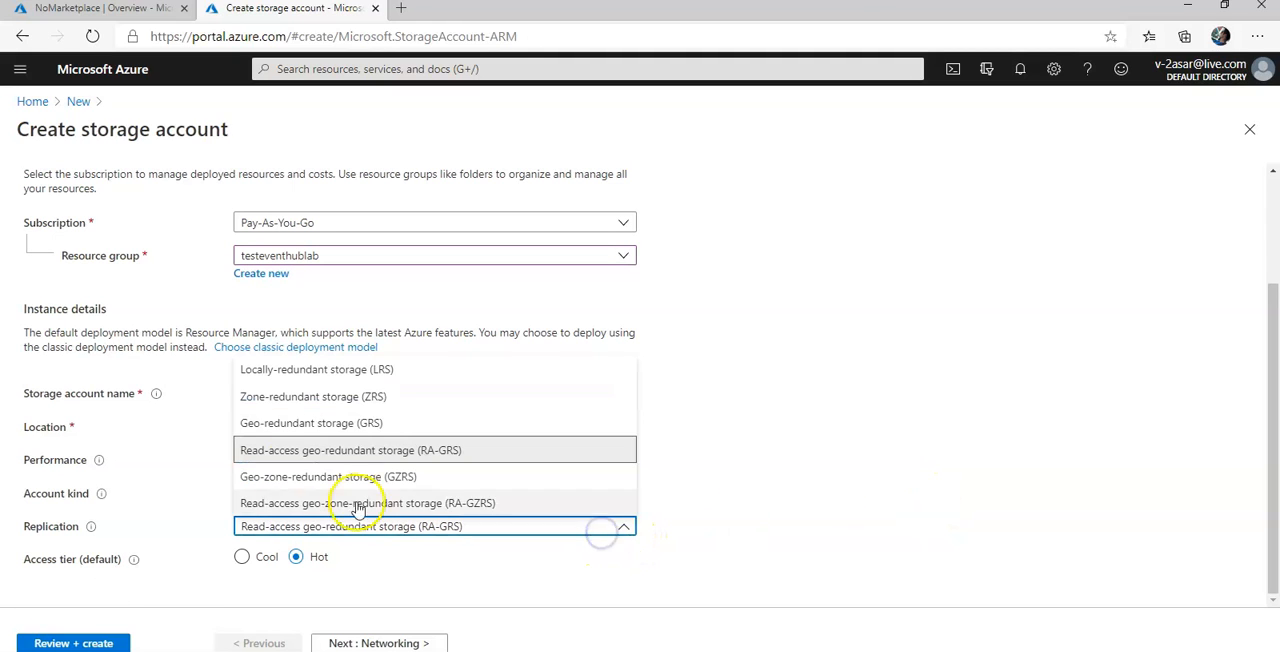
left_click(316, 368)
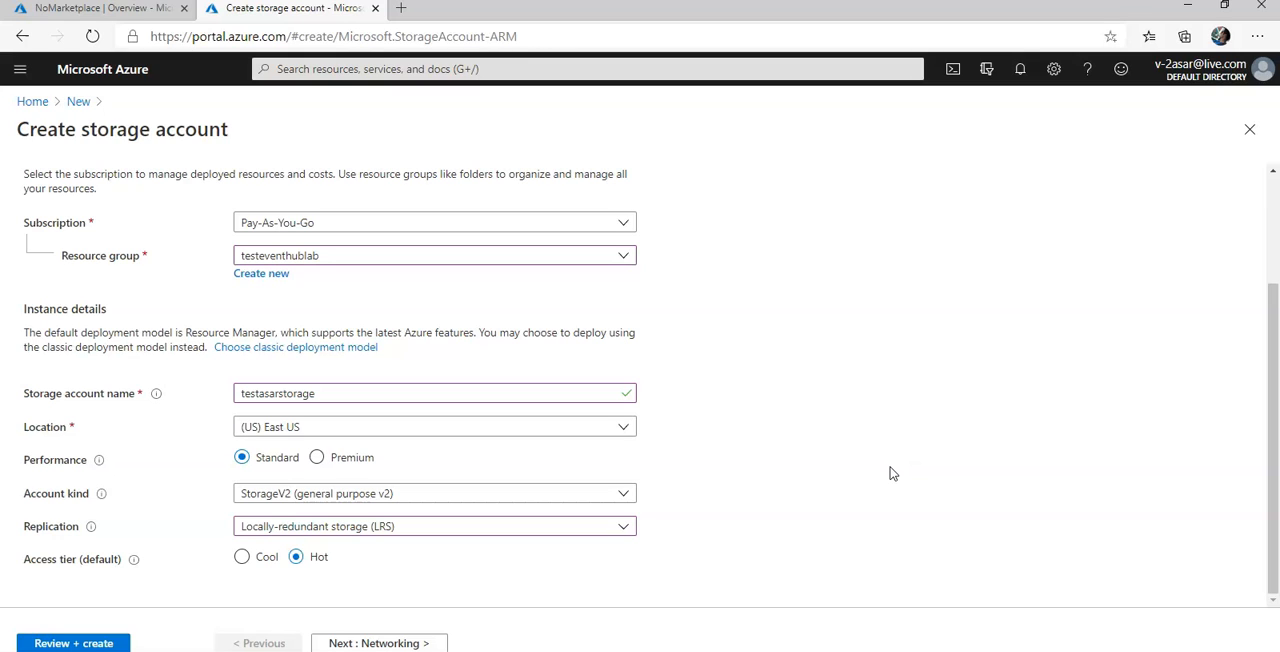
mouse_move(406, 492)
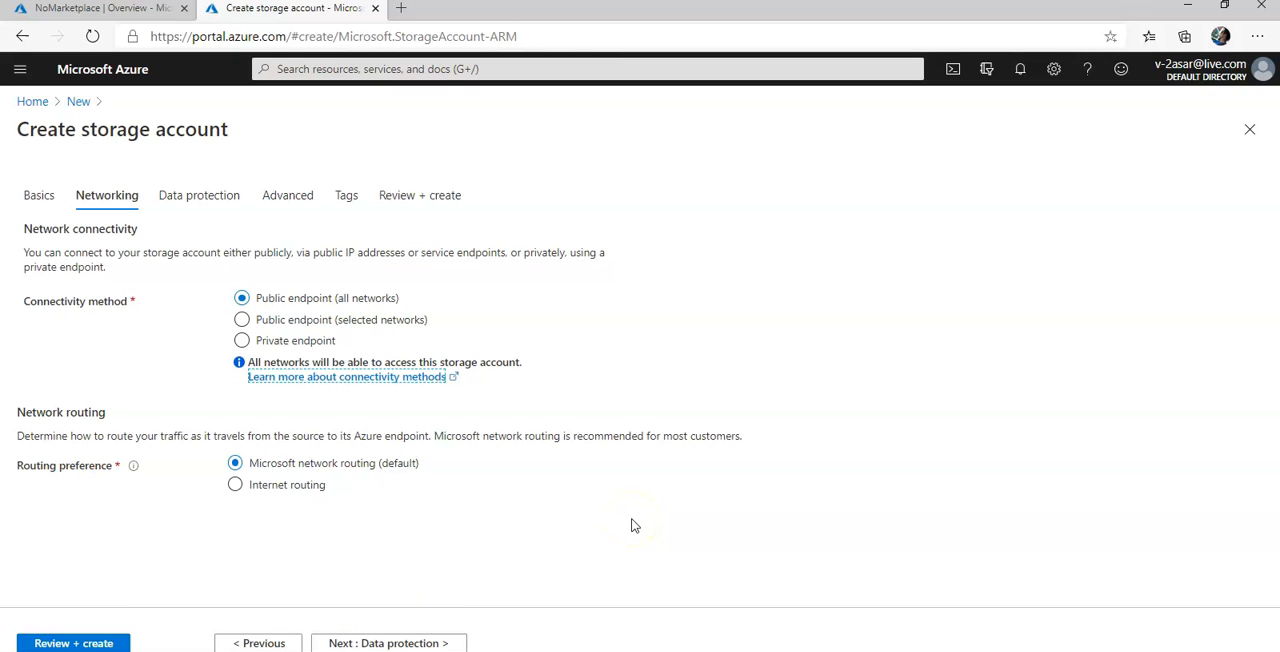
mouse_move(480, 584)
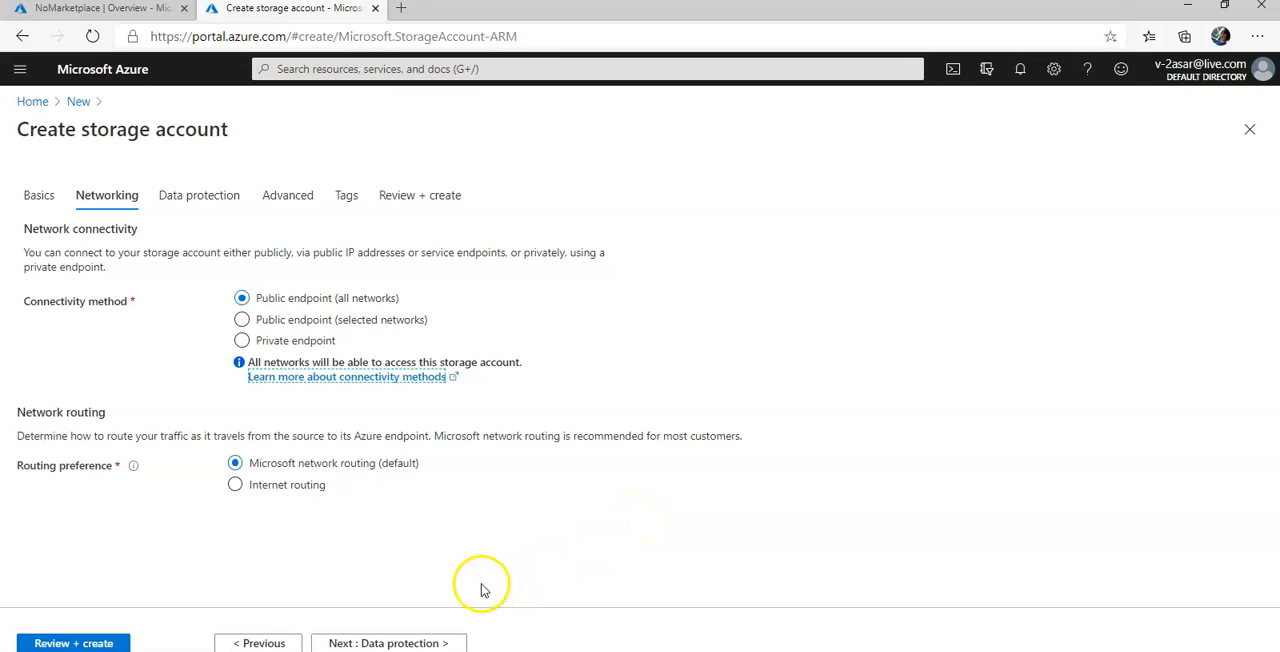
Skip Networking and Advanced, review the summary and submit testasarstorage for deployment.
left_click(388, 644)
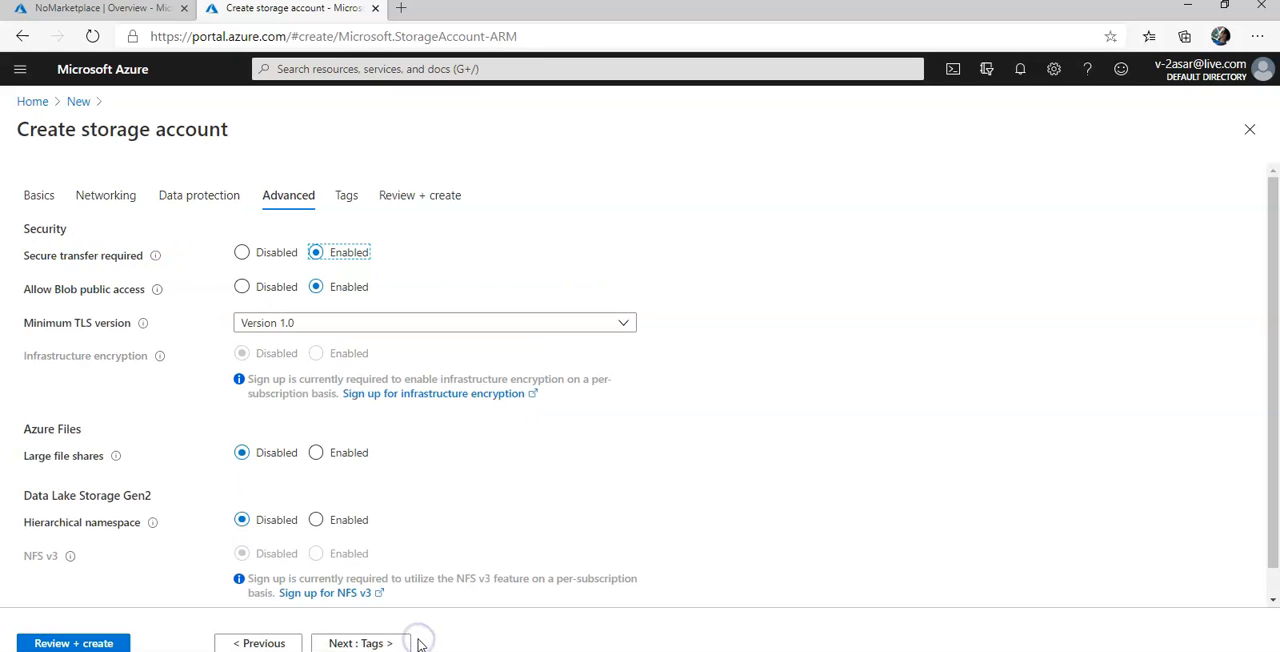
mouse_move(352, 512)
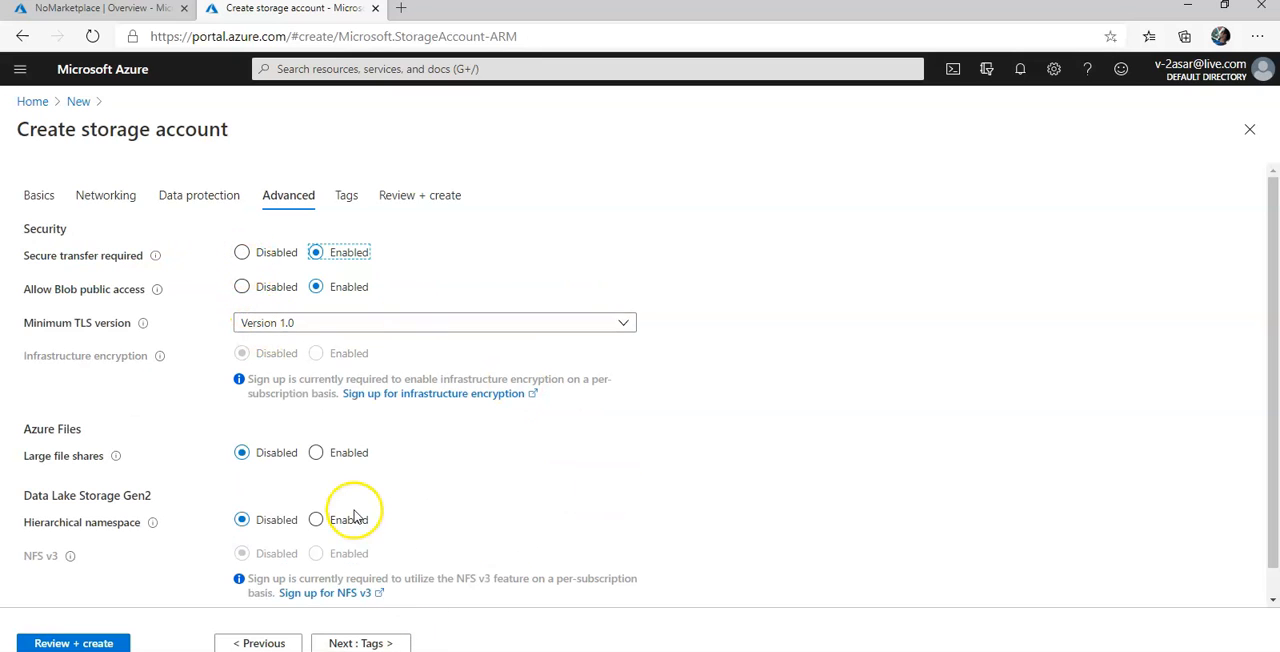
left_click(420, 196)
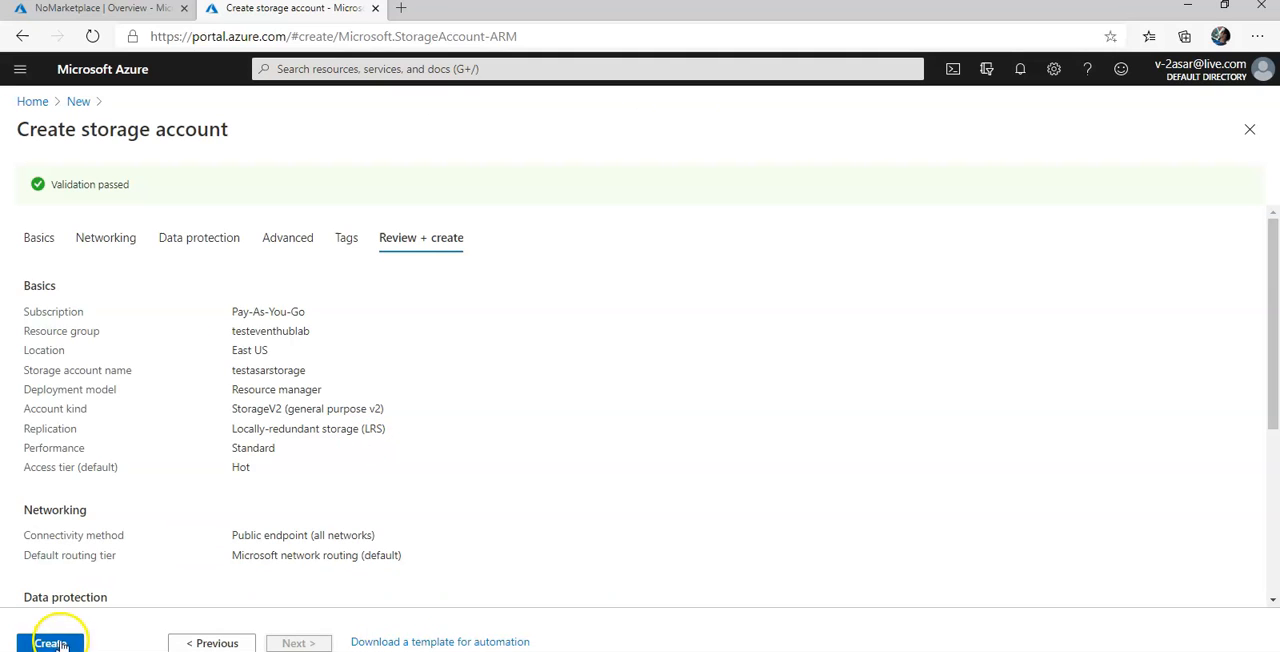
left_click(50, 642)
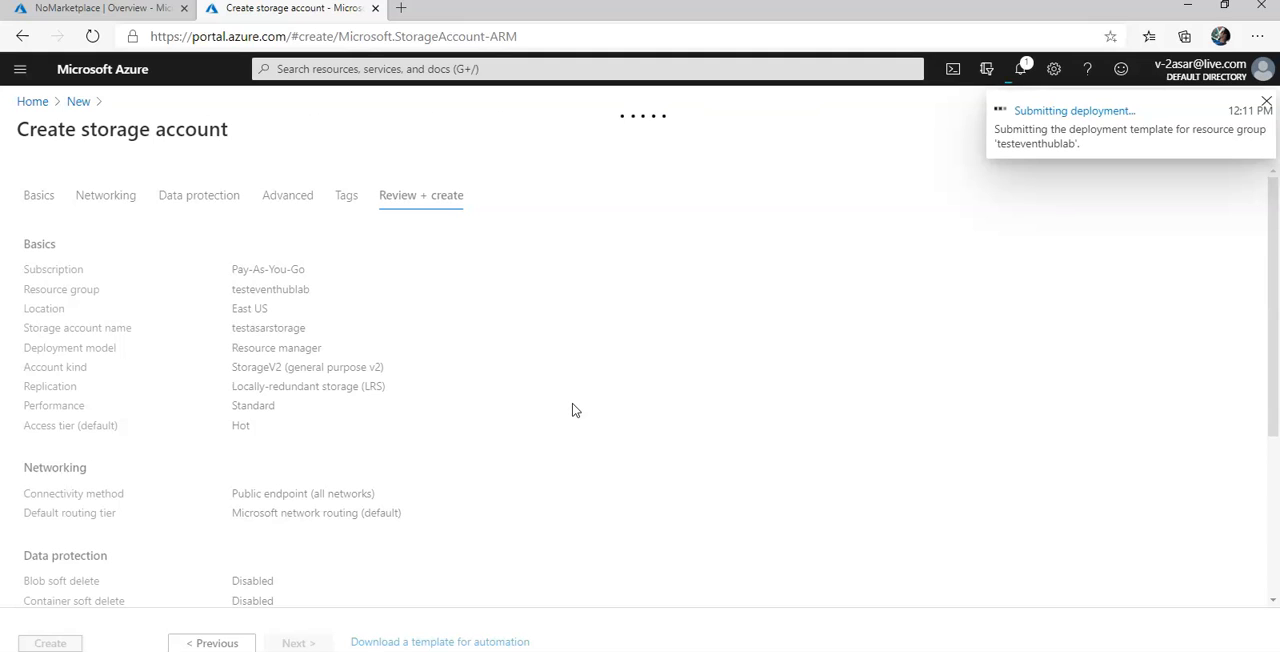
left_click(48, 644)
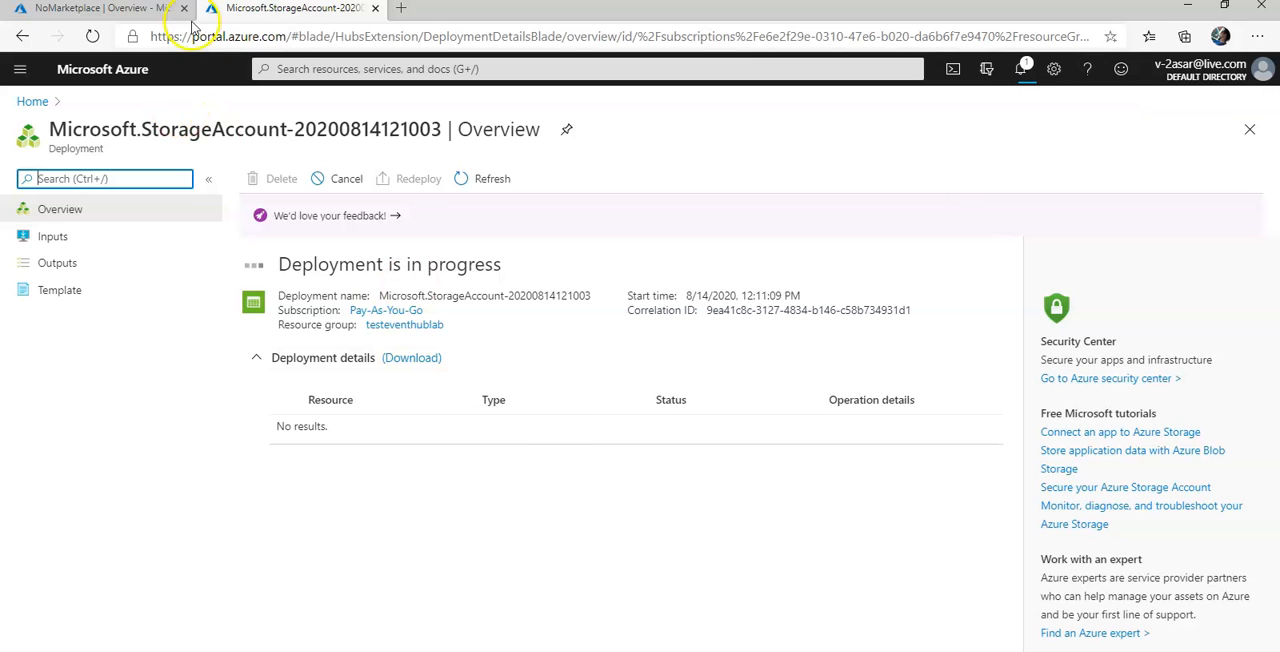
Switch to the finished namespace deployment and go to the testasareventhub resource.
left_click(96, 8)
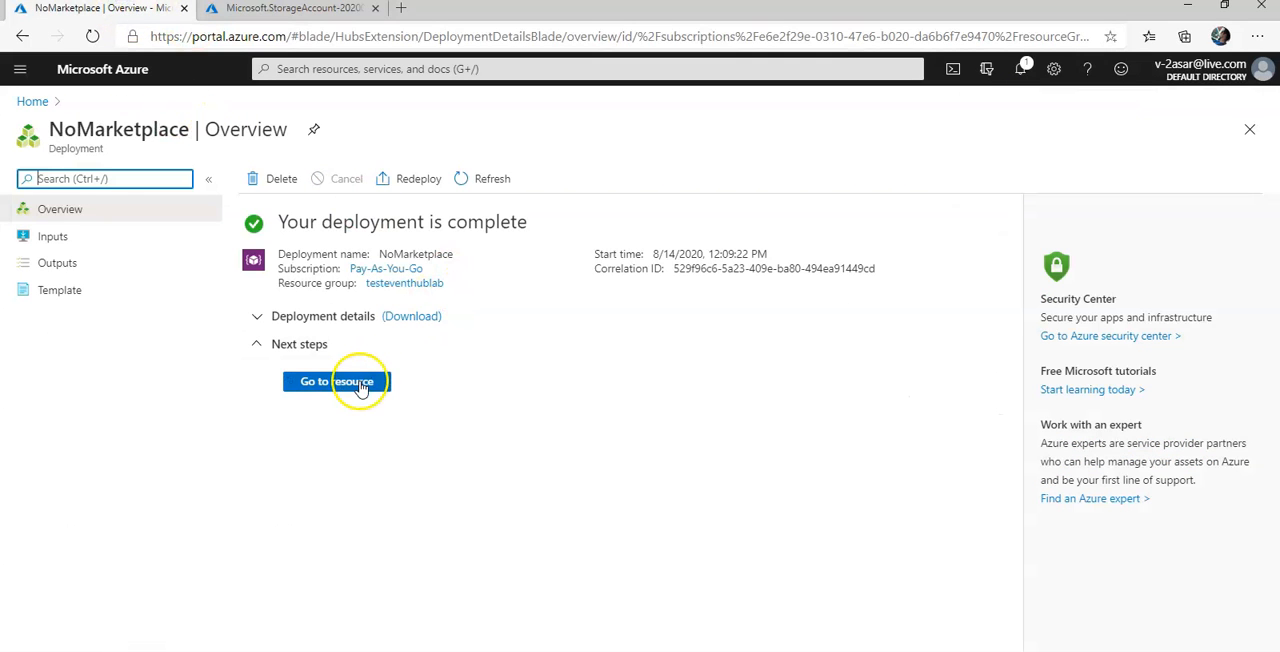
left_click(336, 380)
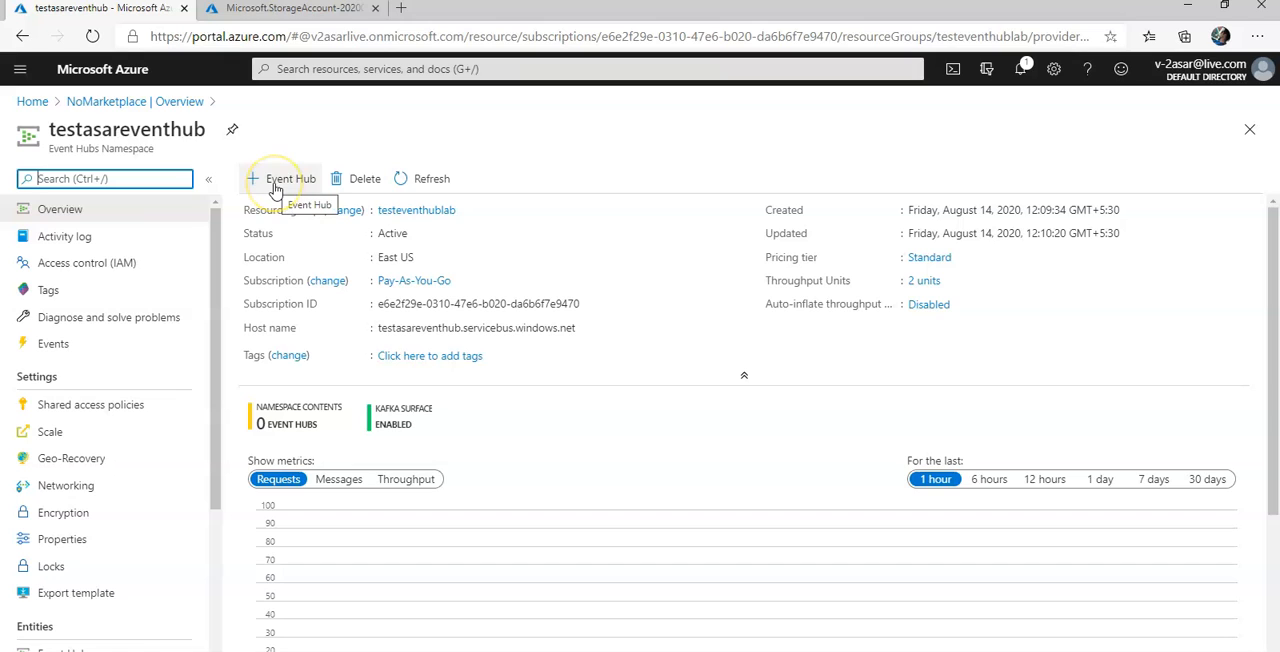
Start a new event hub named events with Capture toggled on, reaching the container selection.
left_click(284, 178)
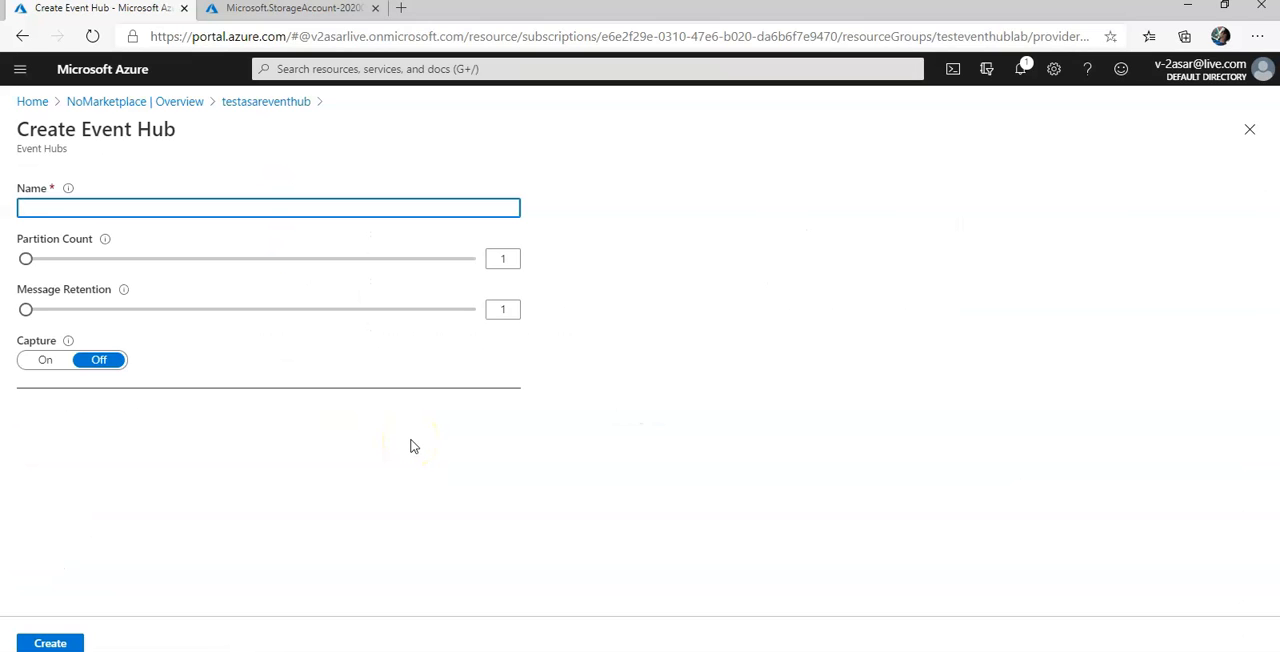
type("events")
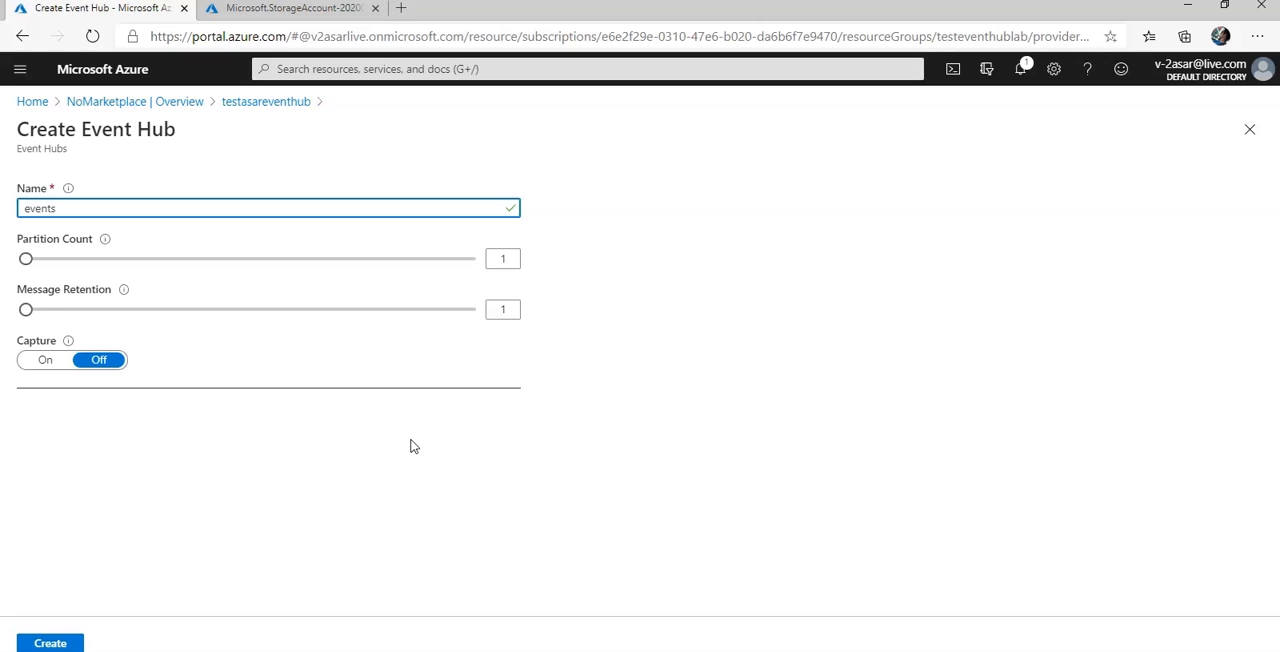
left_click(44, 360)
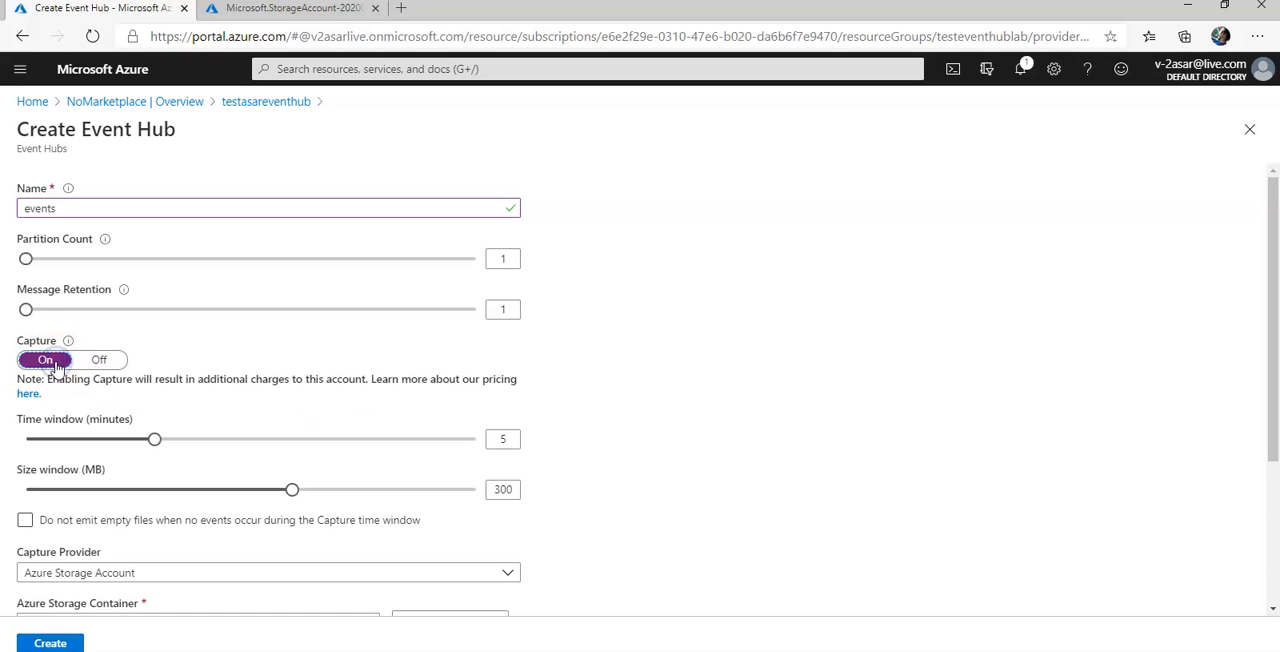
scroll("down", 3)
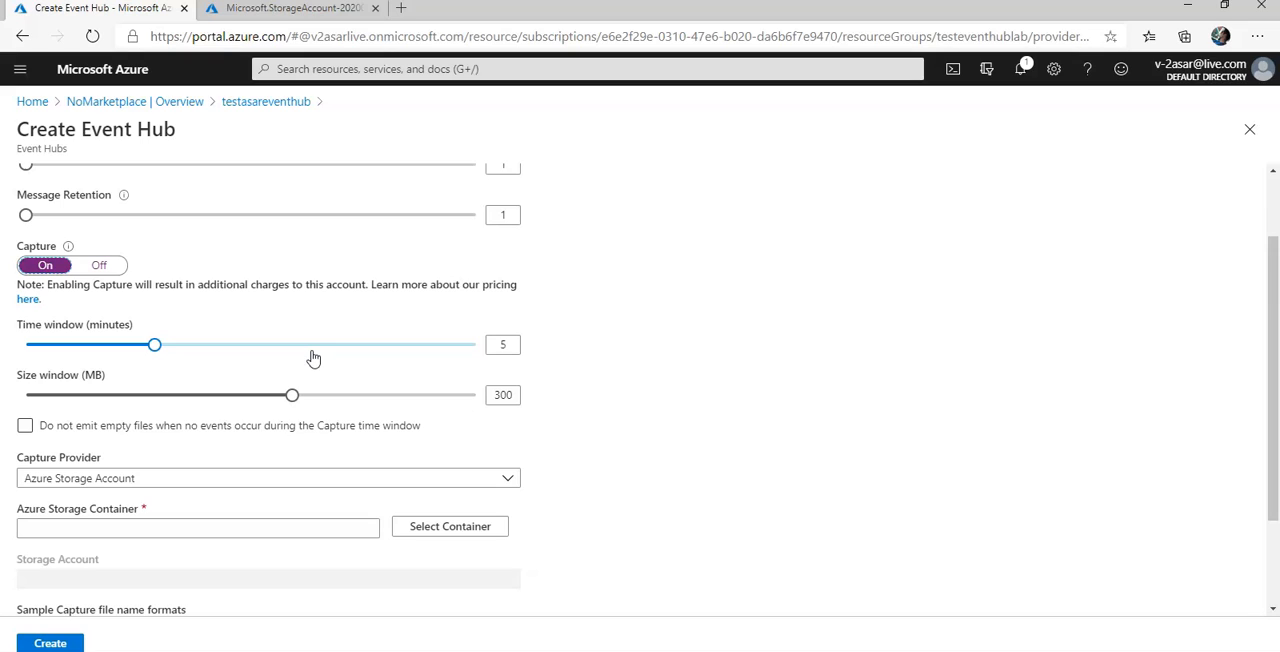
mouse_move(156, 440)
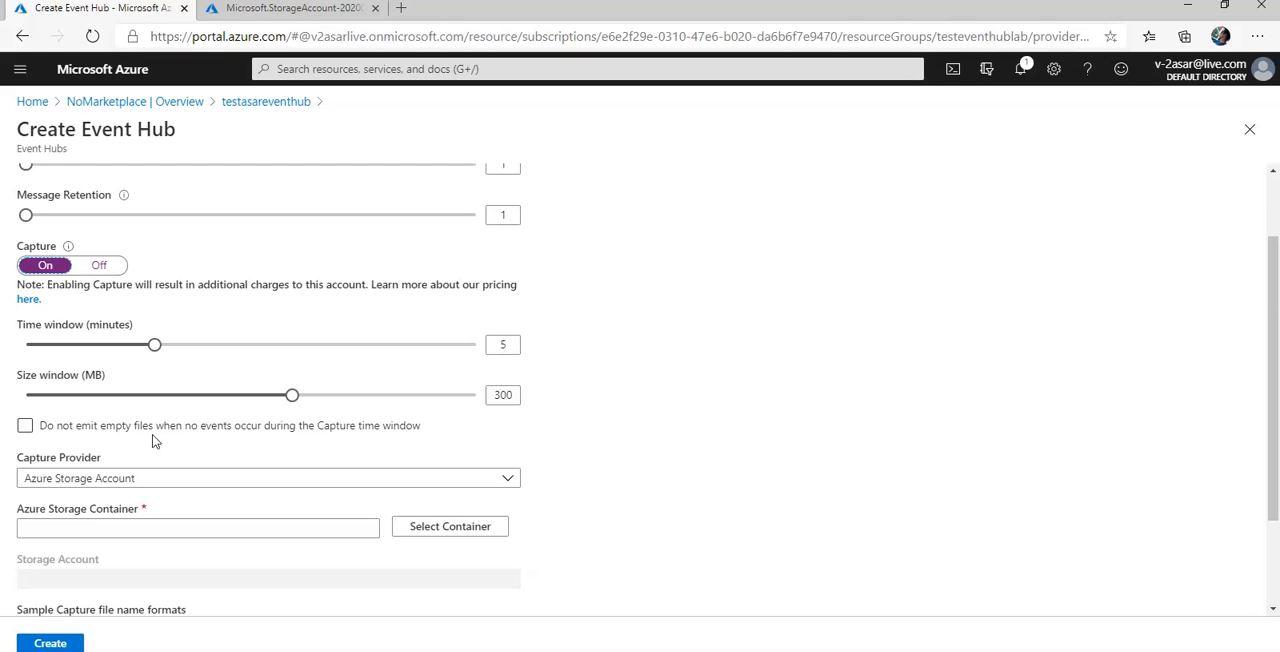
mouse_move(320, 548)
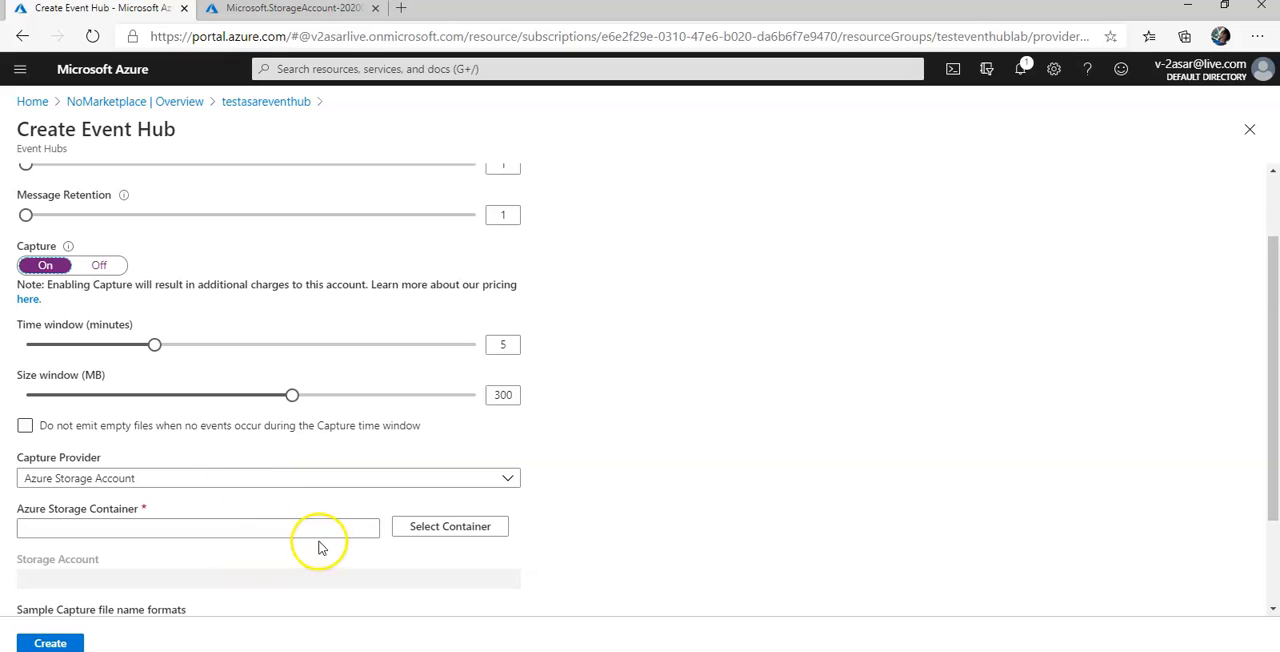
left_click(268, 476)
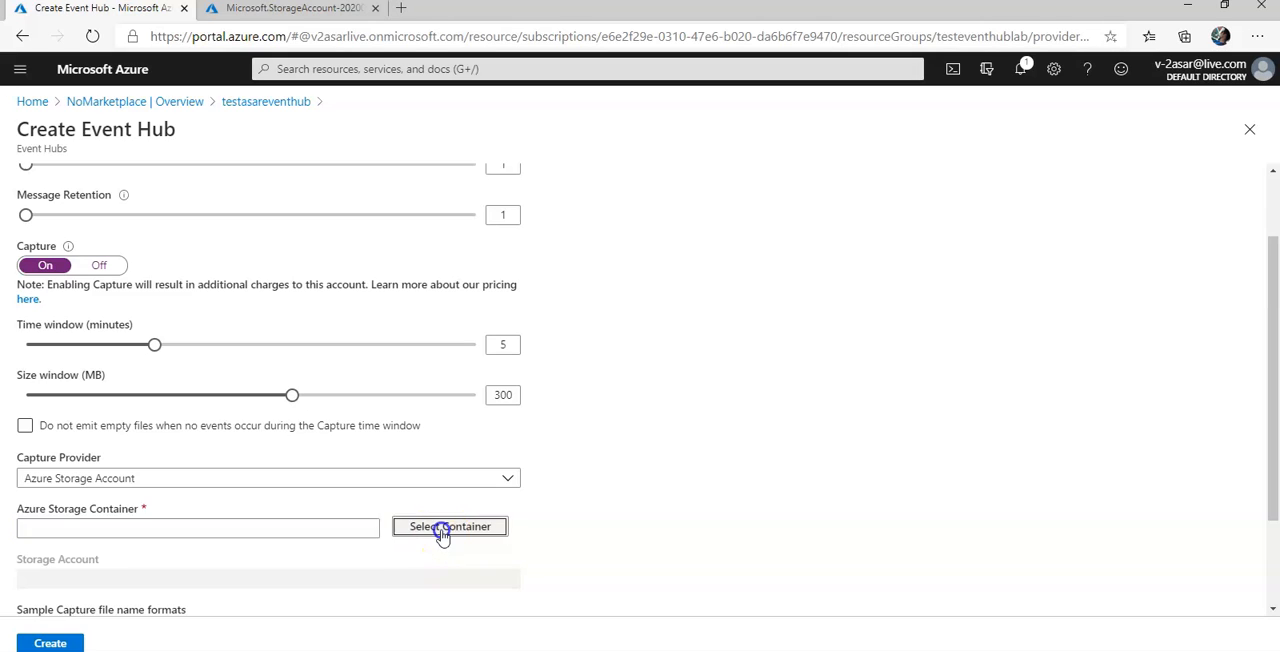
Choose testasarstorage as the capture storage account and start adding a container.
left_click(448, 528)
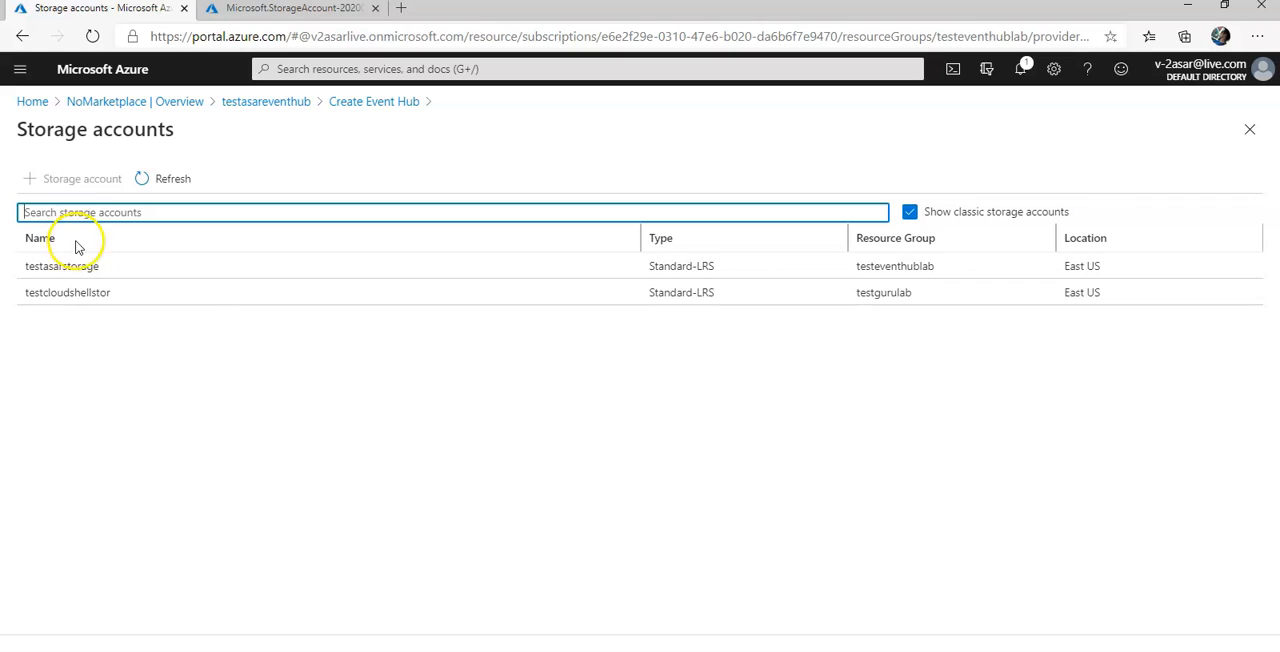
left_click(62, 266)
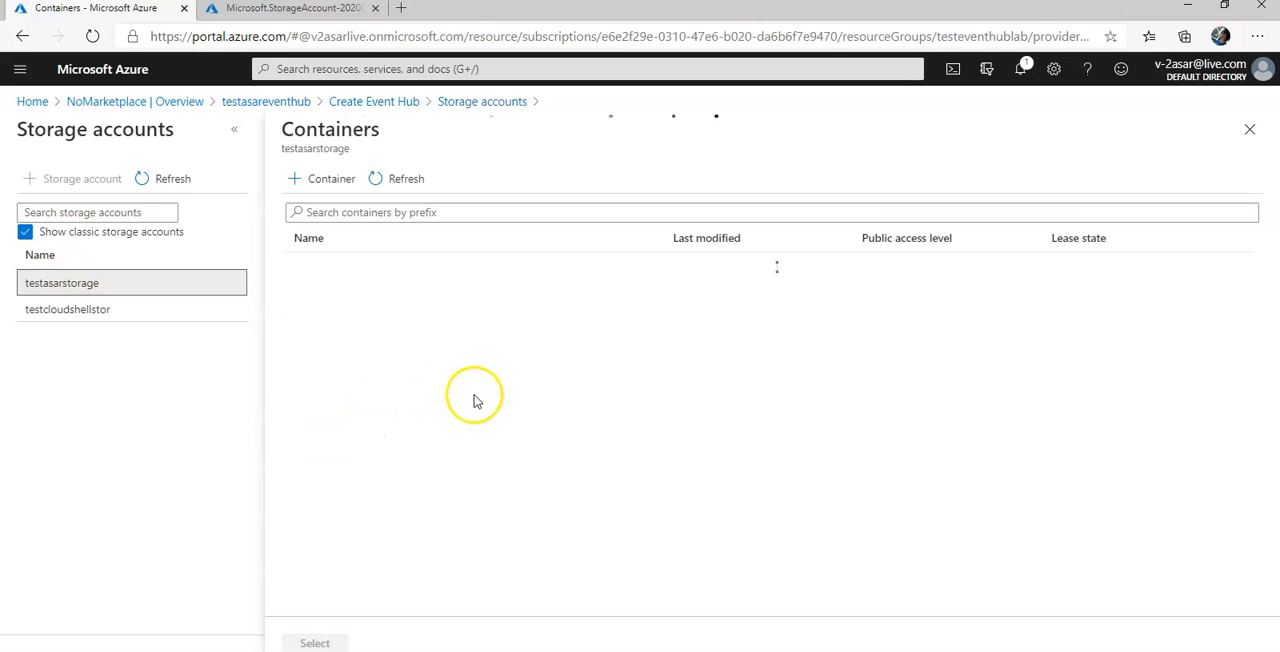
left_click(320, 178)
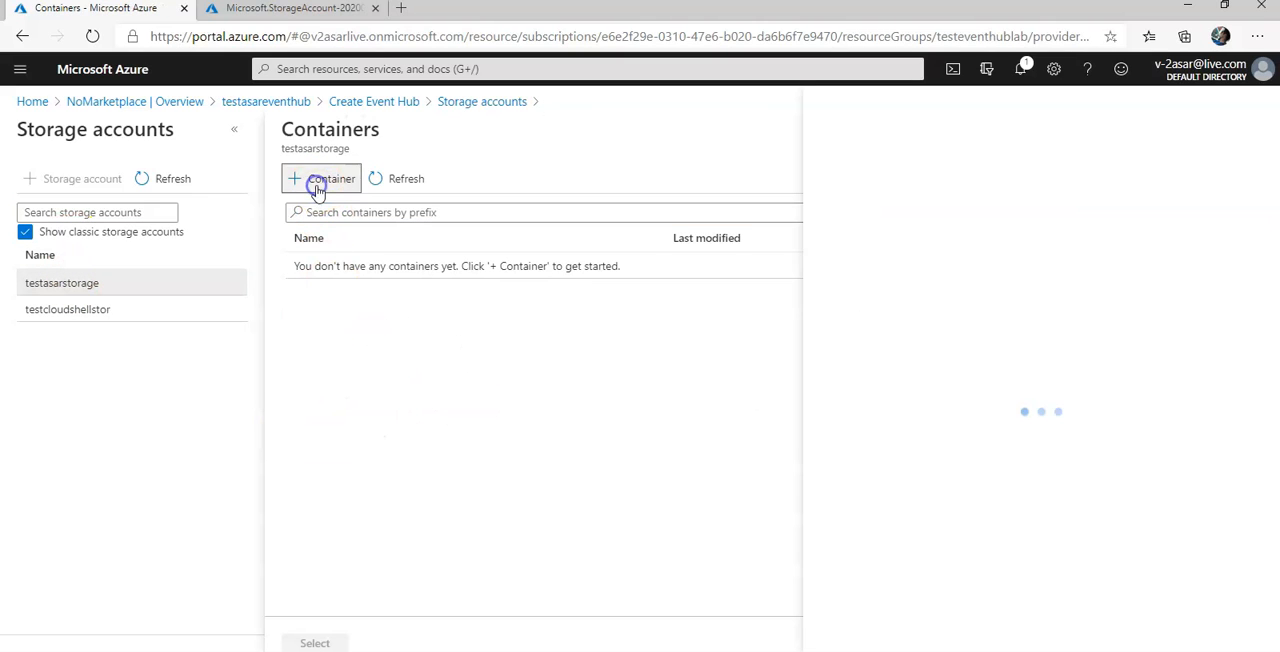
left_click(320, 178)
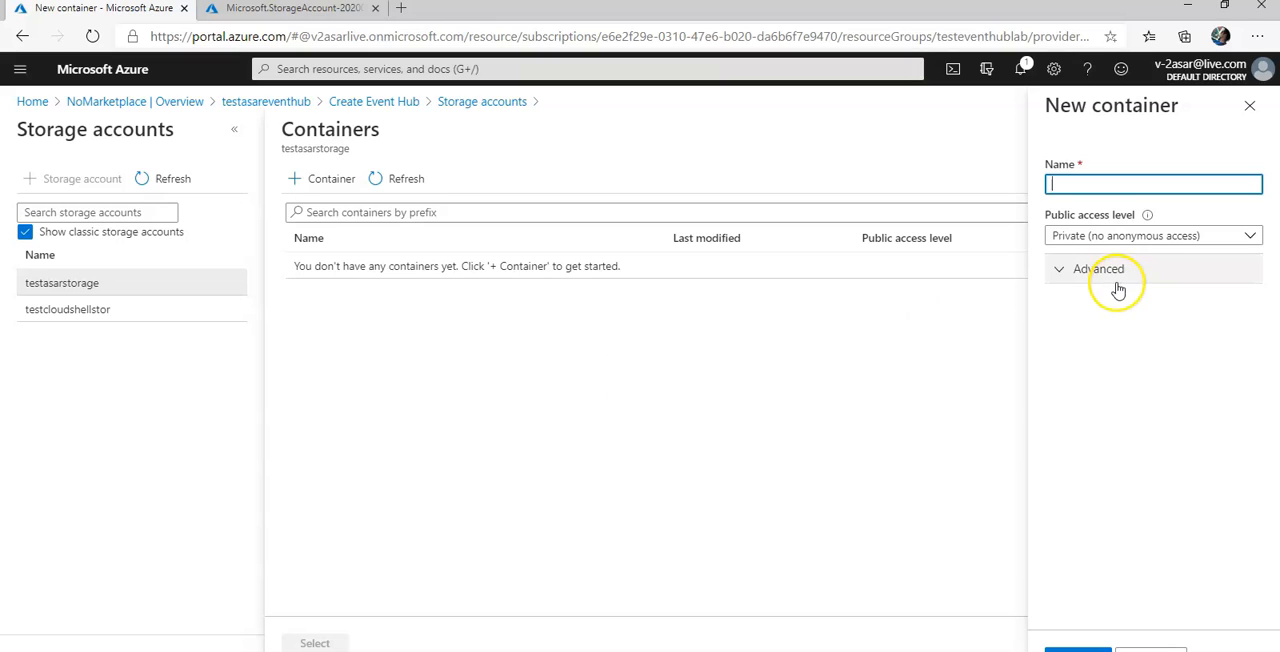
Create the private container containerone as the capture destination.
type("cont")
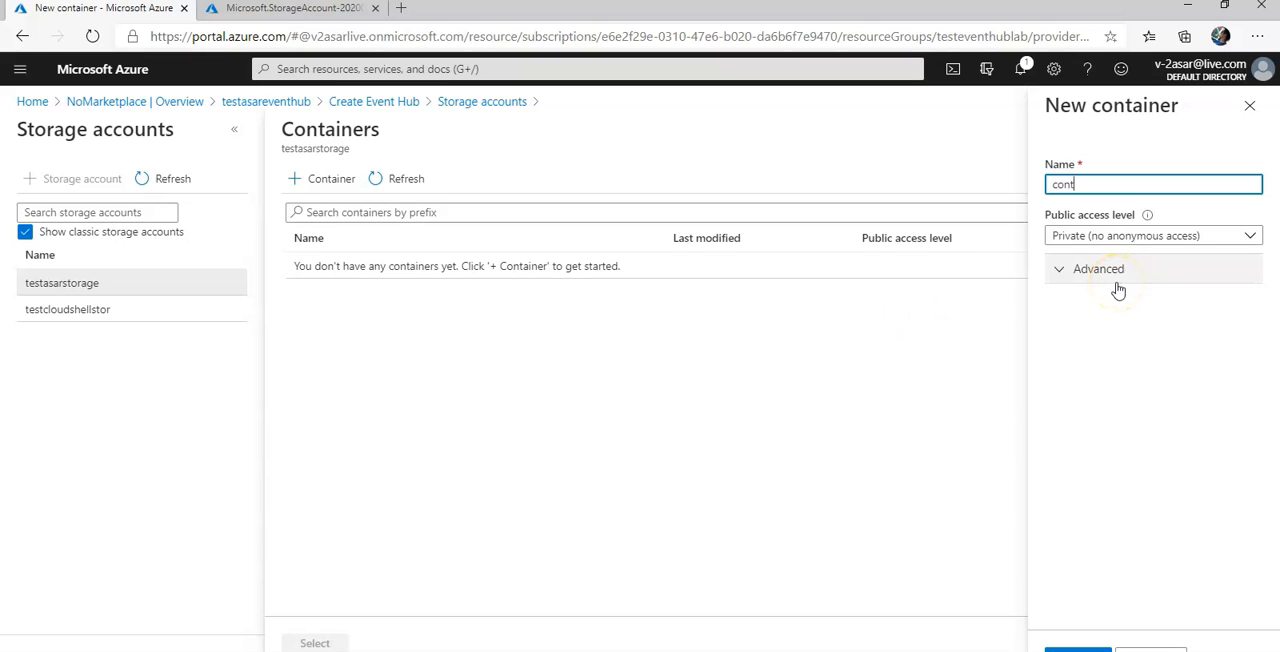
type("ainer")
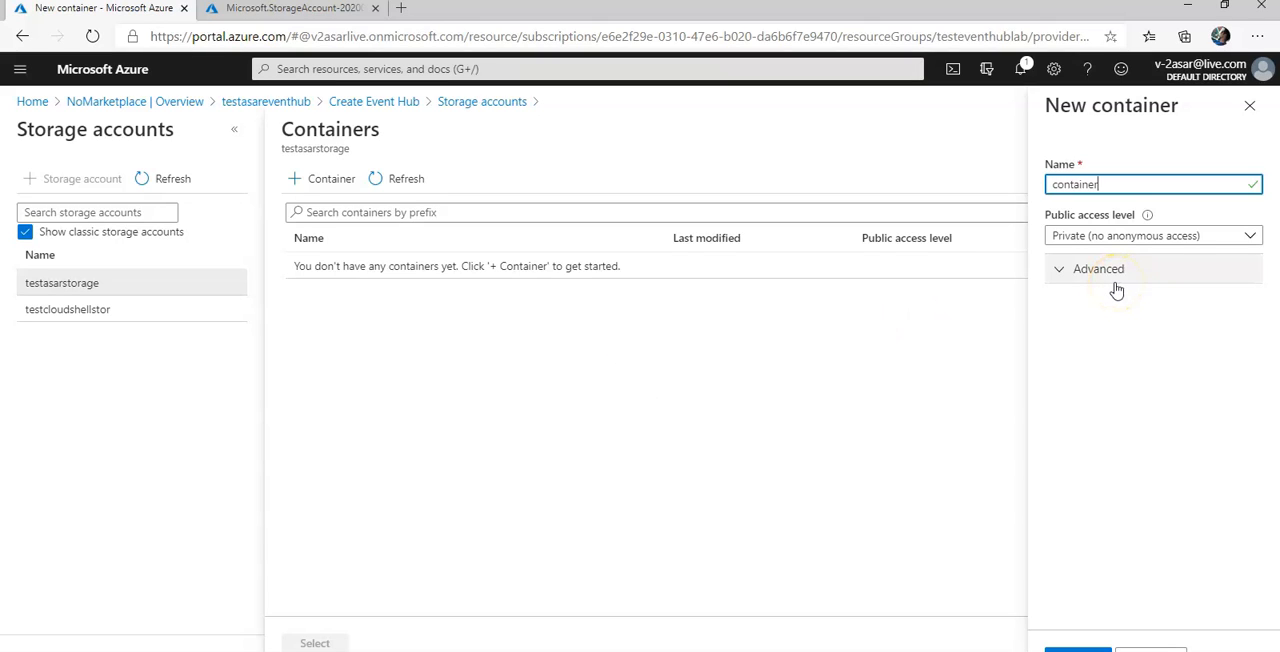
type("one")
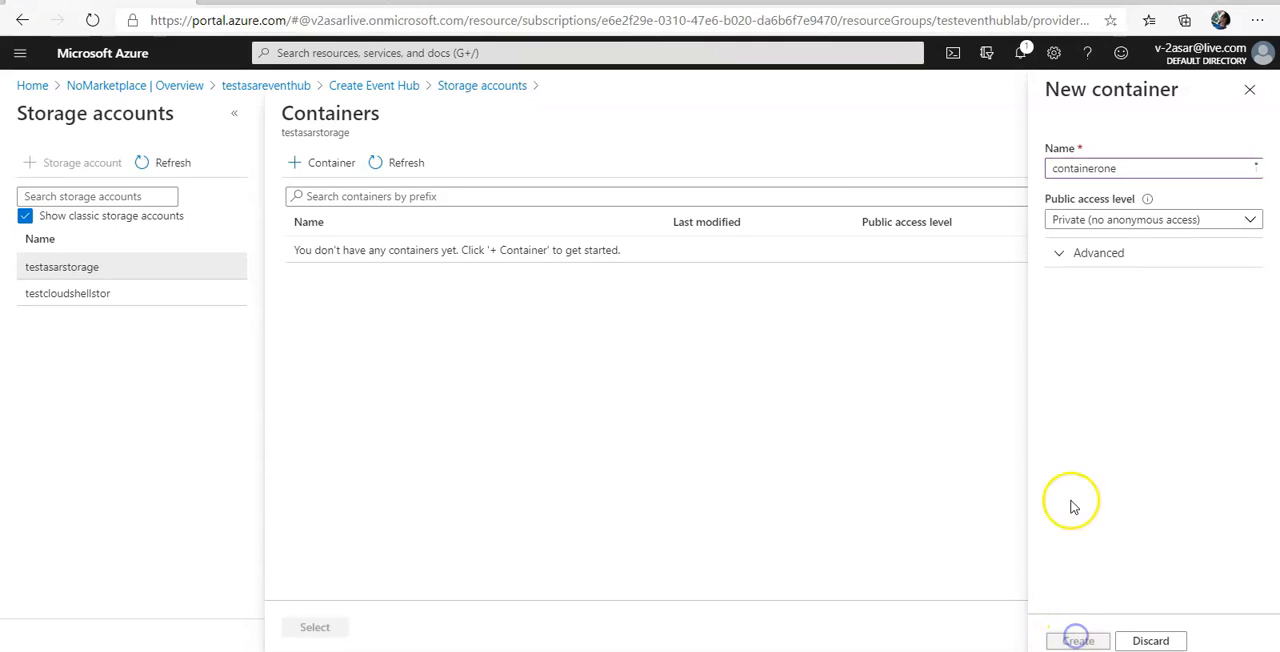
left_click(1076, 640)
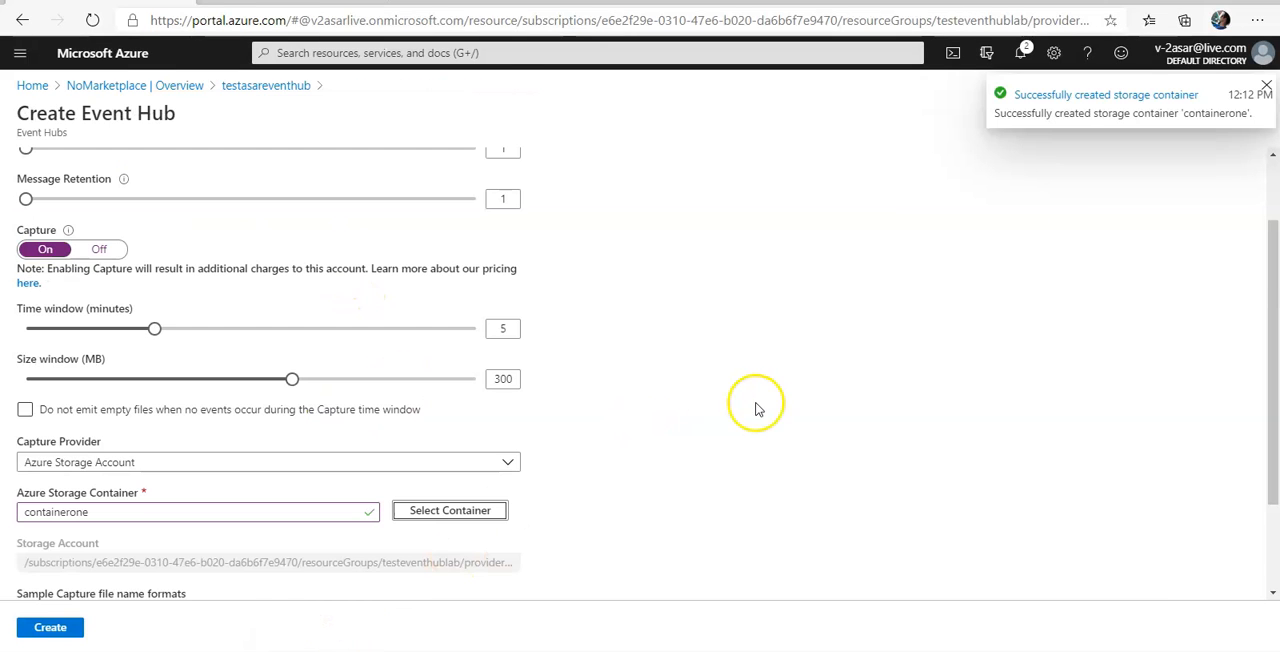
Review the capture settings with containerone and submit creation of the events hub.
scroll("down", 3)
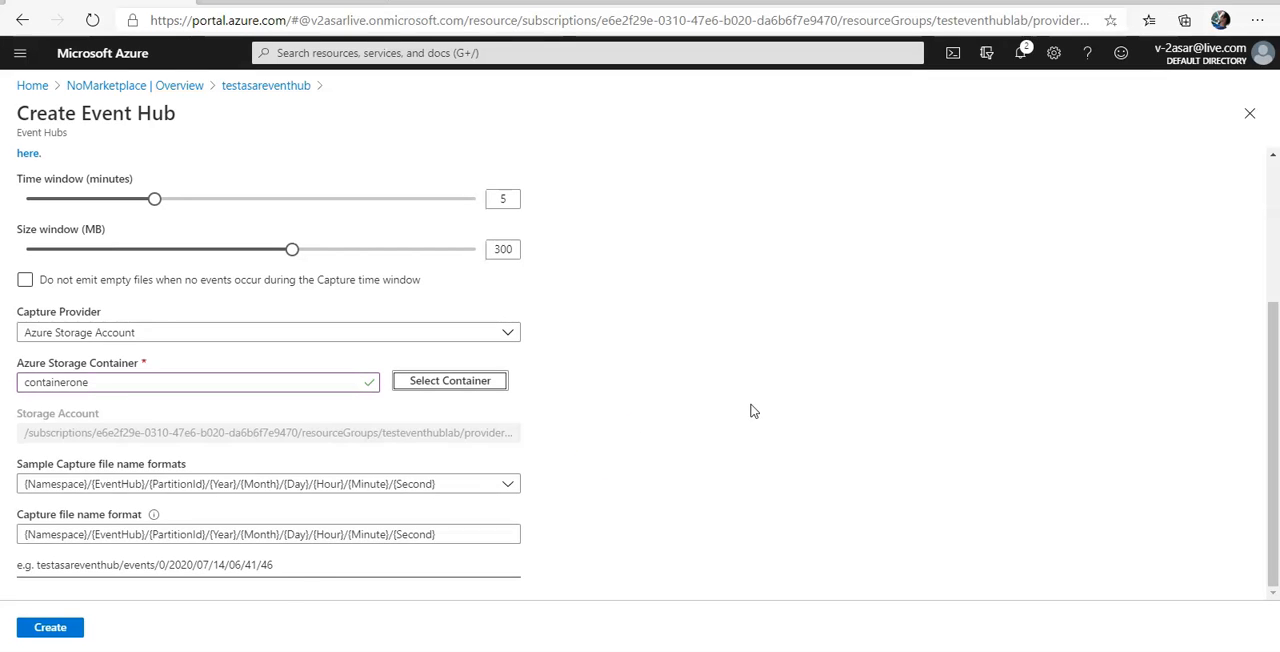
left_click(50, 628)
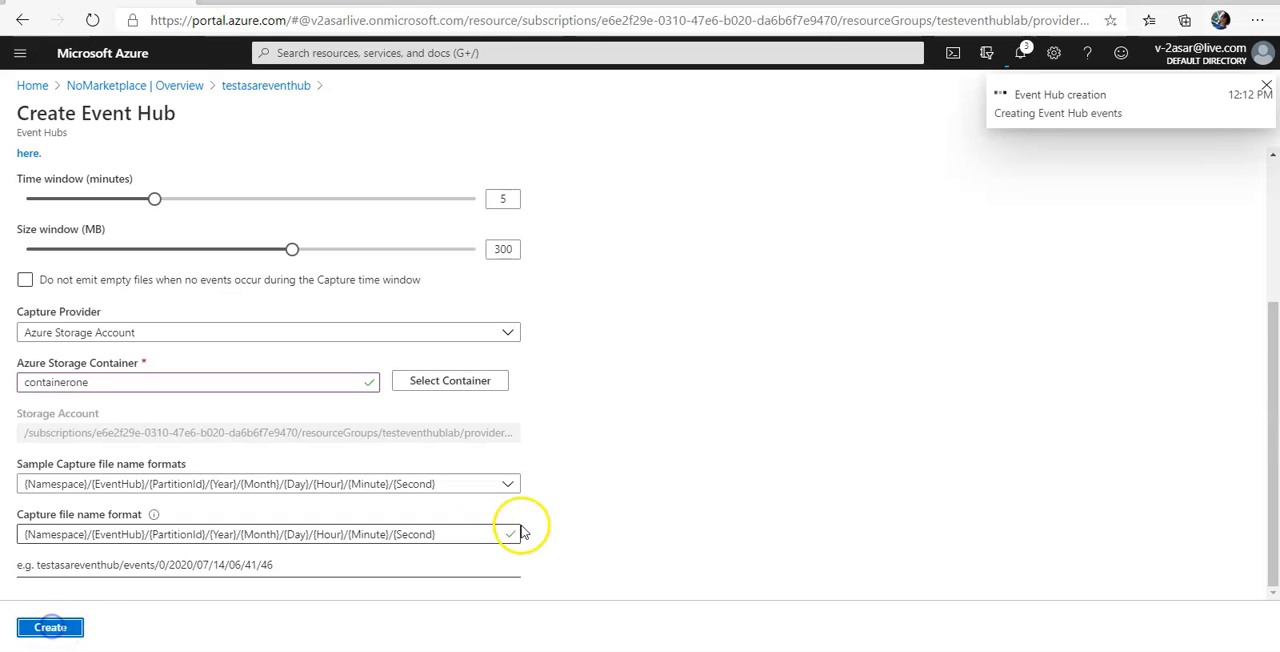
mouse_move(534, 530)
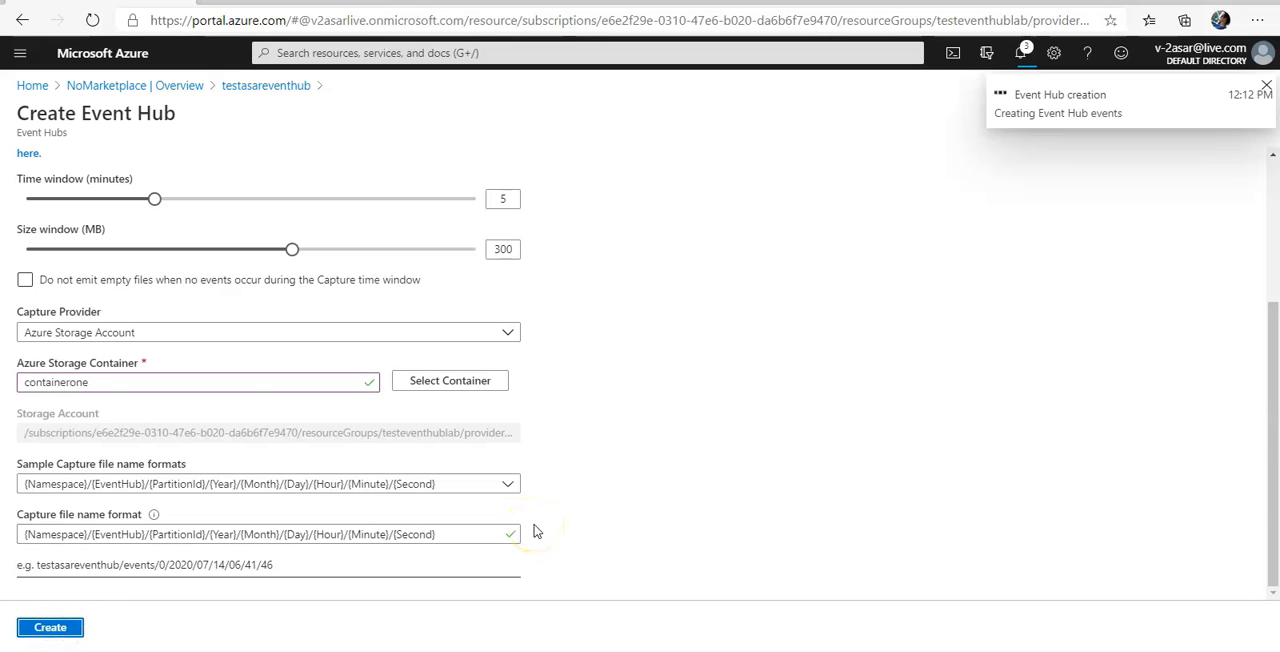
left_click(48, 628)
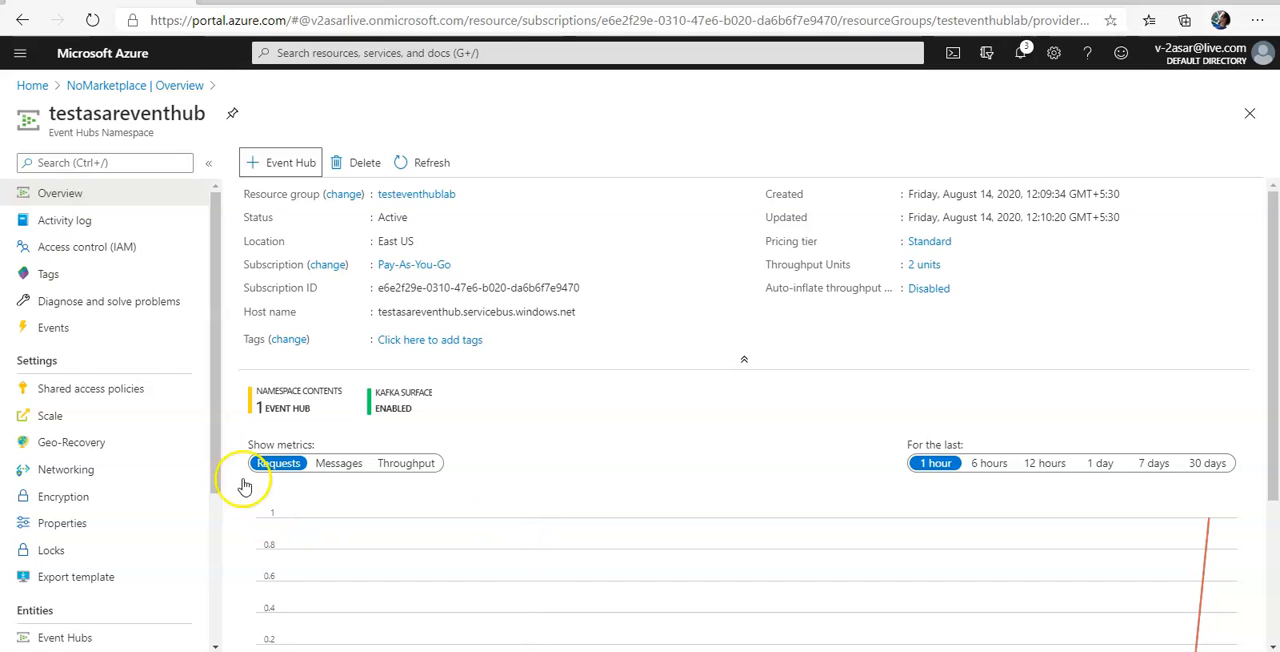
Copy the primary key from the RootManageSharedAccessKey shared access policy.
left_click(90, 388)
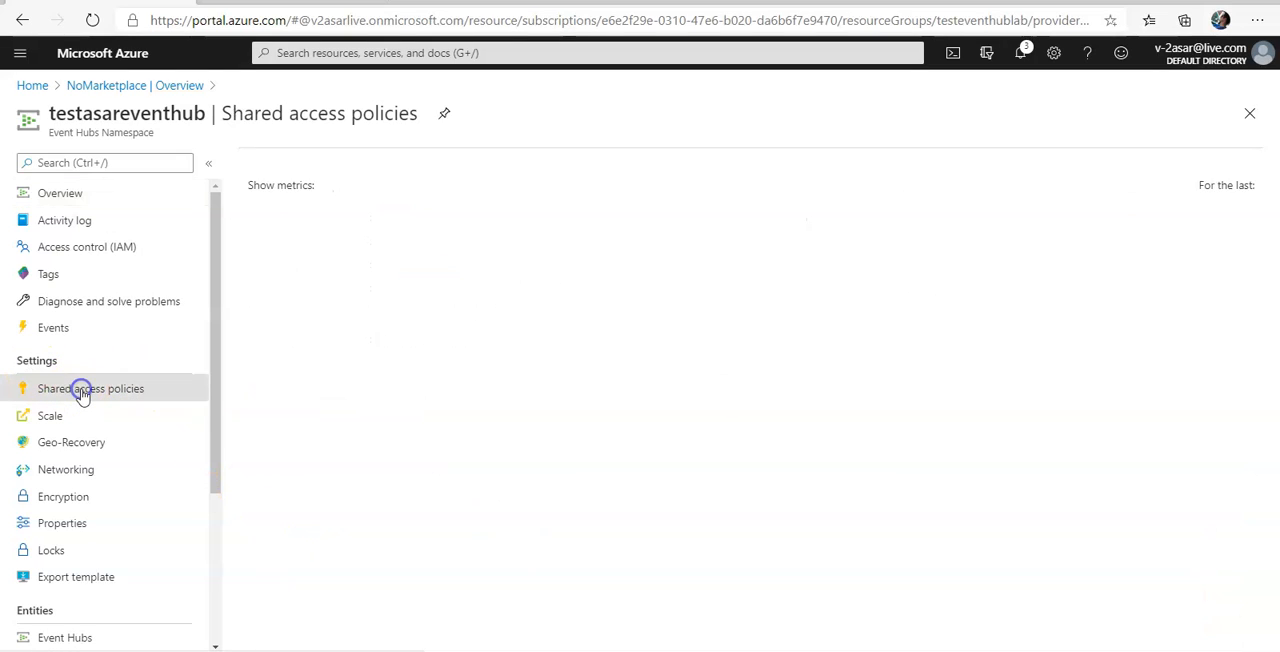
left_click(90, 388)
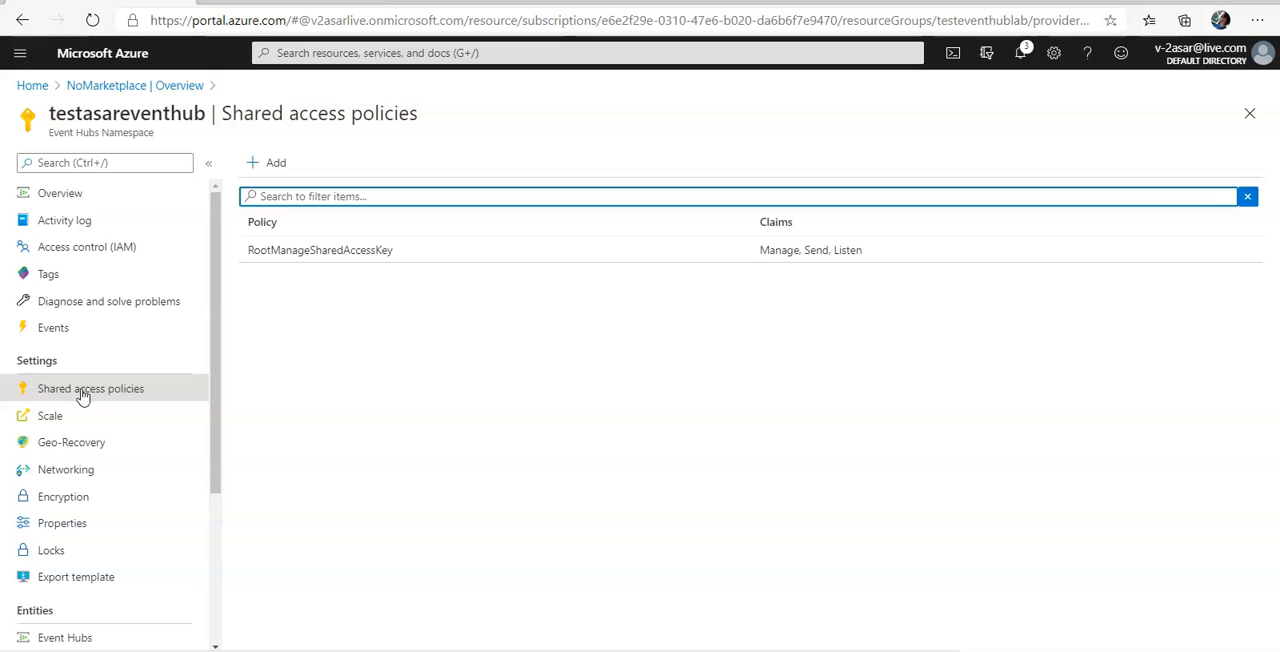
mouse_move(418, 444)
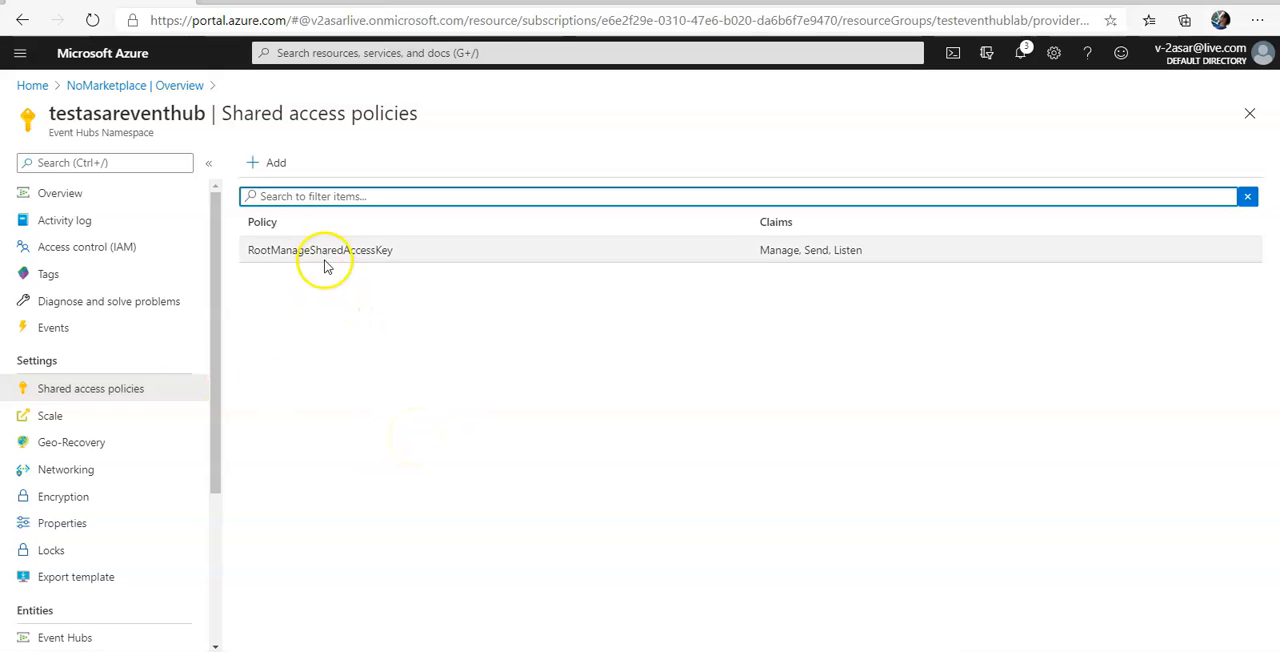
left_click(320, 248)
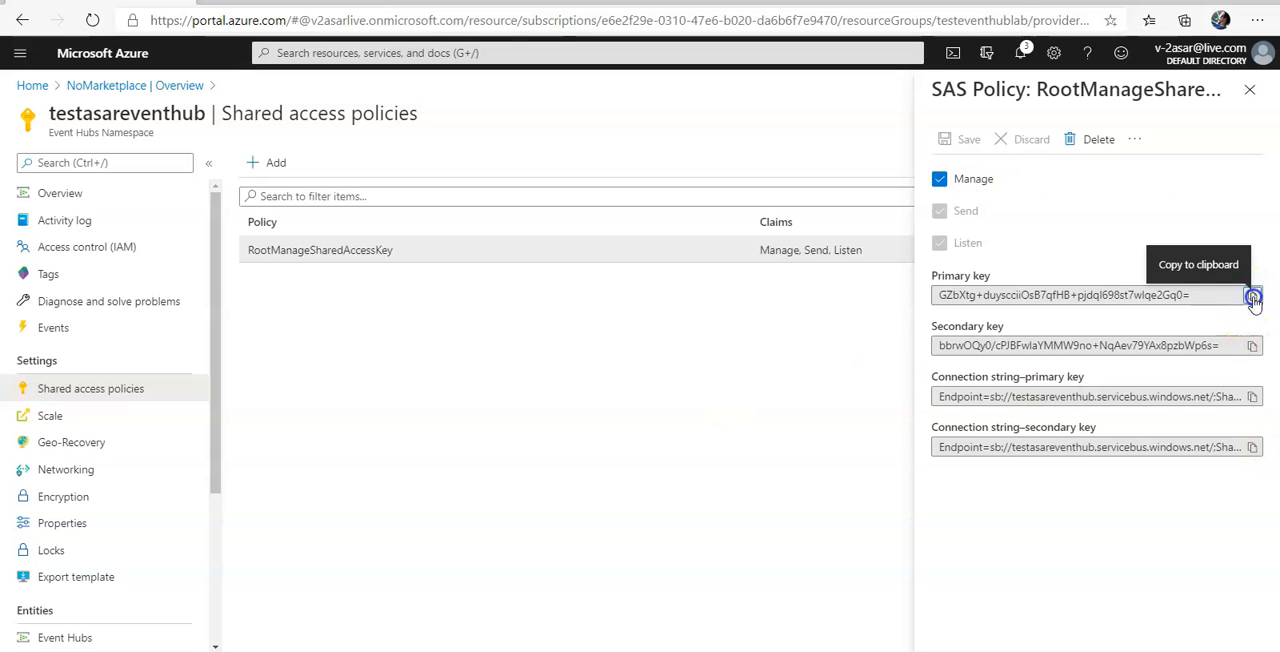
left_click(1252, 296)
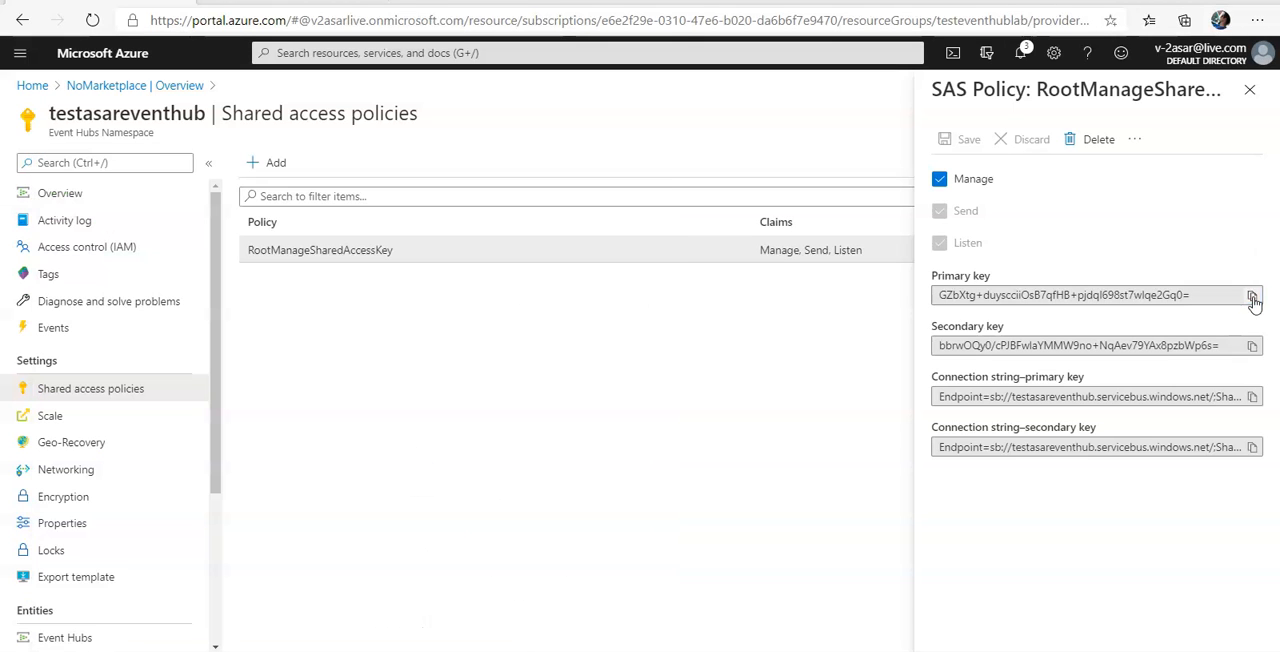
left_click(1252, 294)
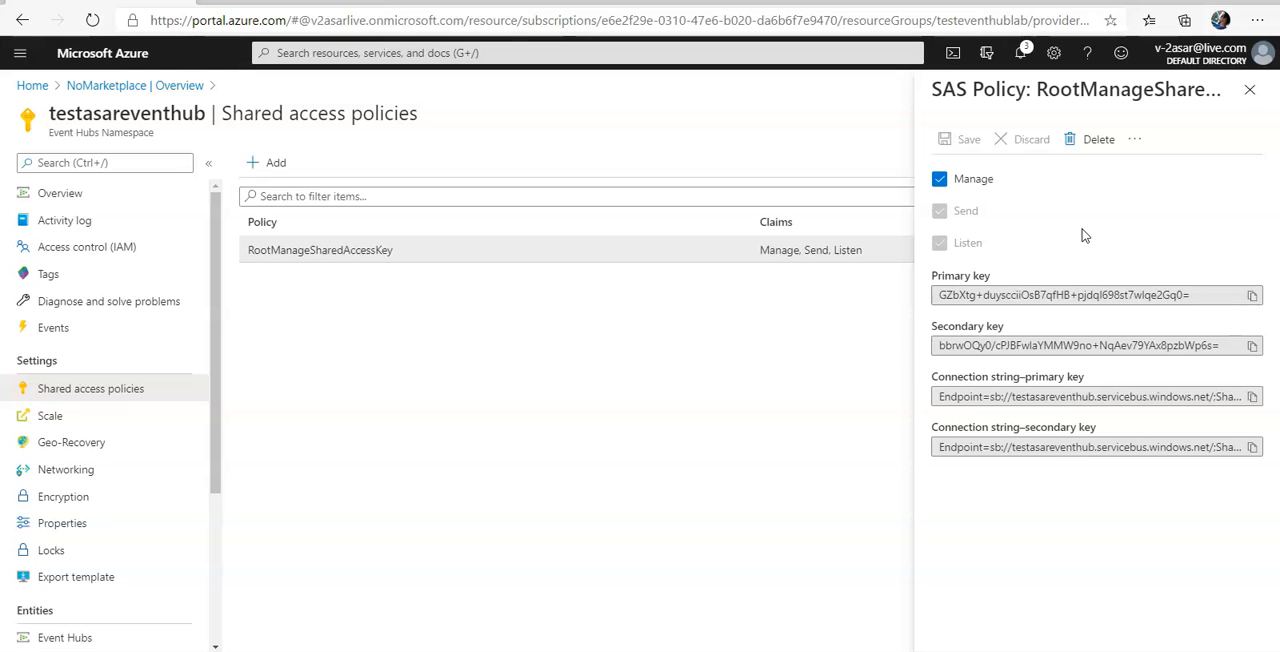
mouse_move(600, 158)
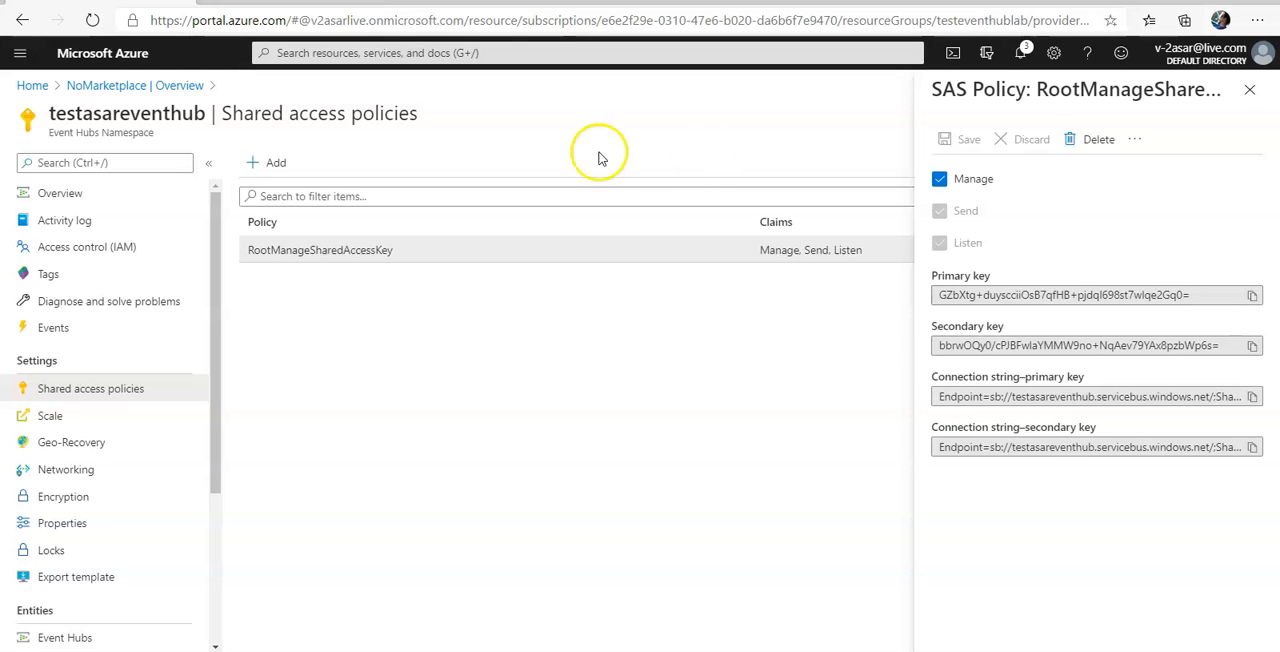
mouse_move(170, 112)
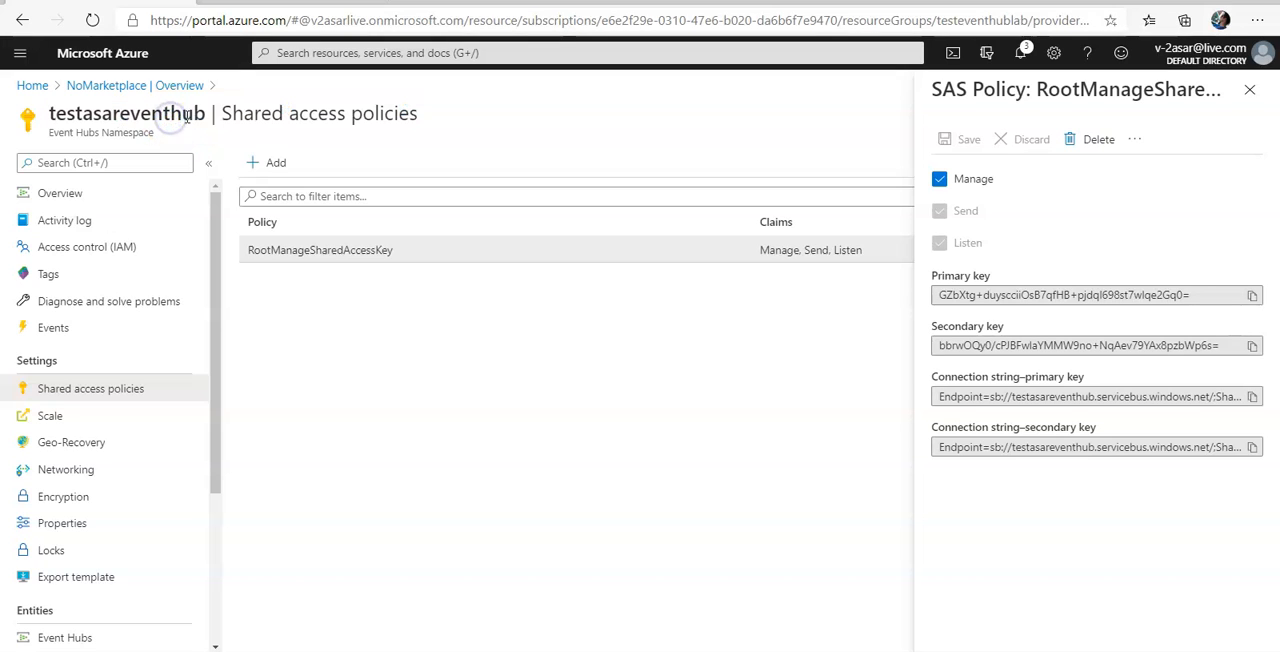
Note 'event hub namespace - testasareventhub' in Notepad and return to the namespace overview.
double_click(128, 112)
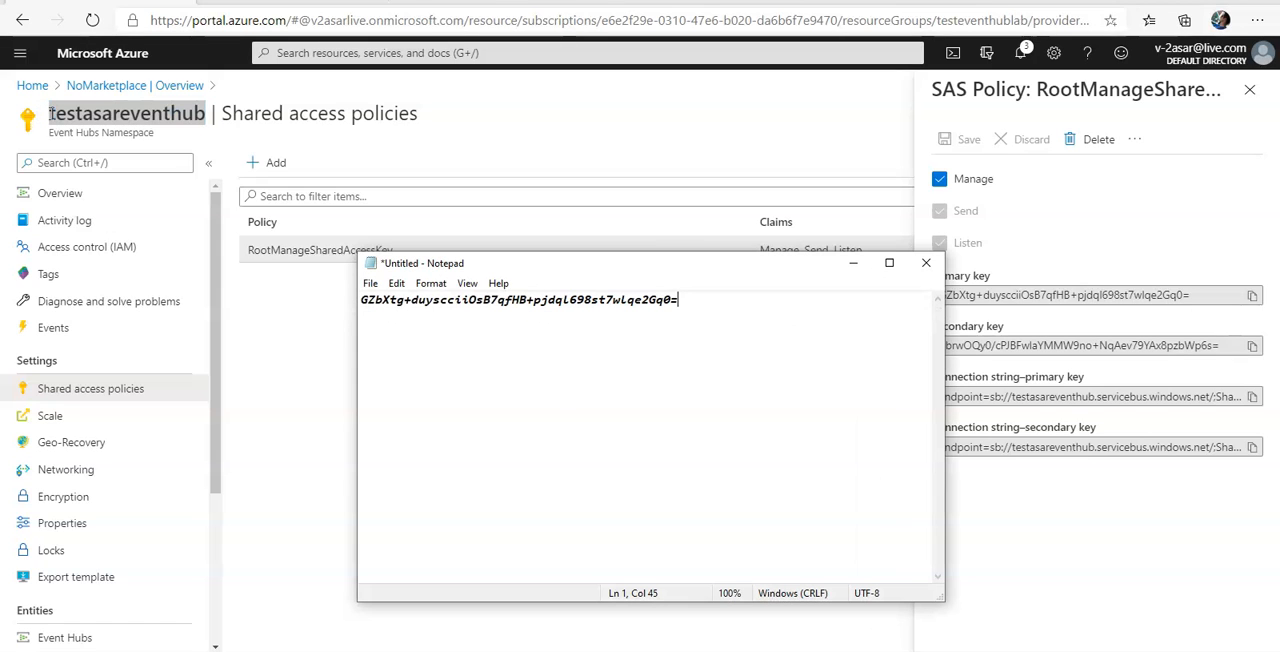
type("e")
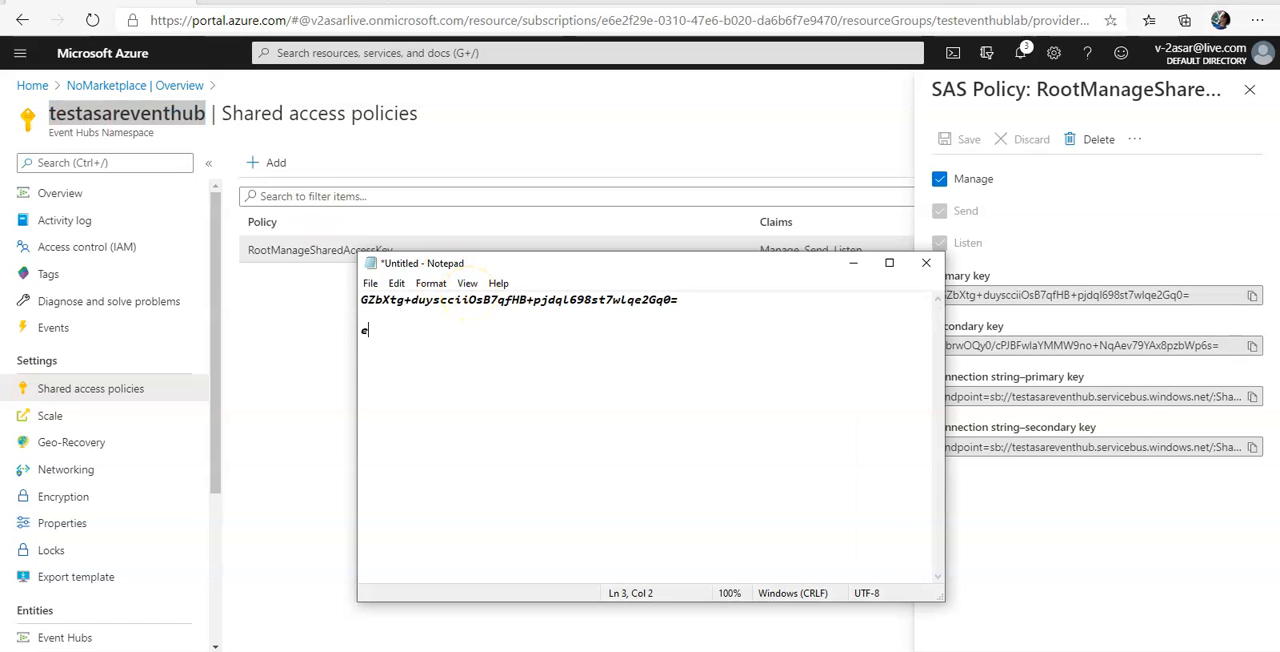
type("event hub na")
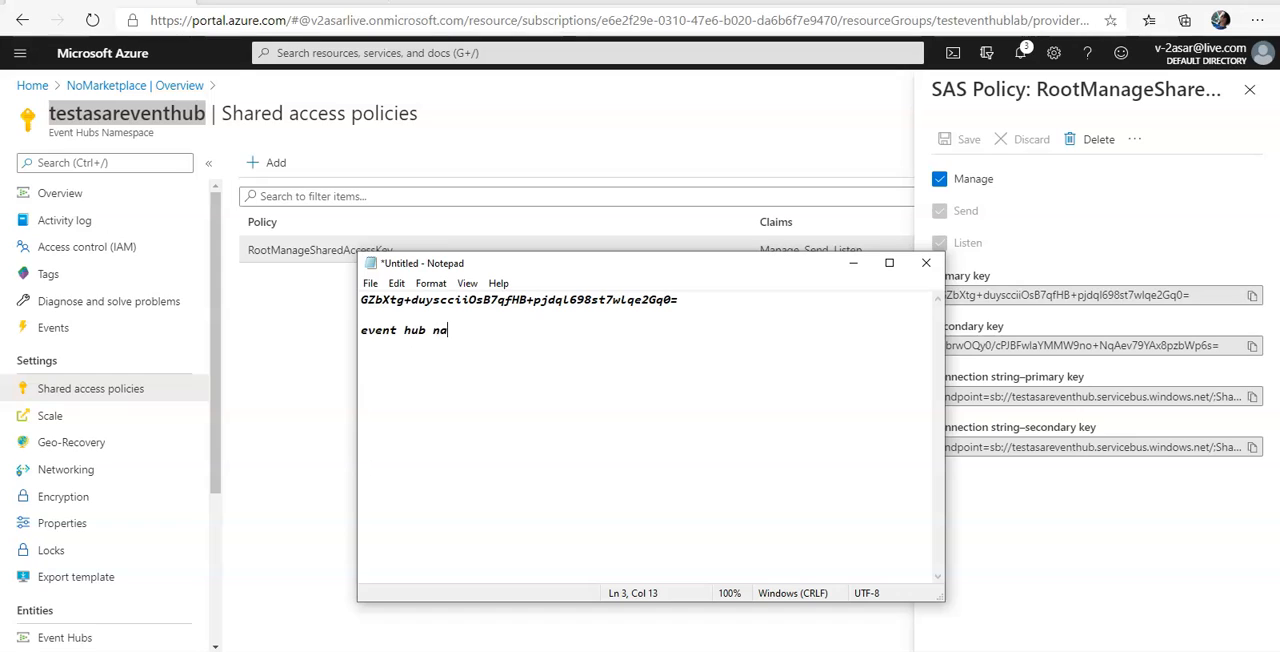
type("mespav")
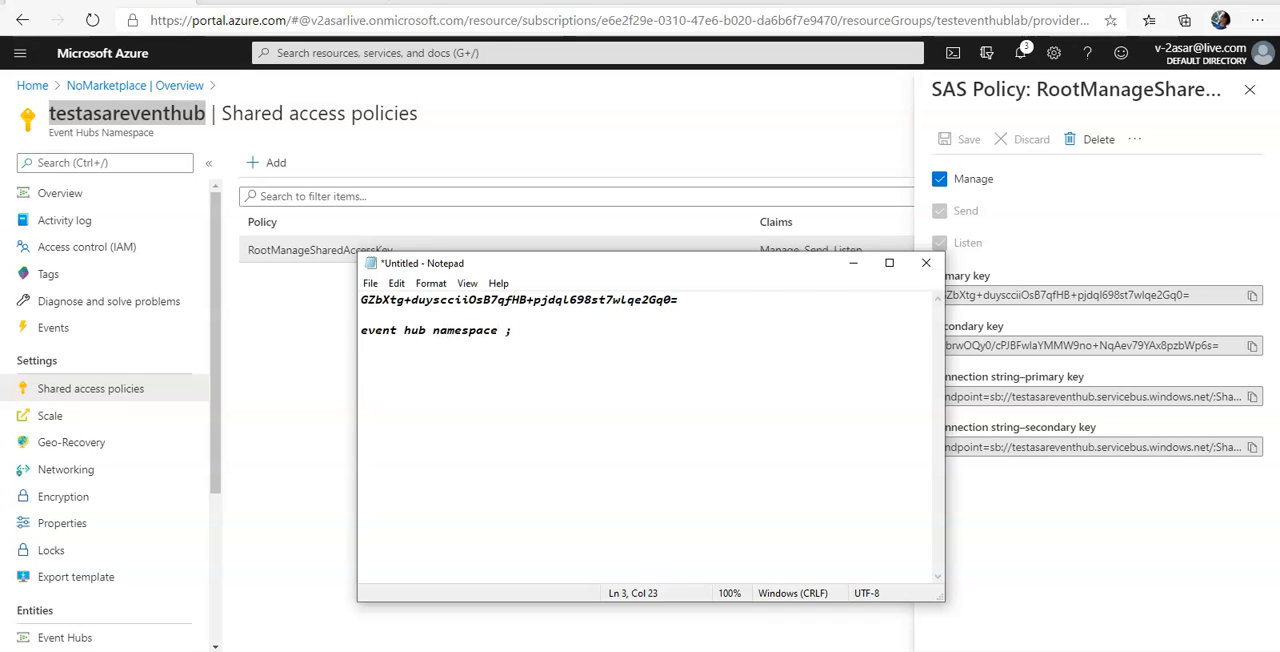
type("- testasareventhub")
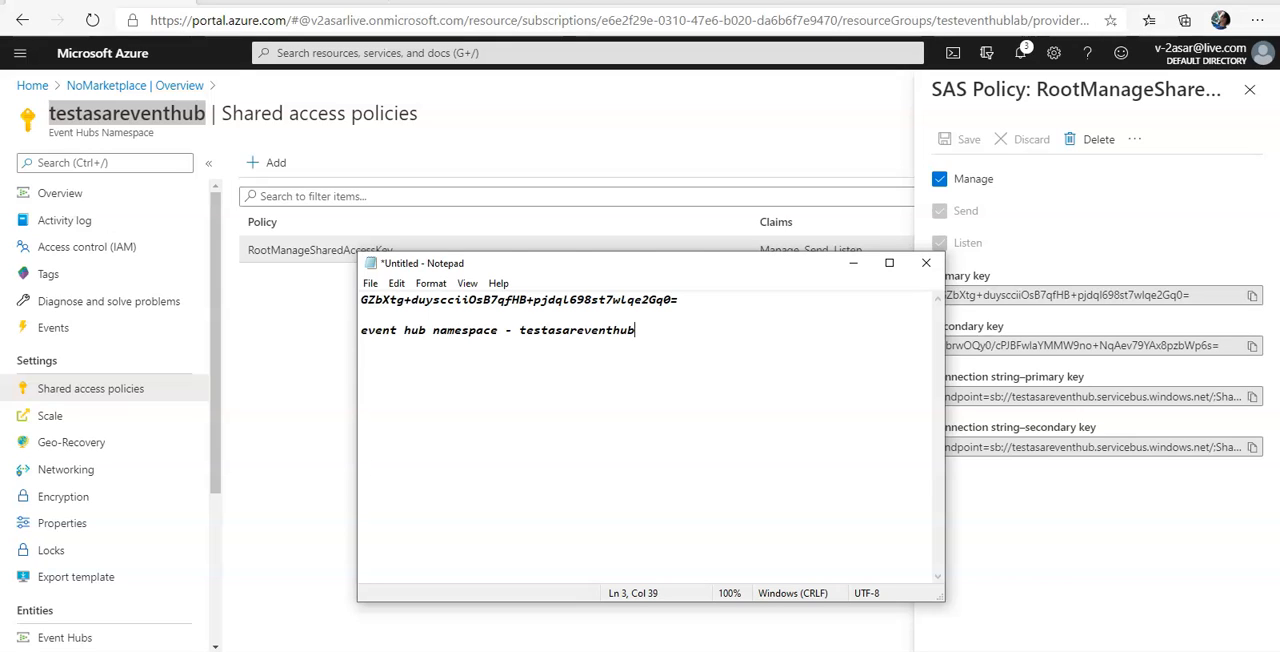
type("ev")
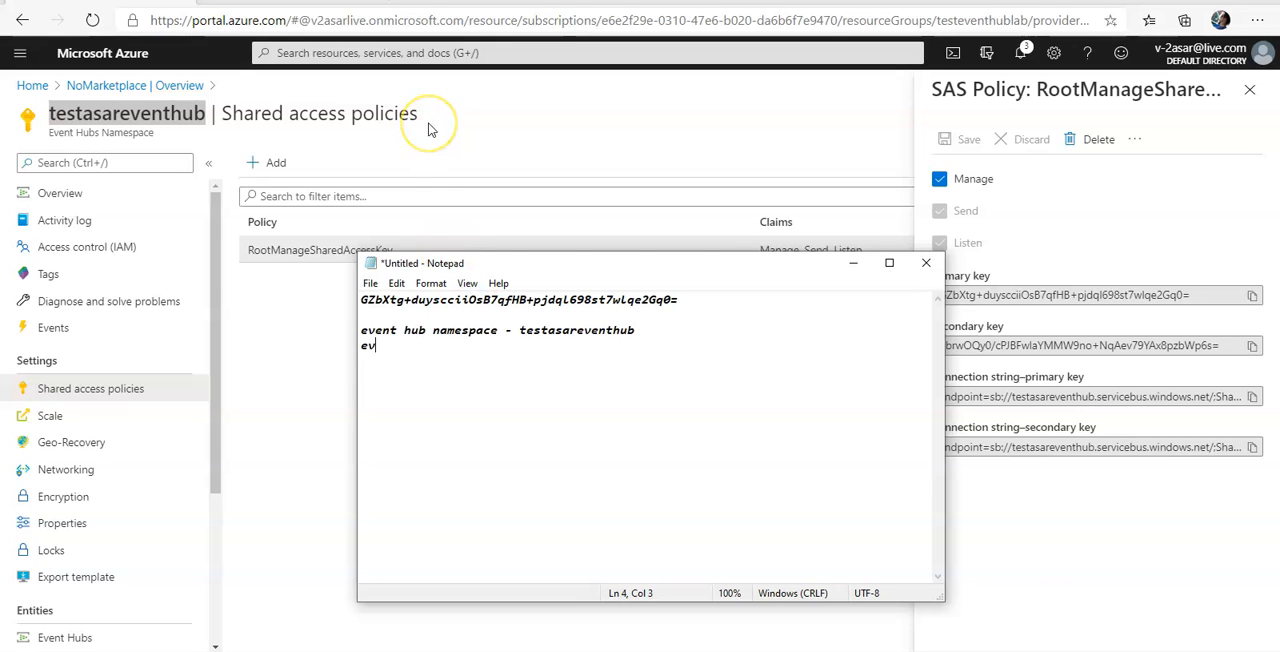
key("backspace")
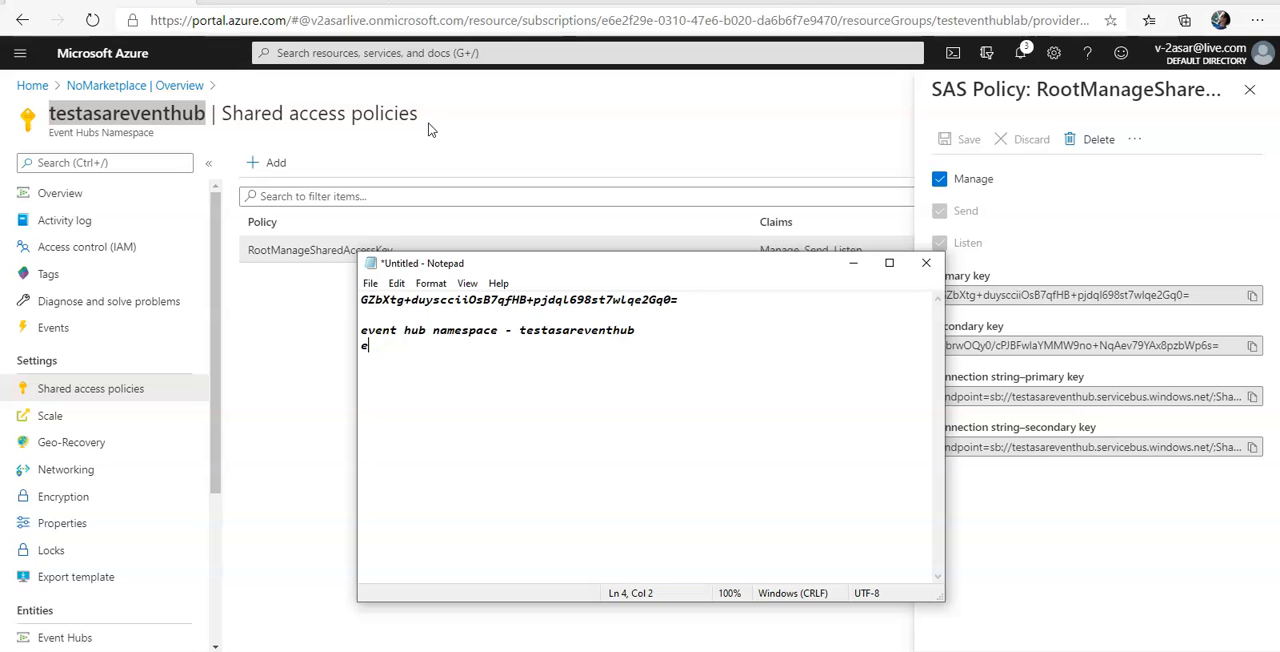
type("veny hub")
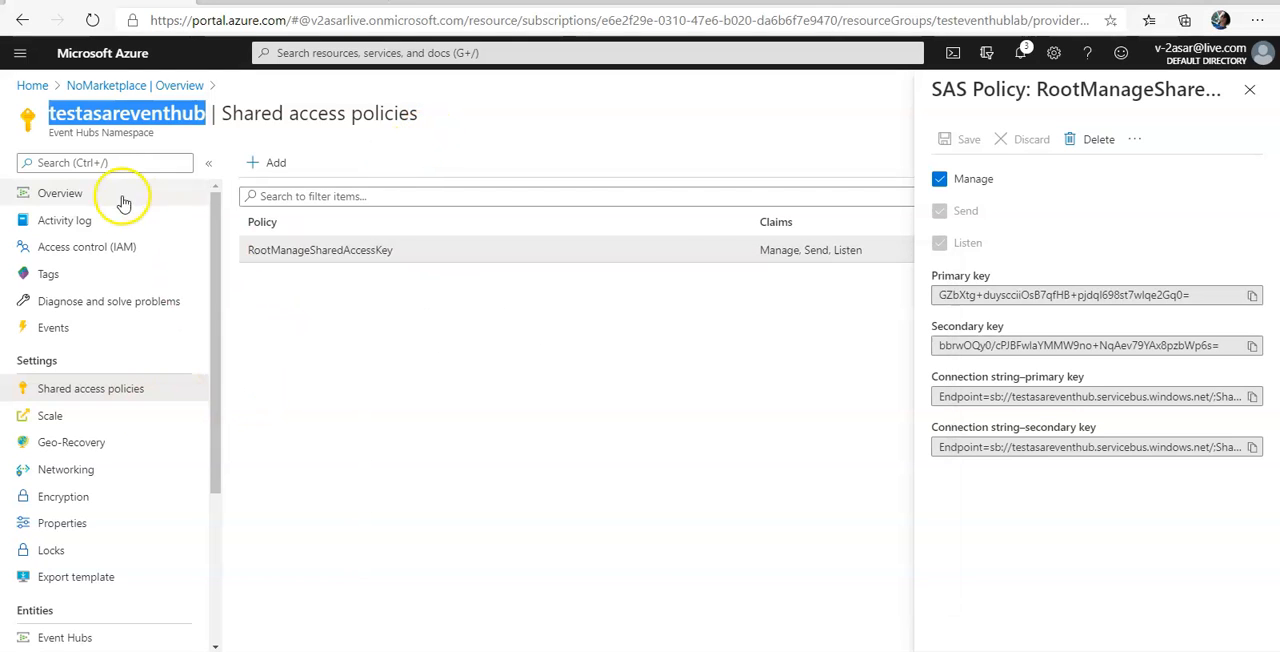
left_click(60, 192)
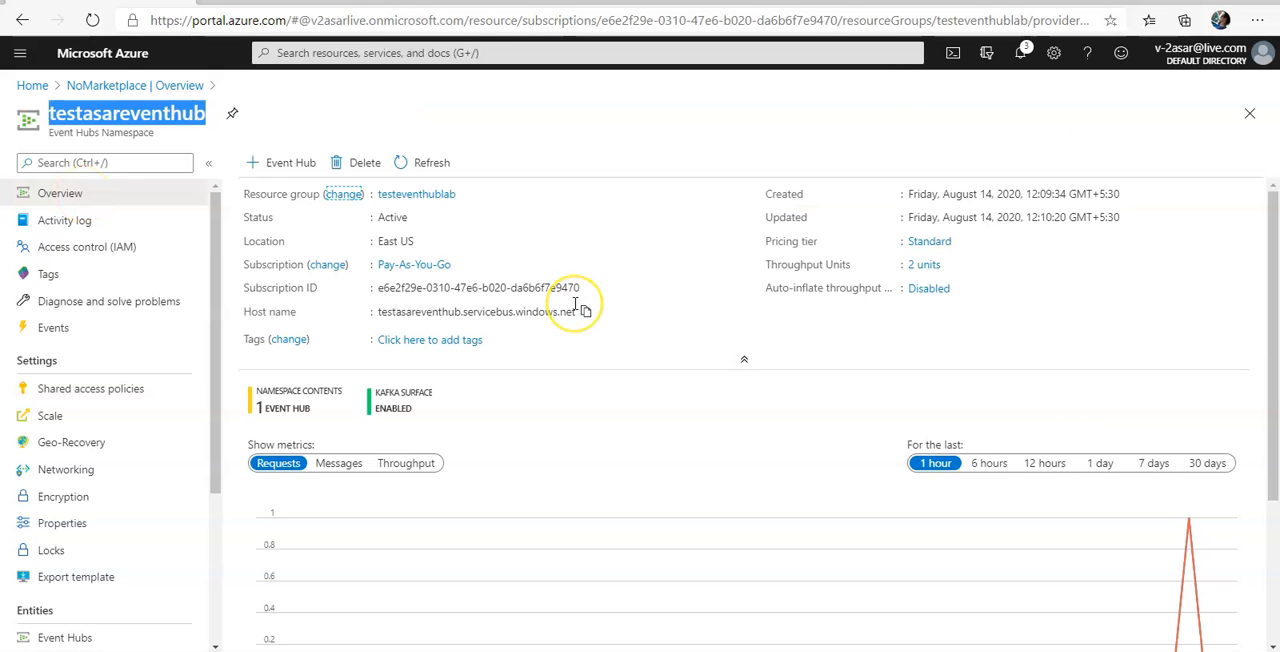
mouse_move(576, 302)
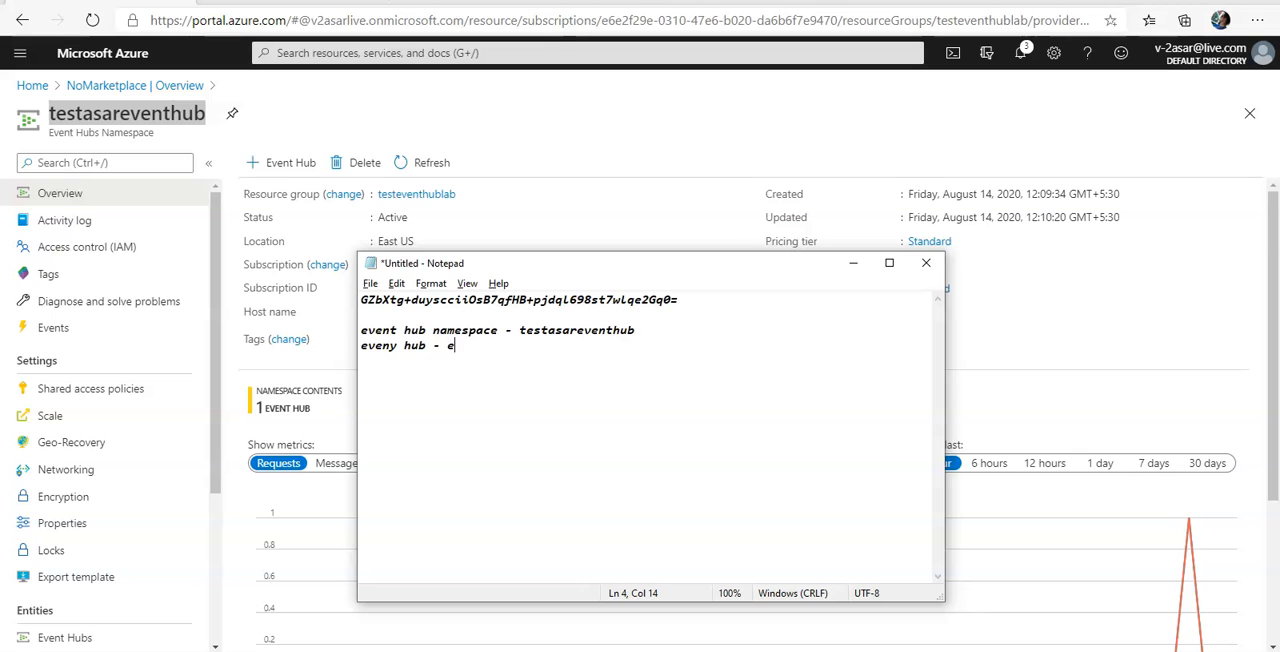
type("v")
type("powershell")
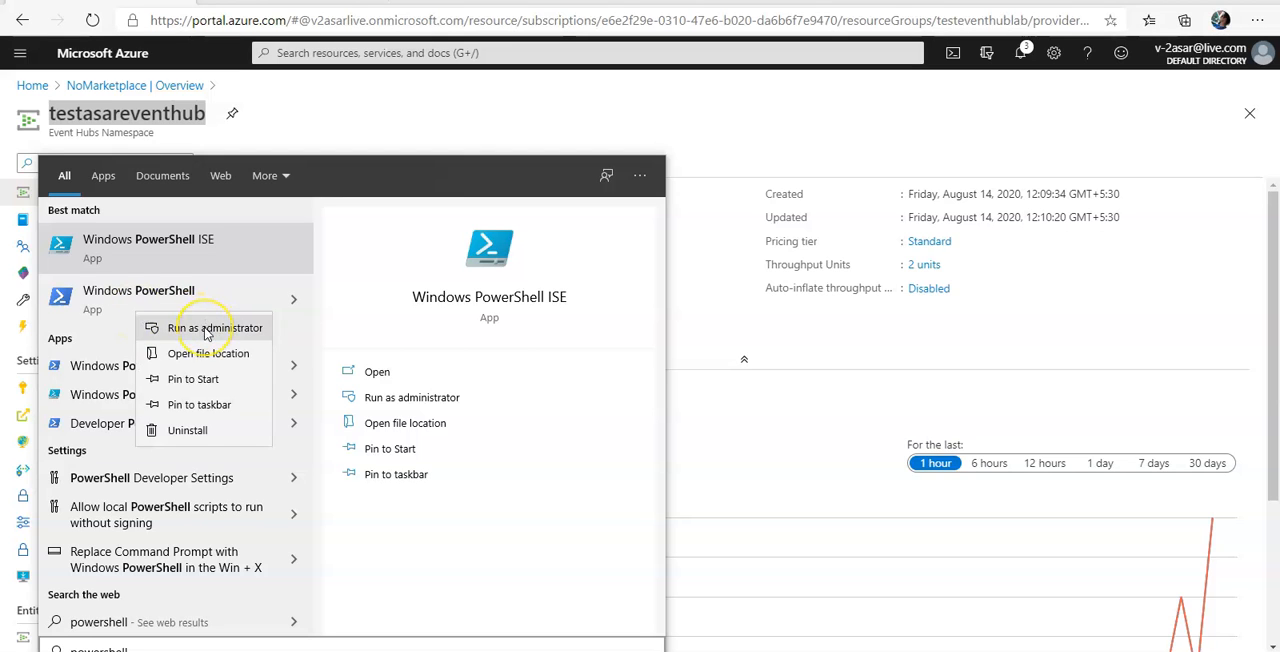
mouse_move(456, 338)
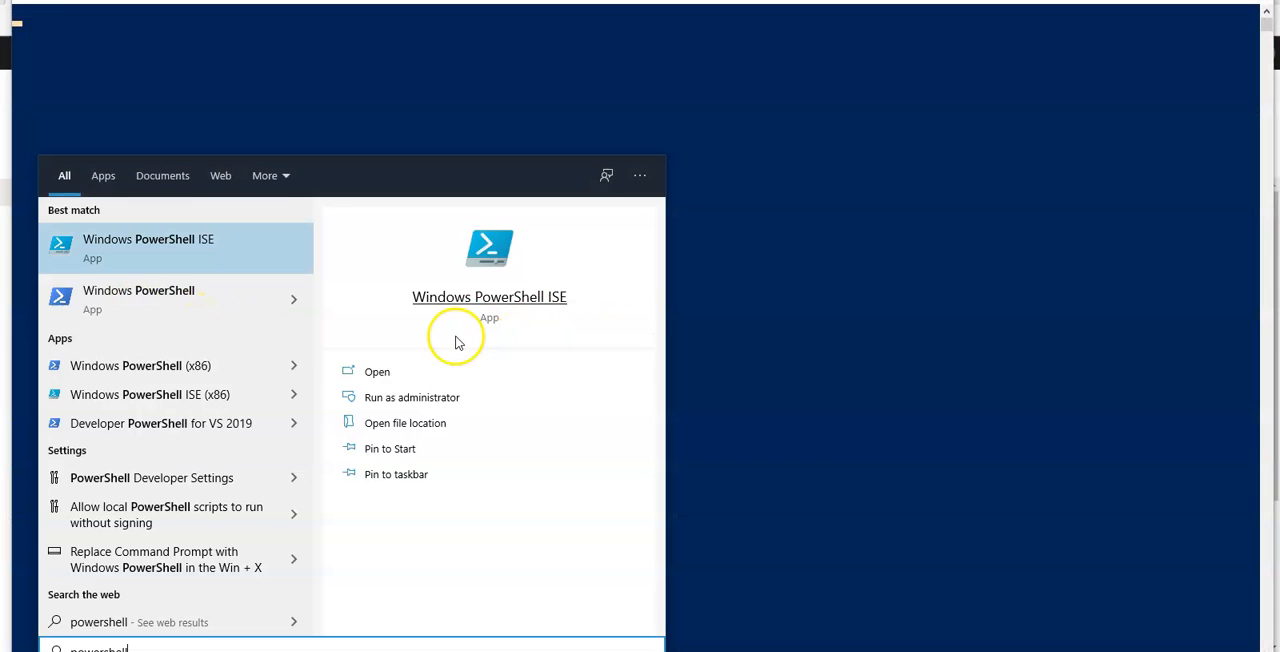
Launch Windows PowerShell with administrator rights from the Start search.
left_click(412, 396)
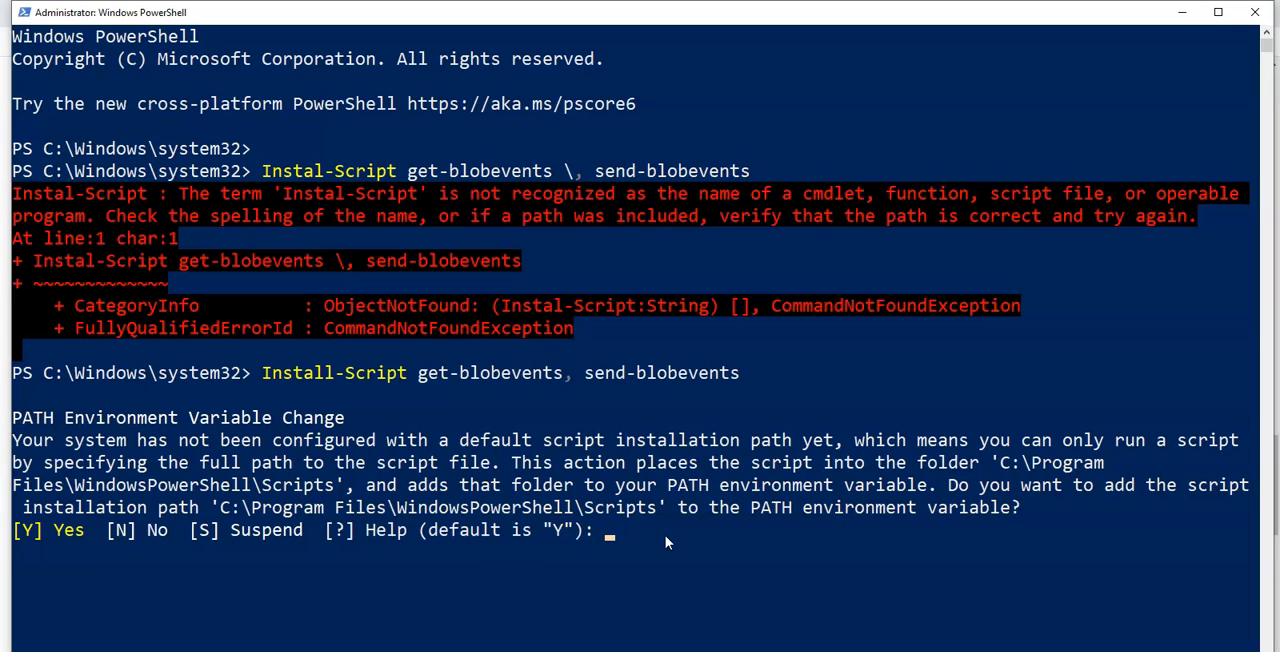
Answer Y to the PATH prompt and Y to the untrusted repository prompt for Install-Script.
type("y")
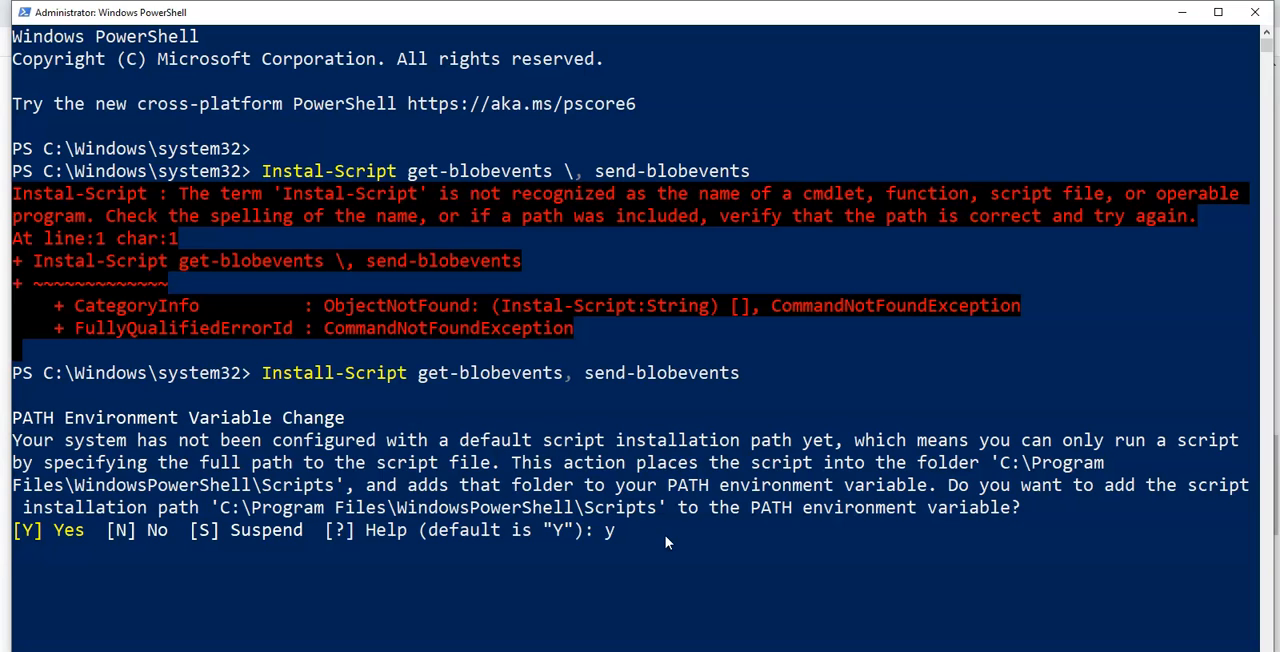
key("Return")
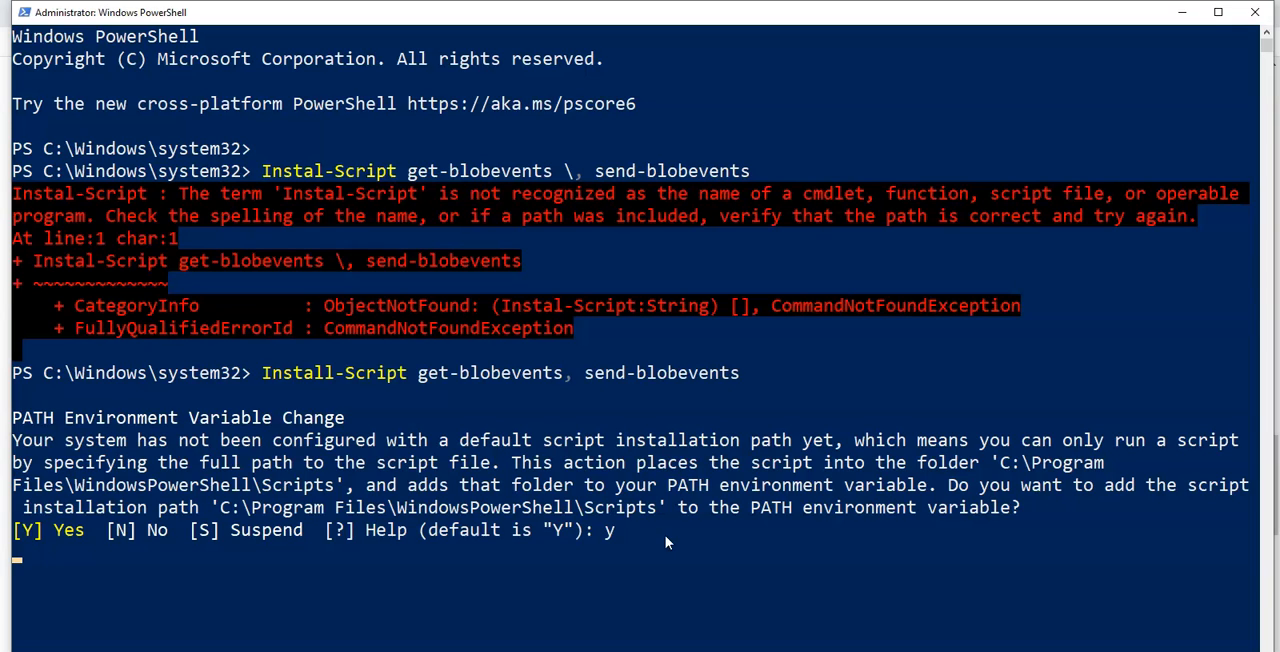
key("Return")
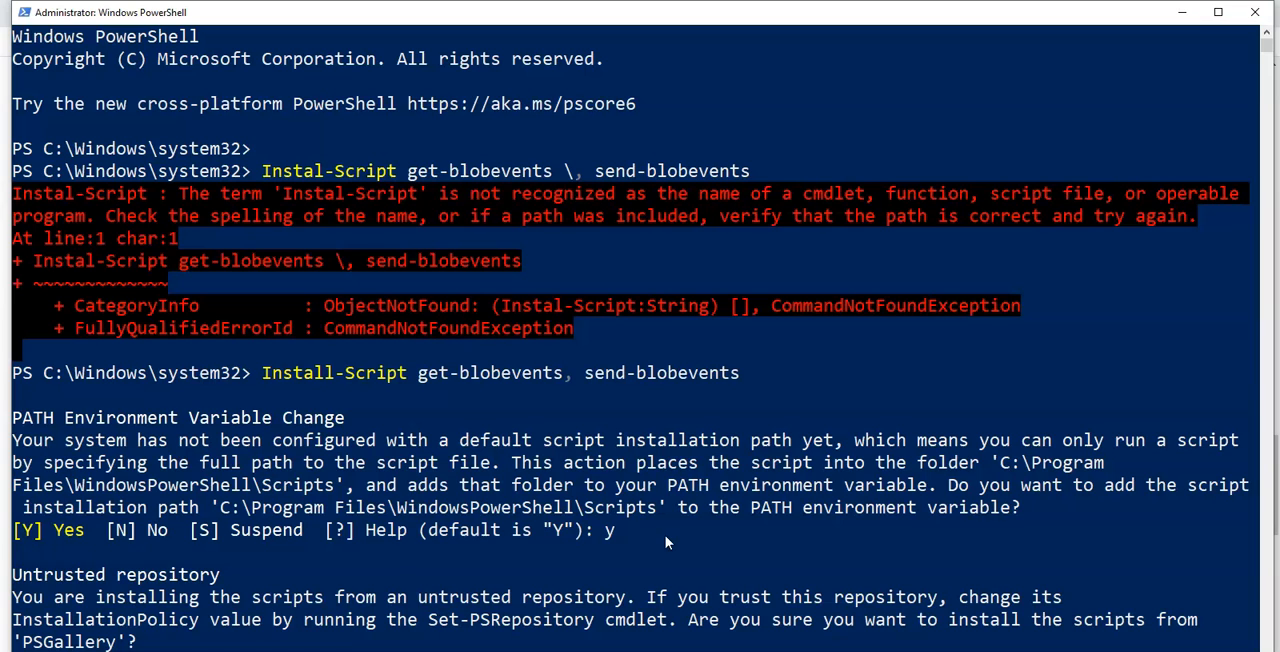
mouse_move(1248, 236)
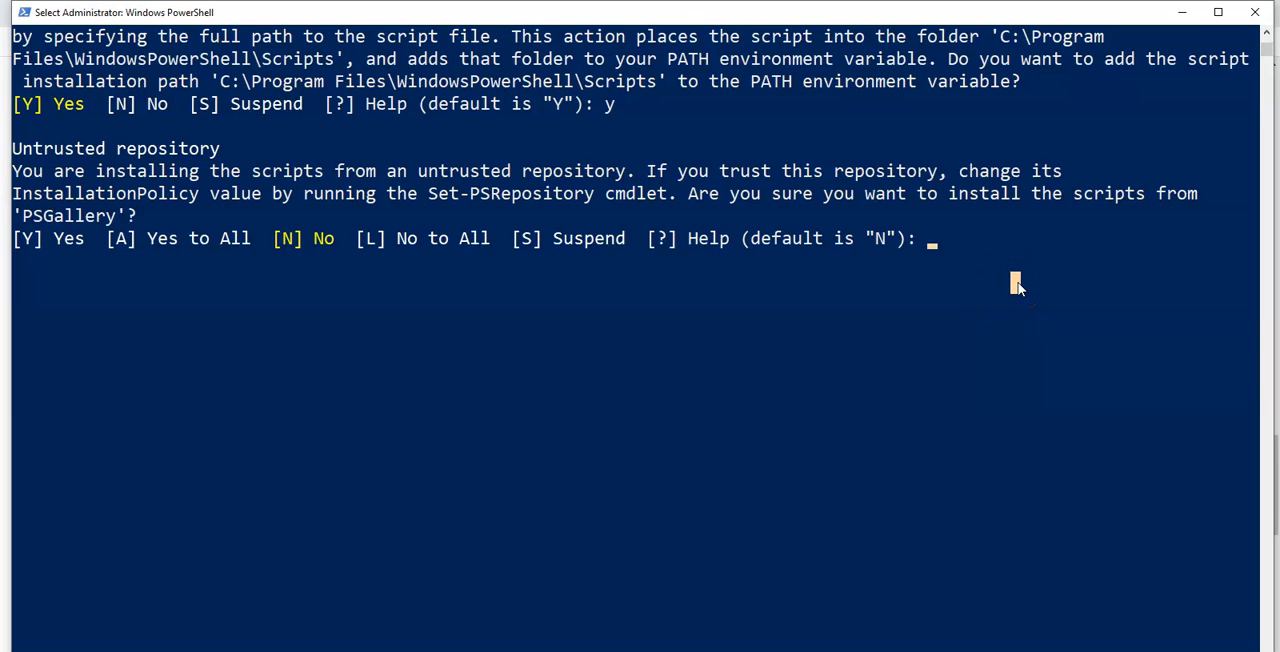
type("y")
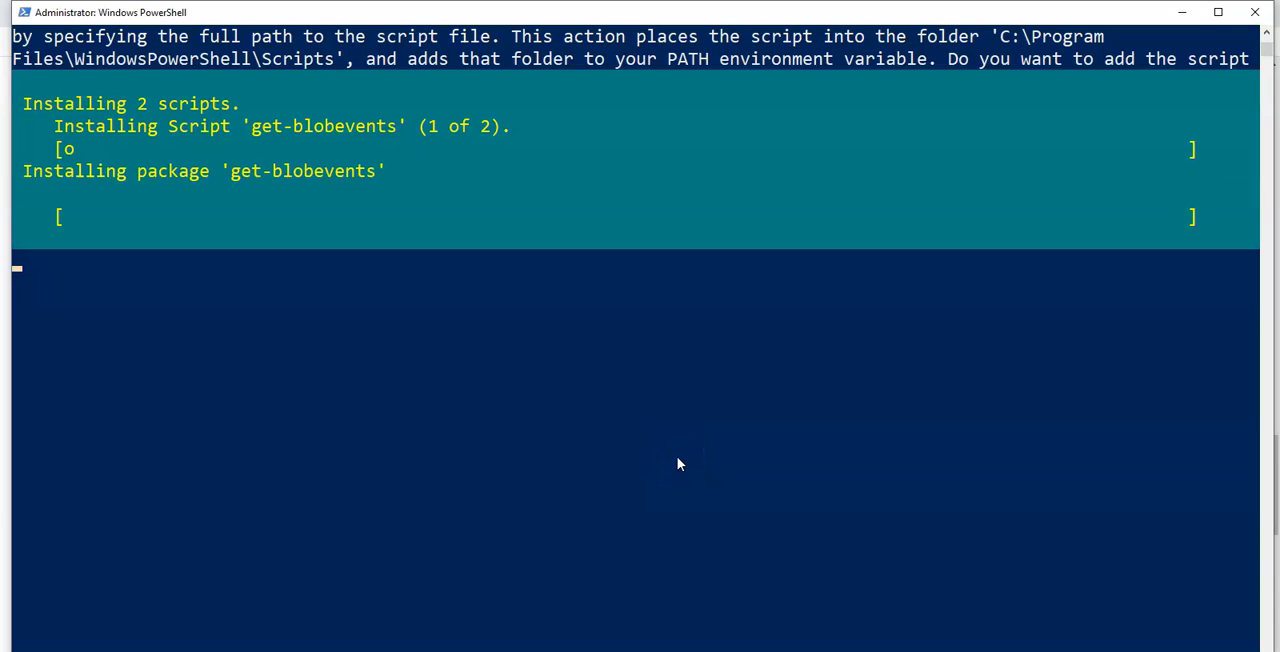
type("y")
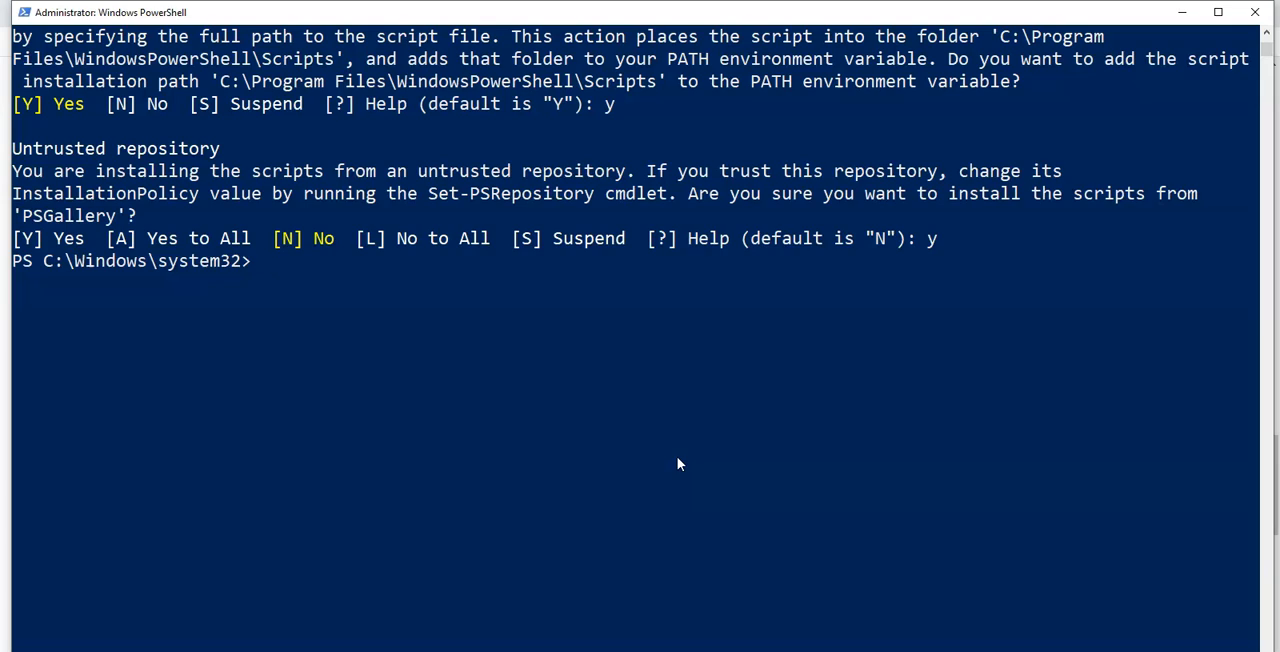
Run send-blobevents from the PowerShell prompt so it asks for the primary key.
type("send-")
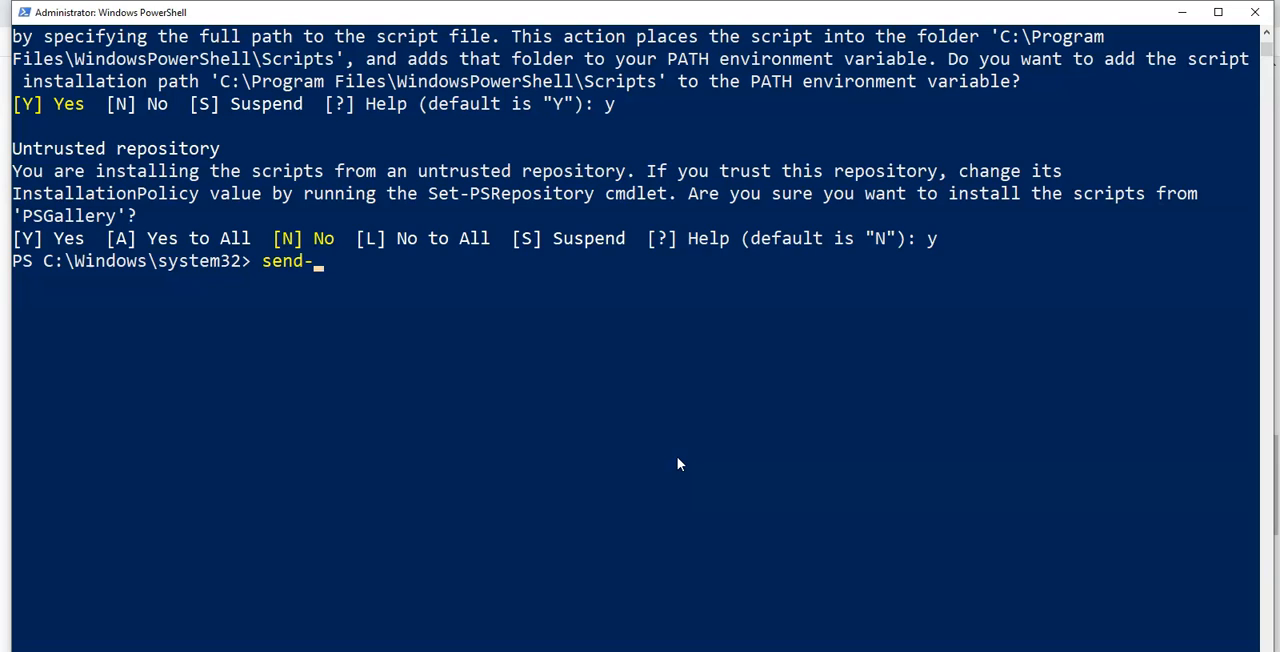
type("blobe")
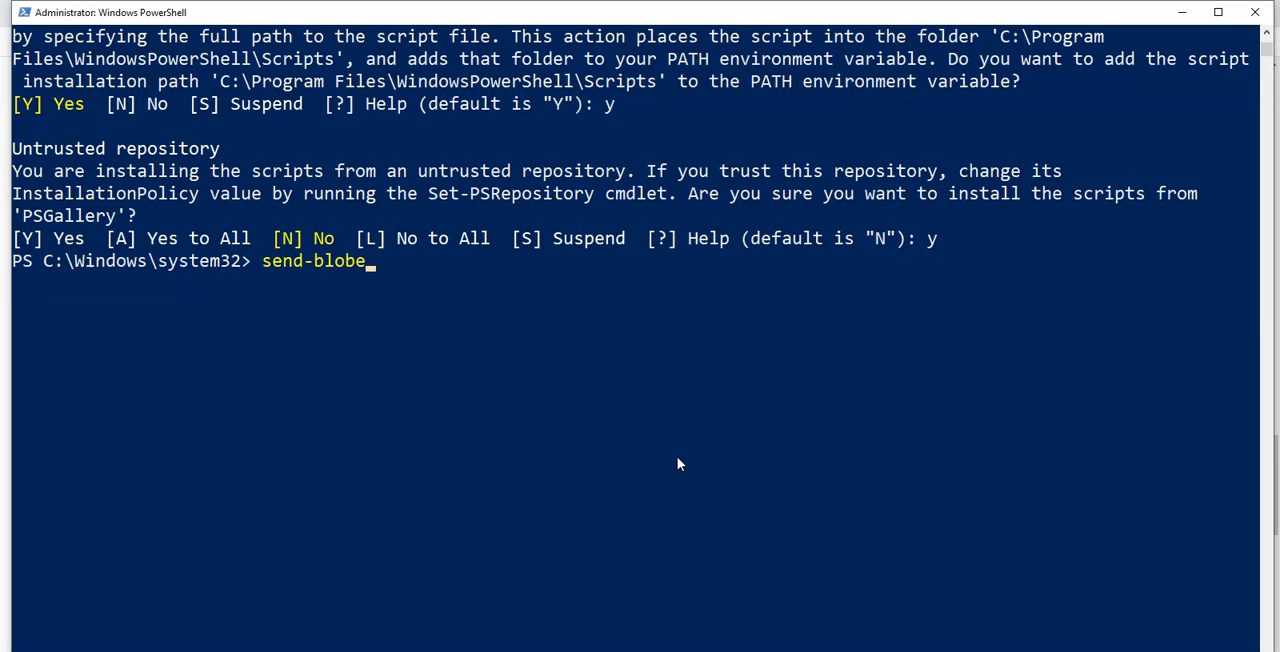
key("Return")
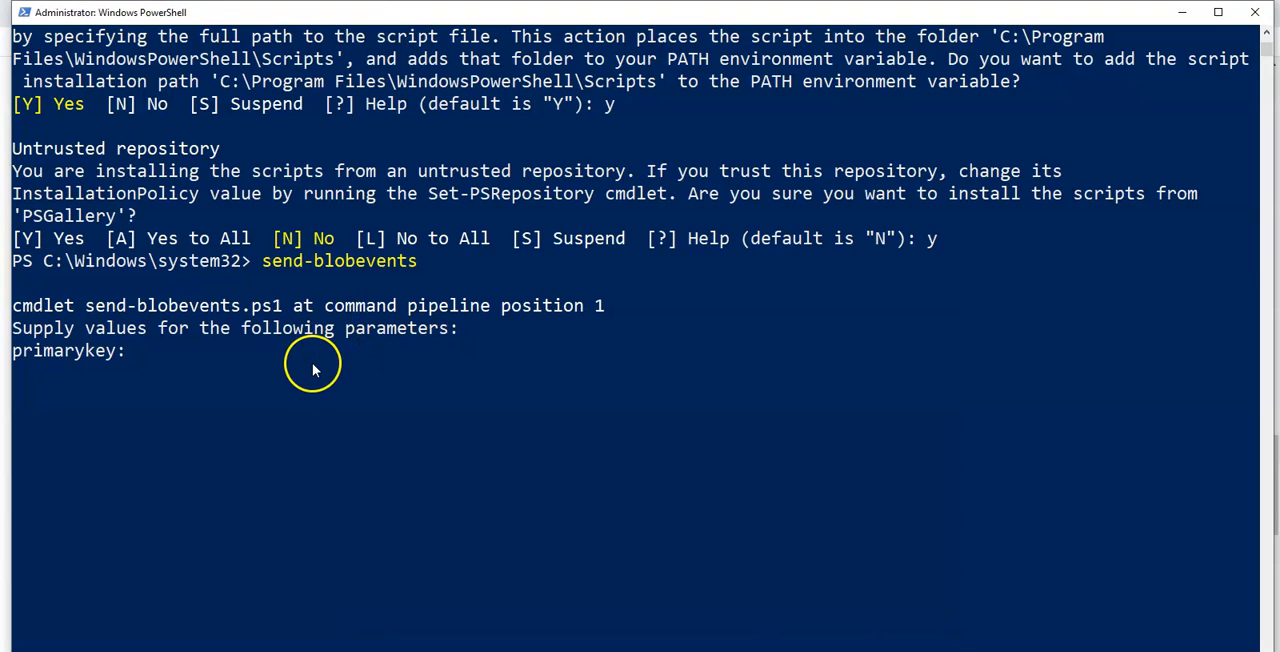
mouse_move(264, 372)
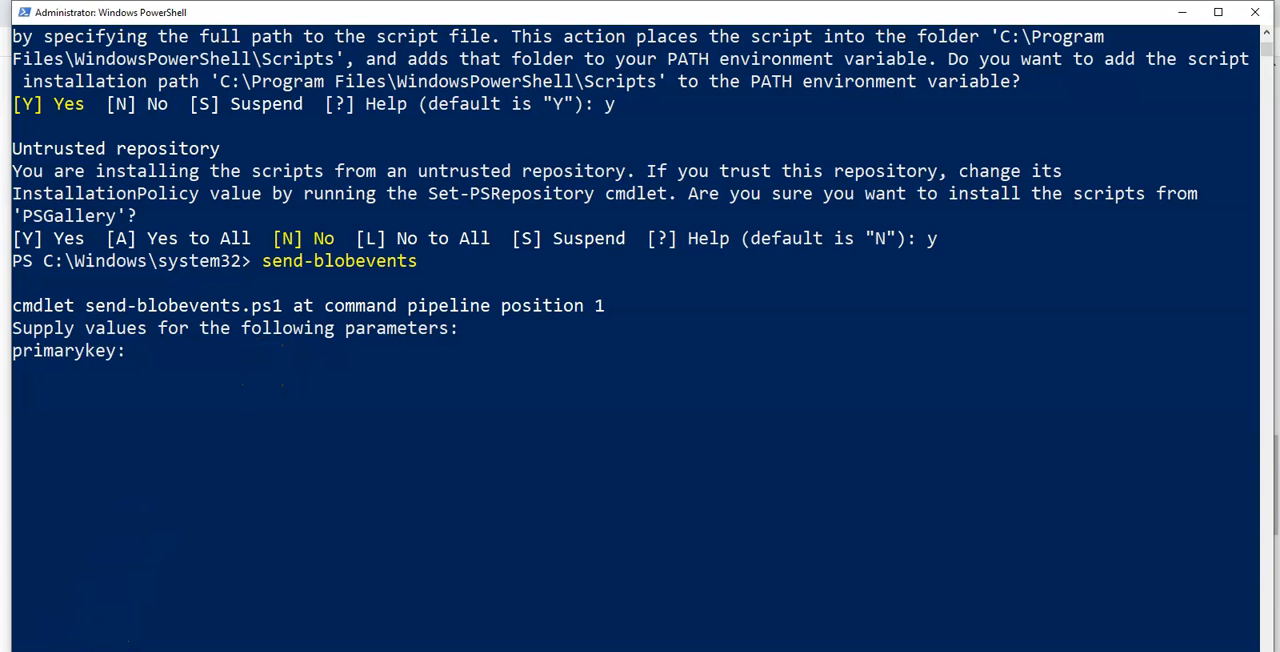
mouse_move(928, 440)
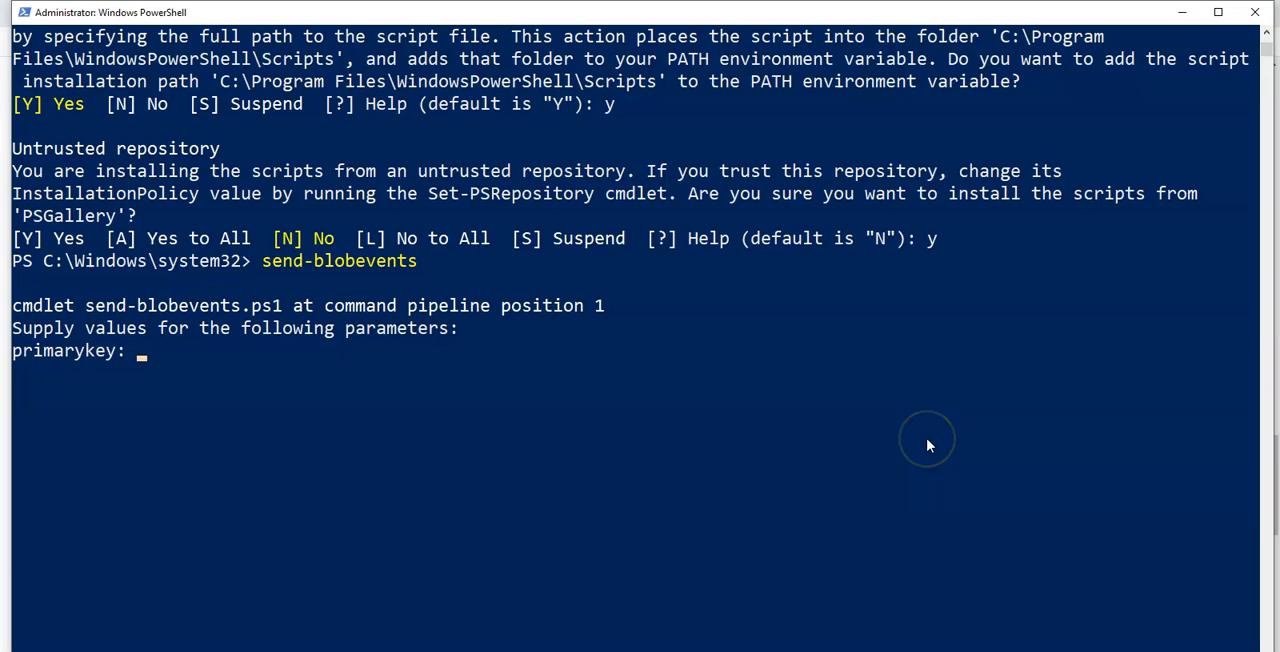
mouse_move(928, 444)
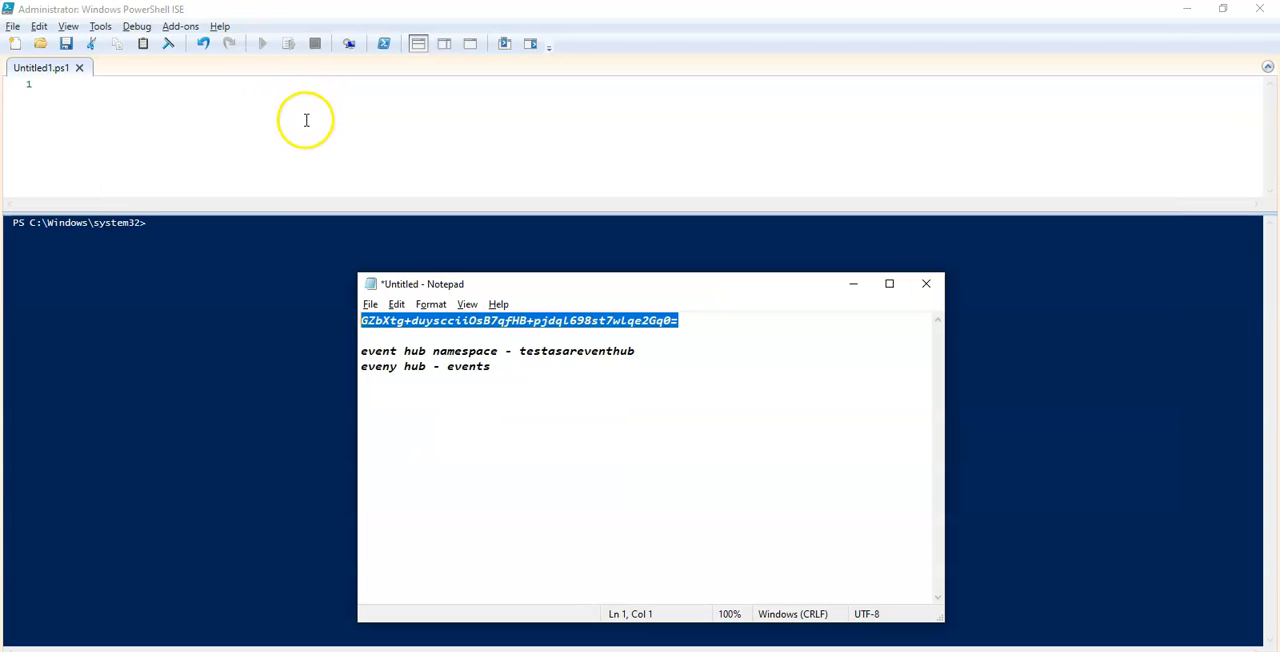
Paste the primary key, enter send-blobevents in the ISE script pane and run it.
right_click(520, 320)
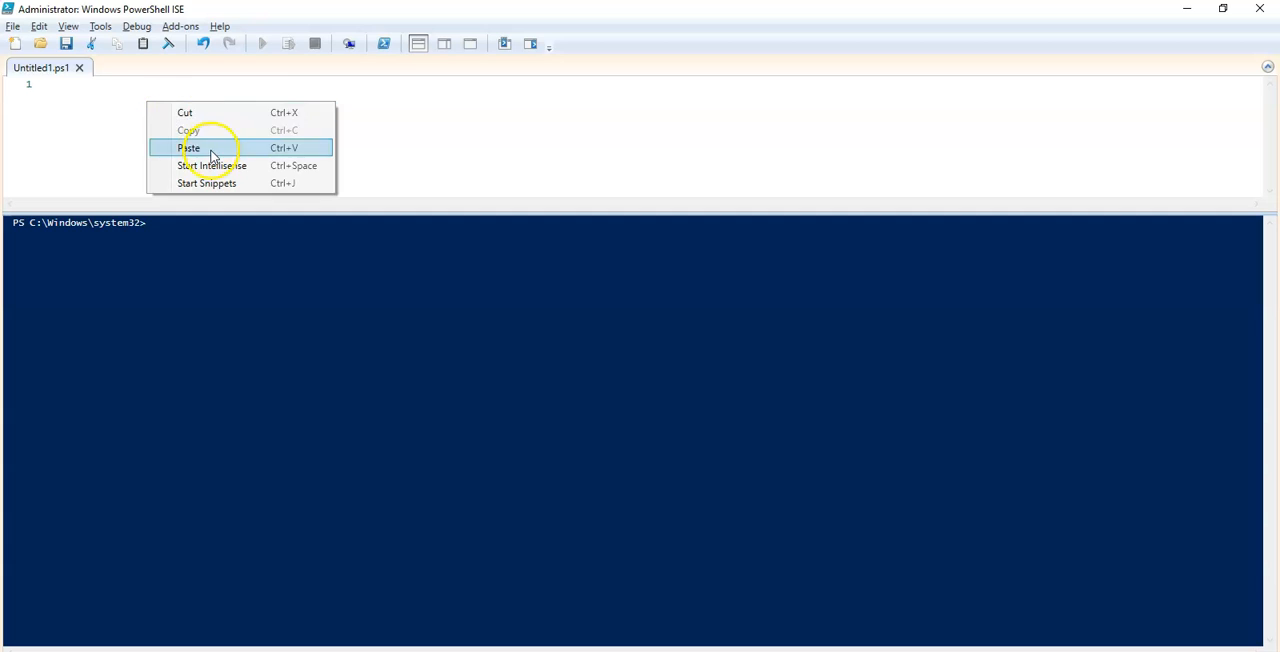
left_click(188, 148)
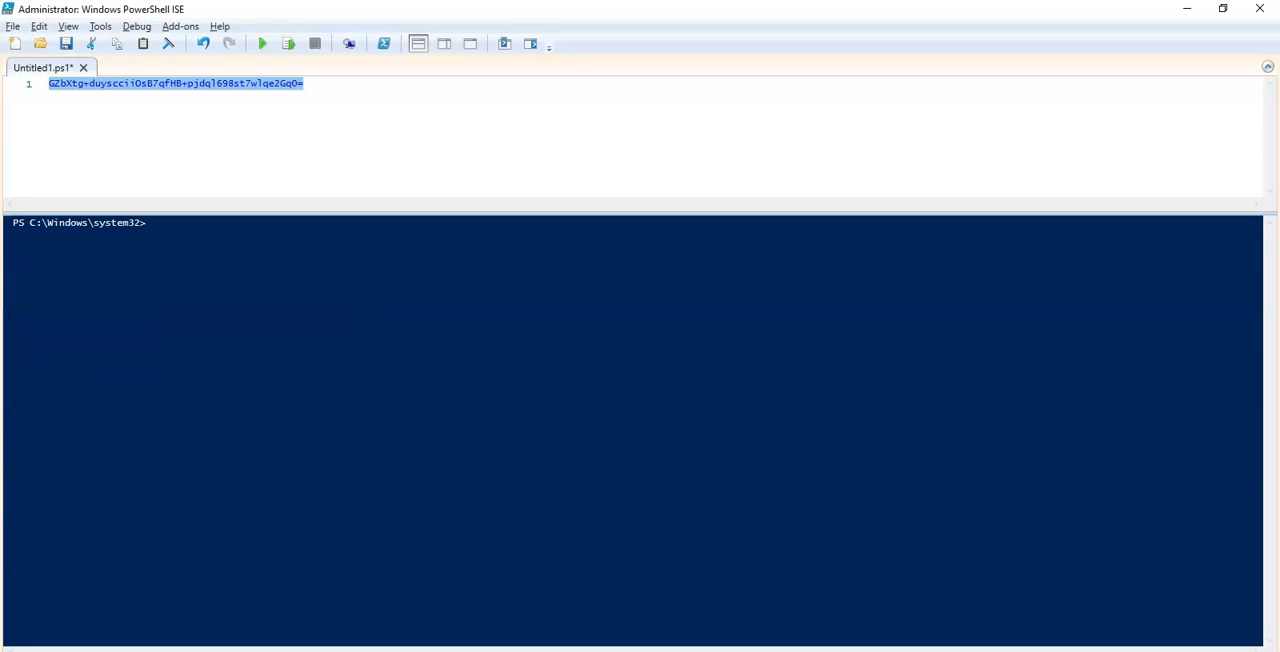
type("send-")
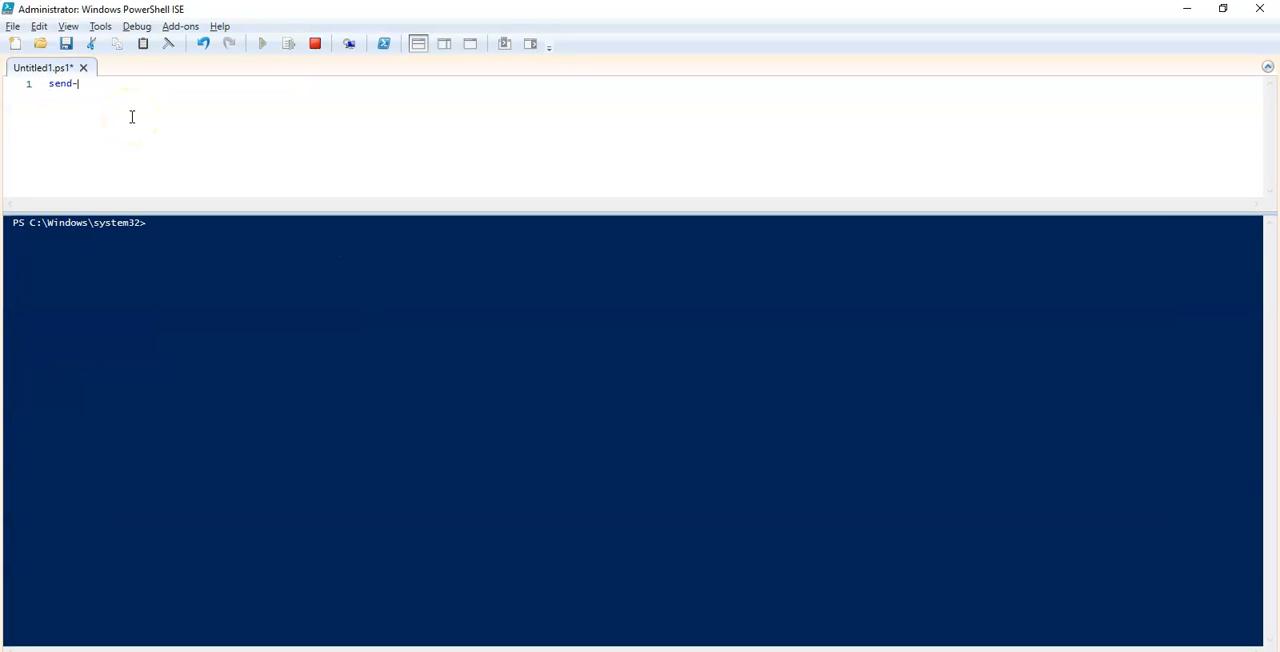
type("blobevents.ps1")
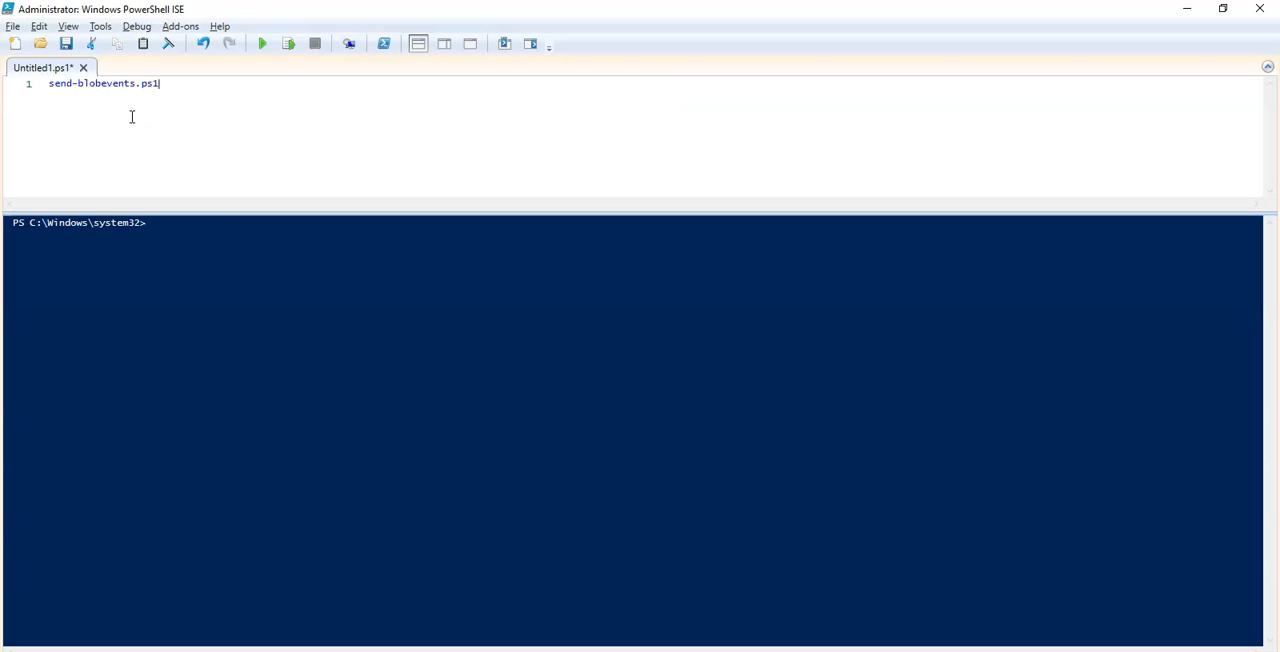
mouse_move(176, 88)
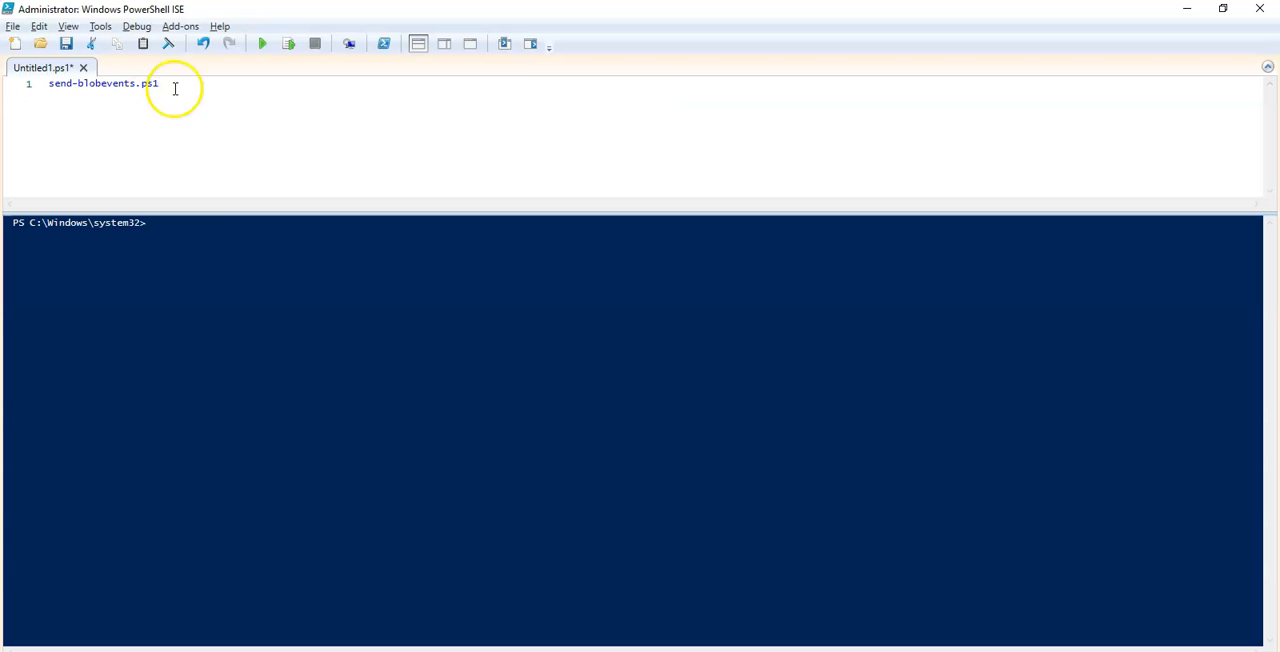
left_click(260, 42)
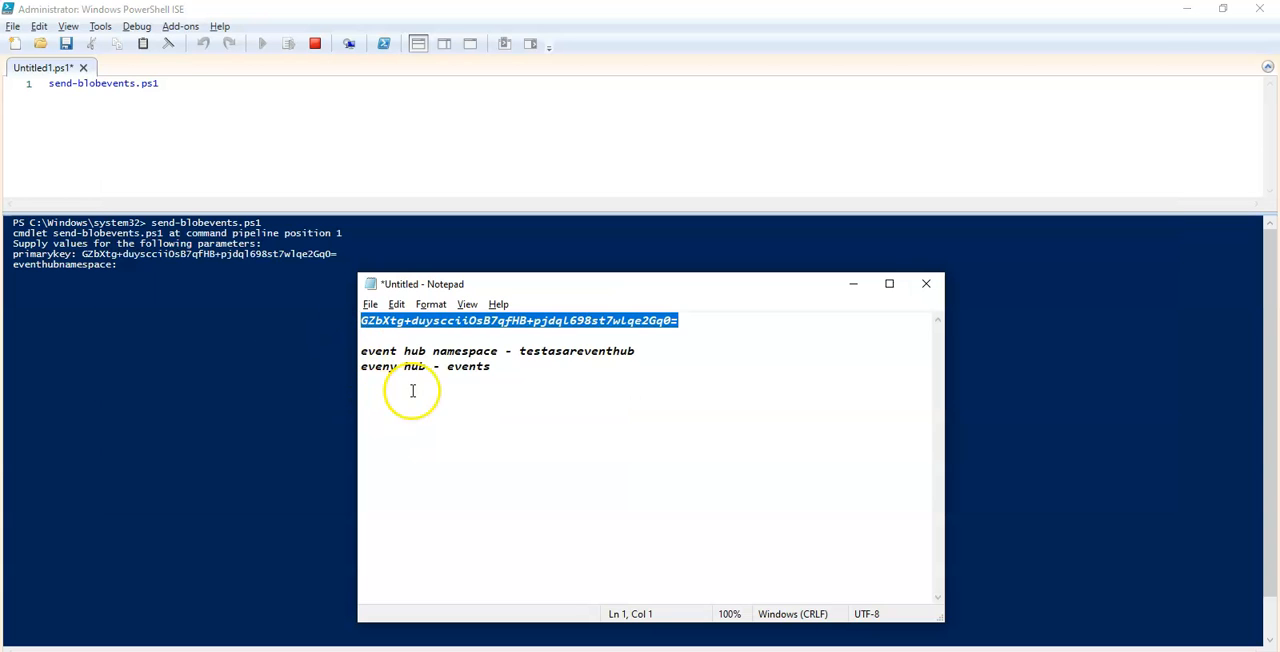
Supply namespace testasareventhub, hub events and 10 events at the script prompts.
double_click(576, 352)
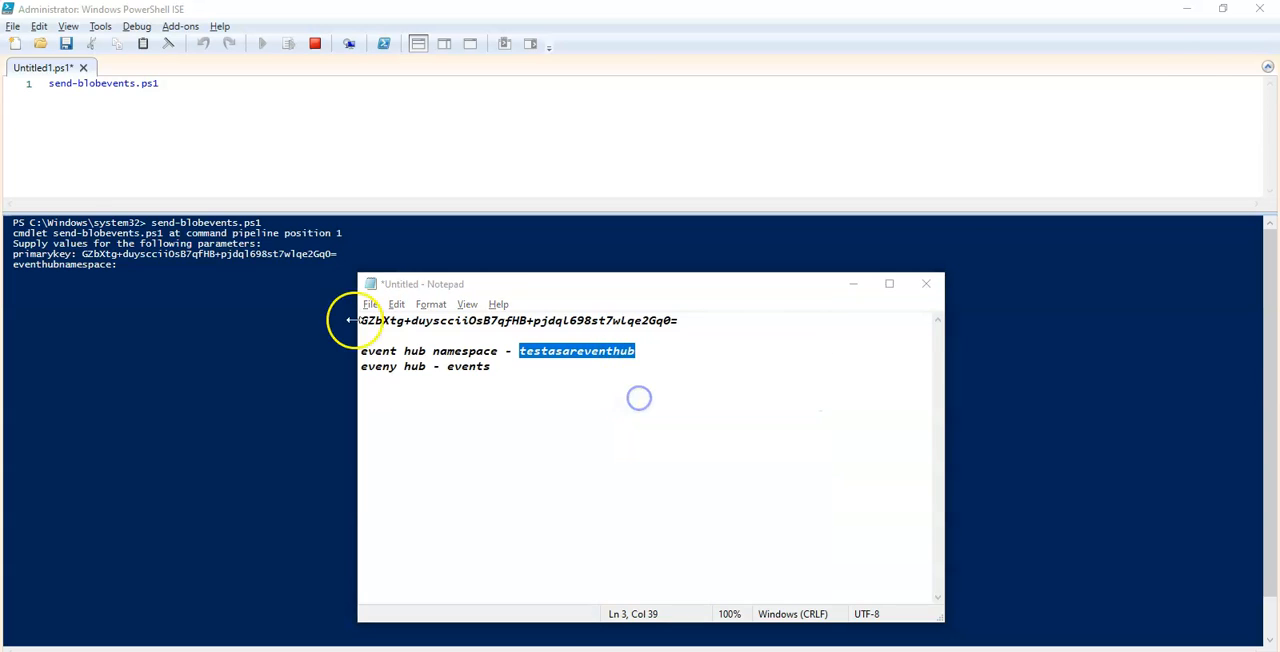
right_click(280, 270)
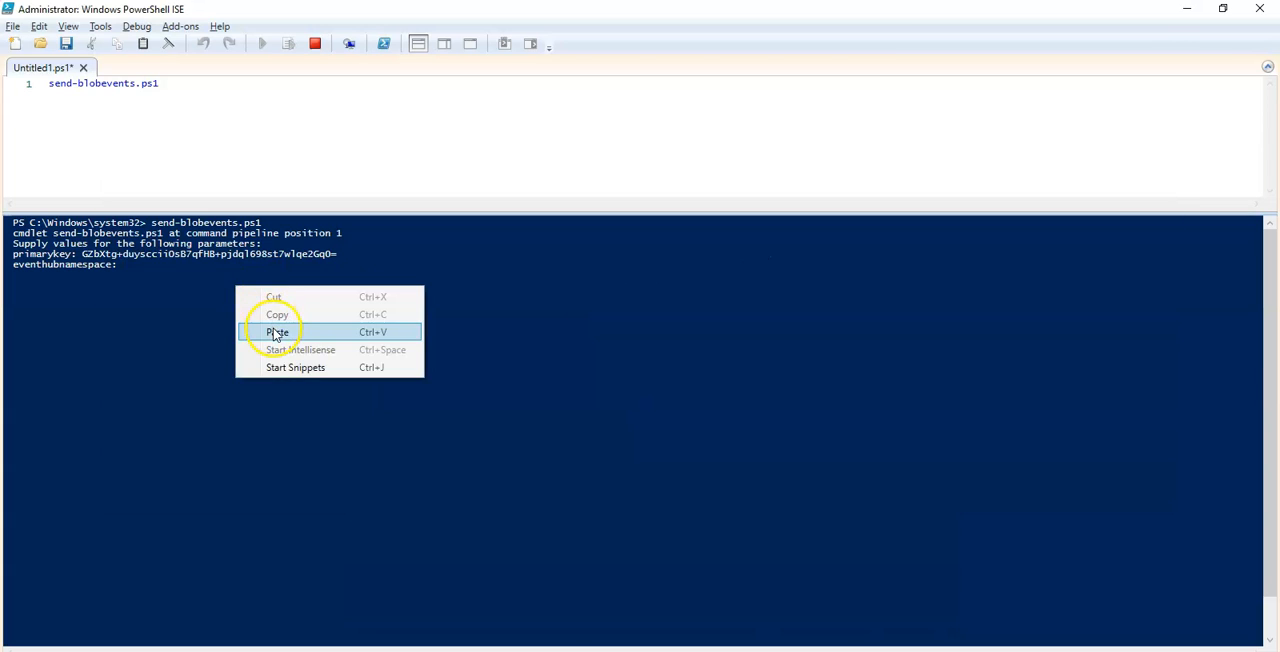
left_click(278, 330)
type("events")
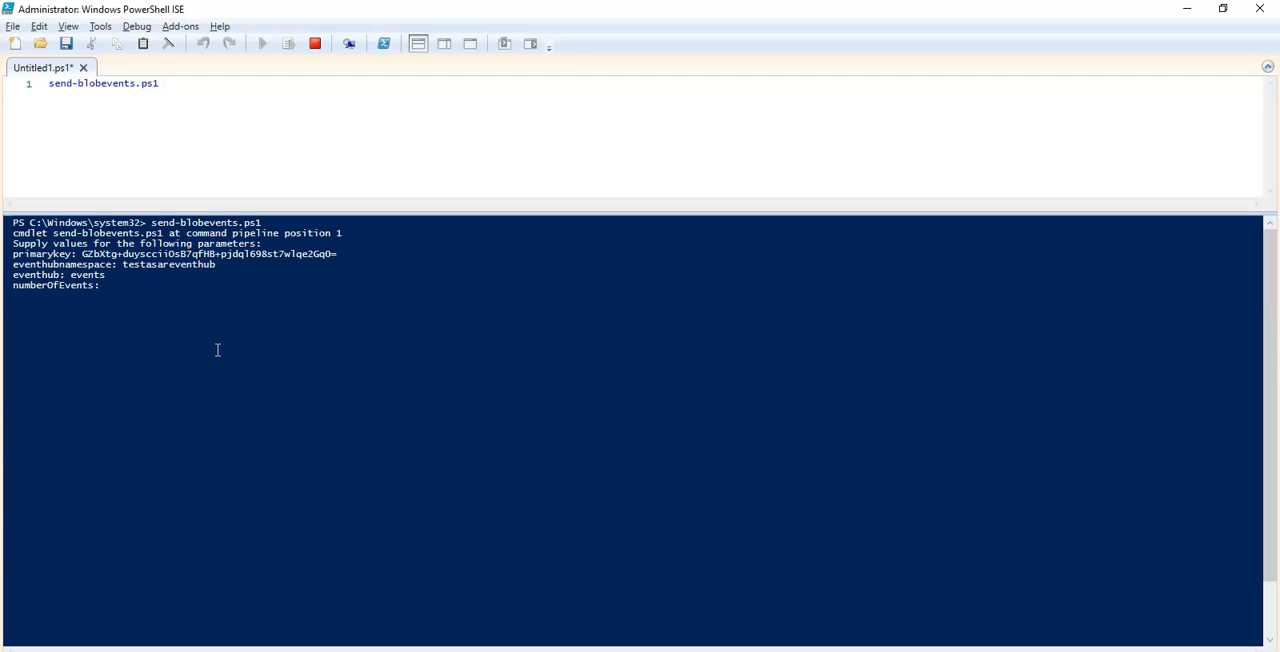
type("1")
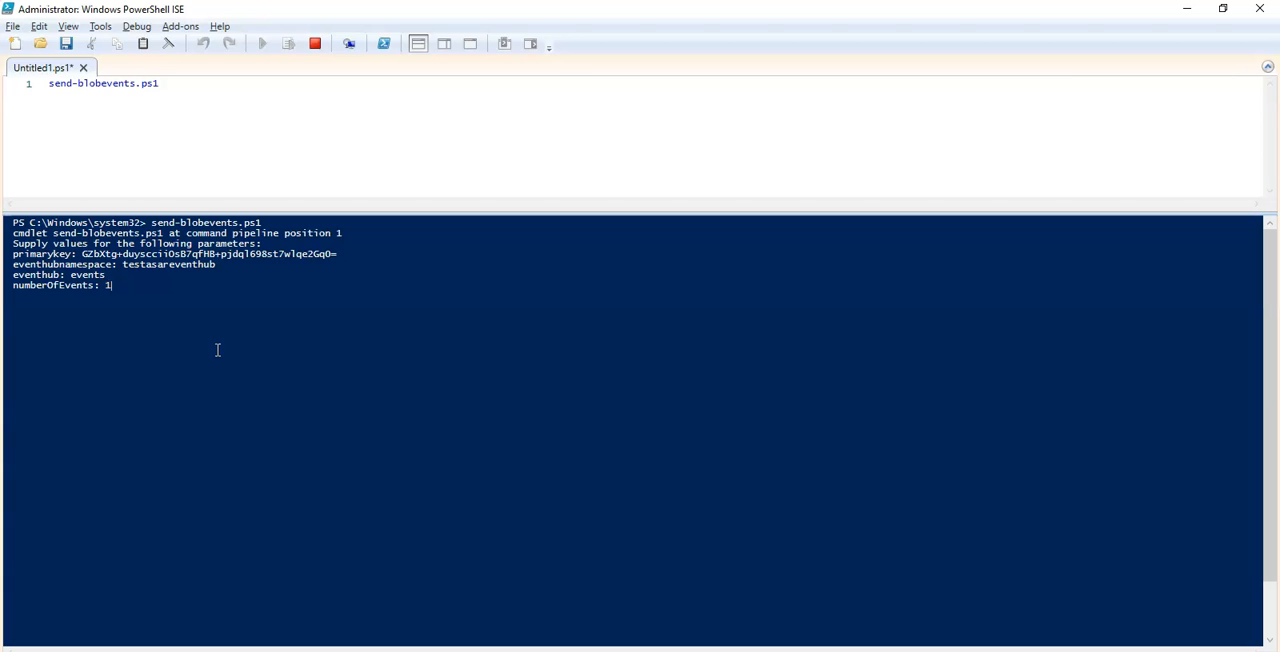
type("0")
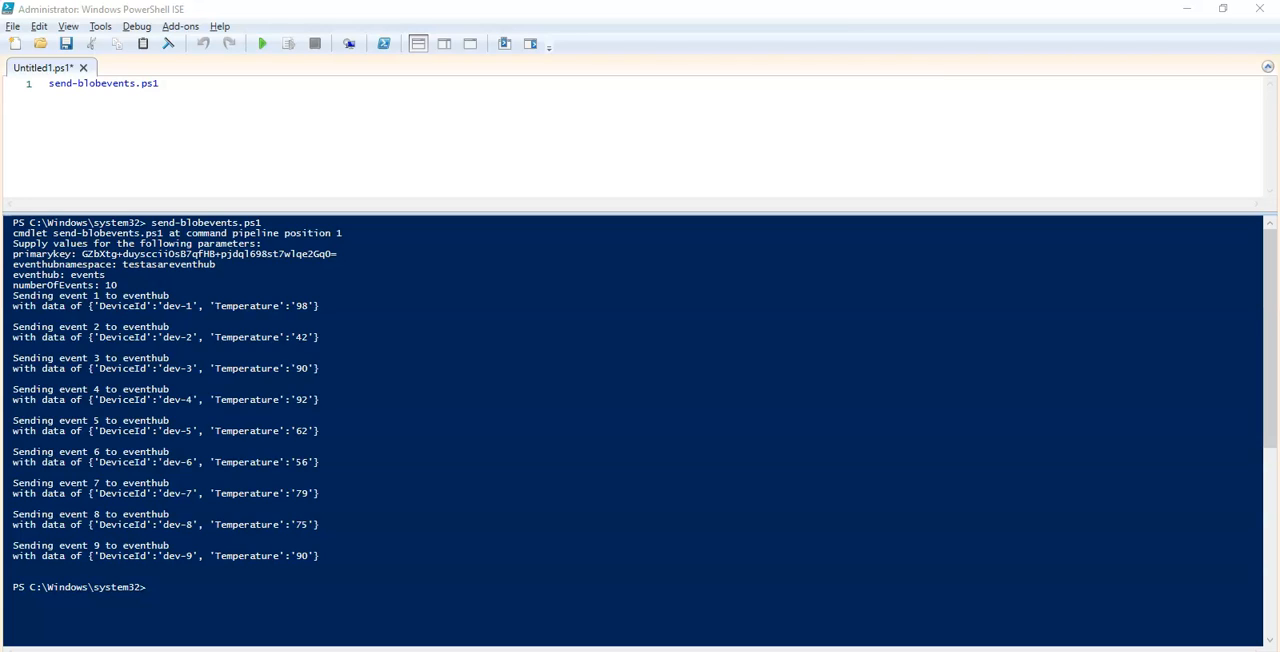
key("alt+tab")
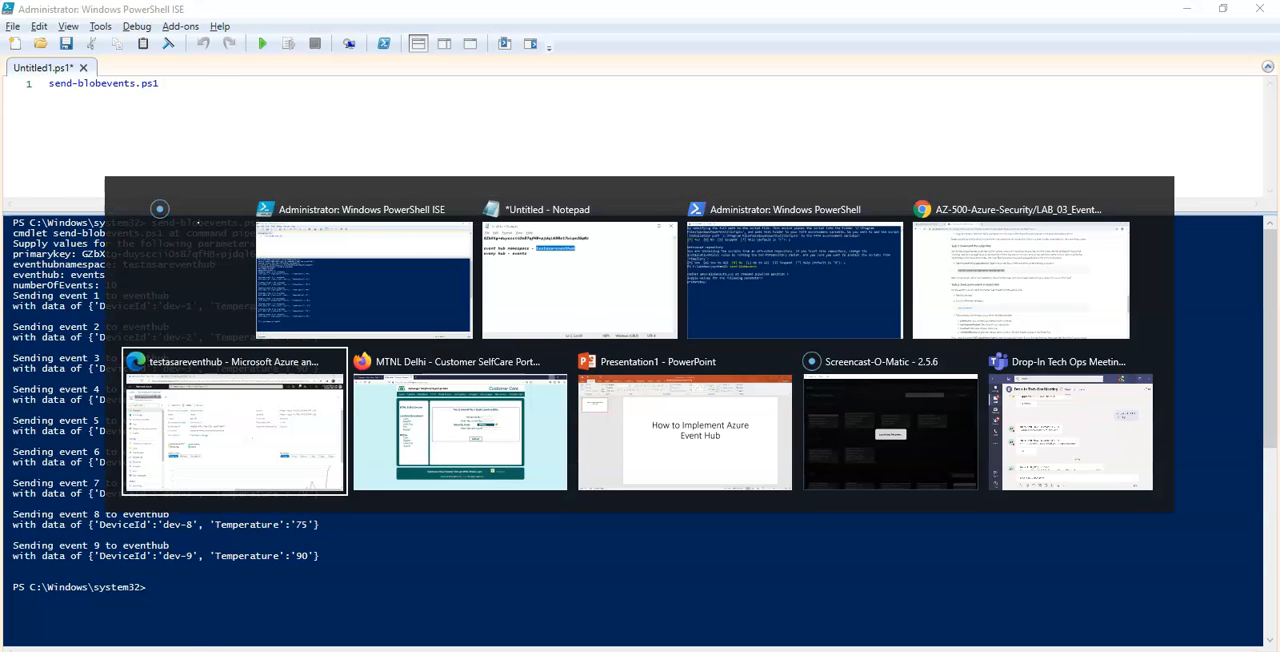
Navigate from the namespace to the events event hub's overview page.
left_click(232, 420)
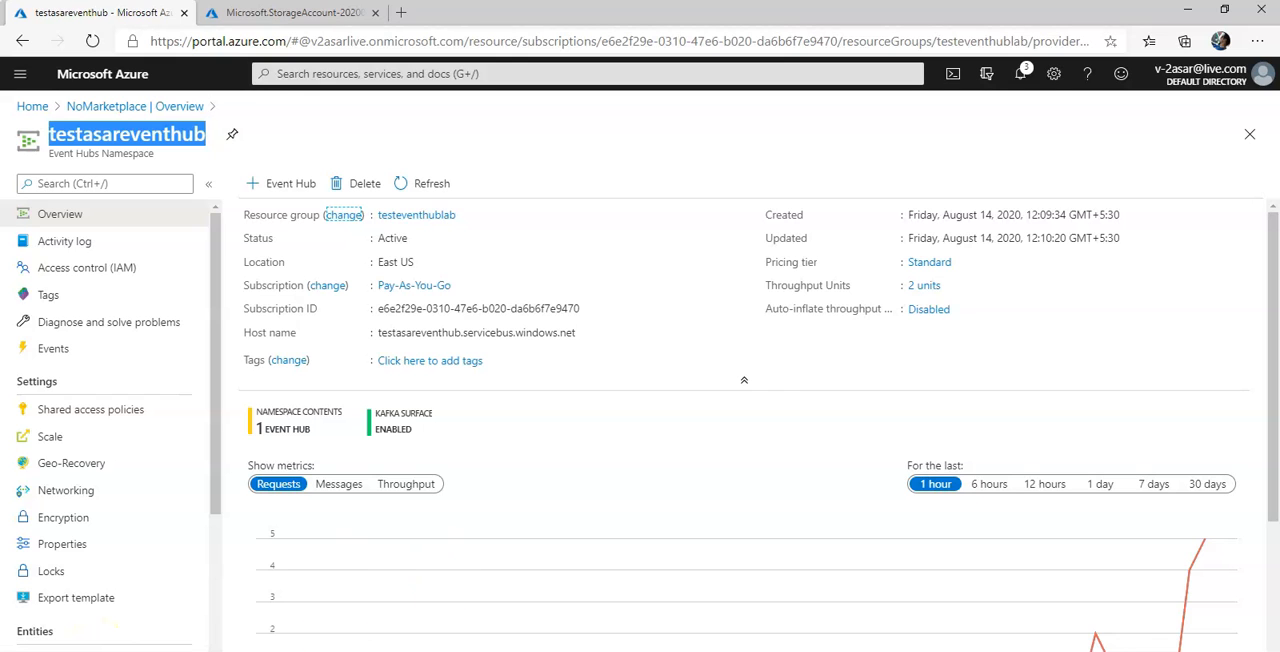
left_click(52, 348)
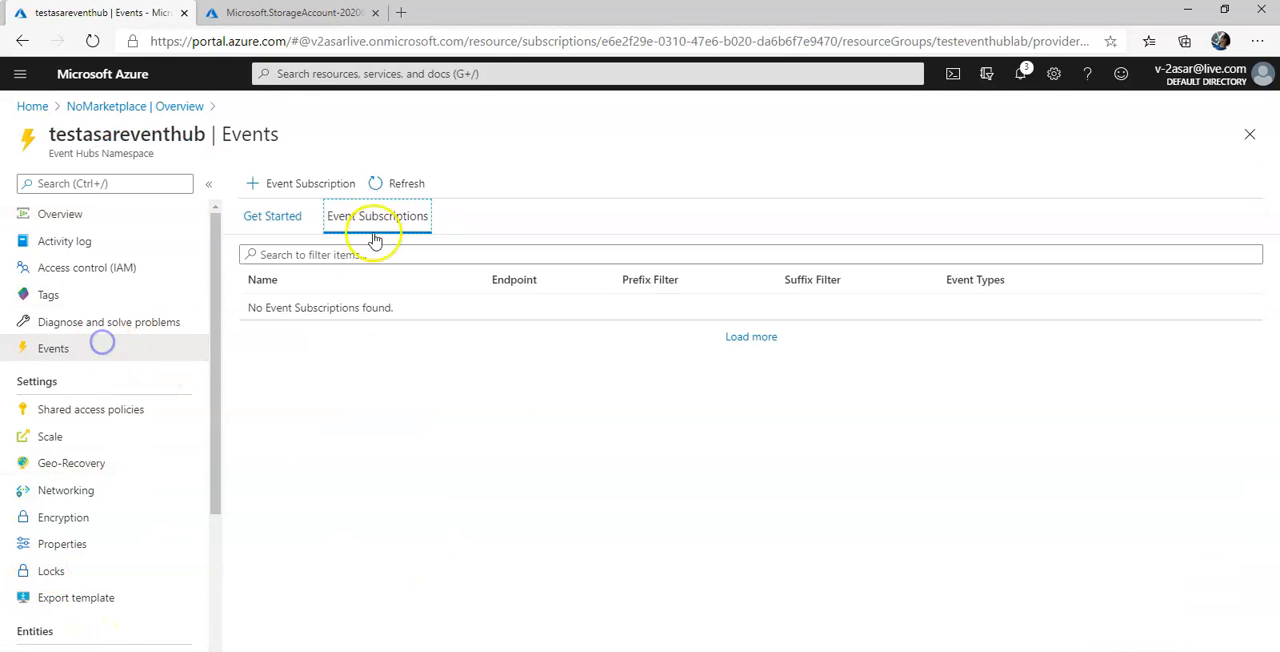
scroll("down", 3)
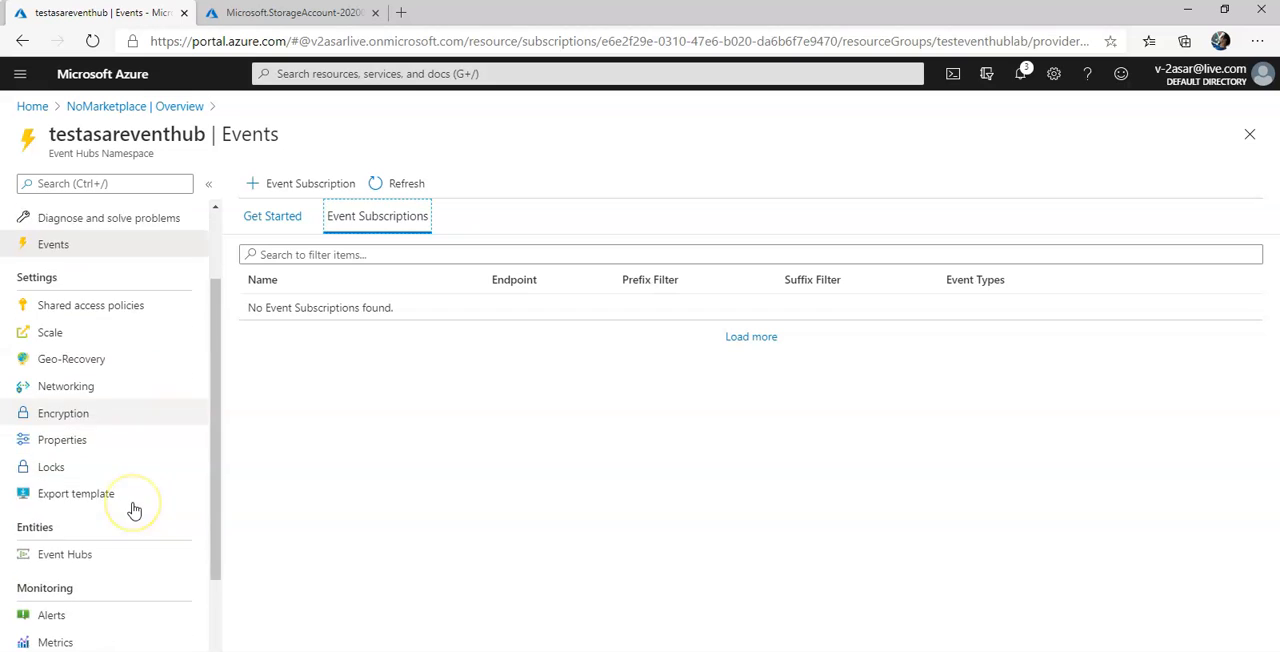
left_click(64, 554)
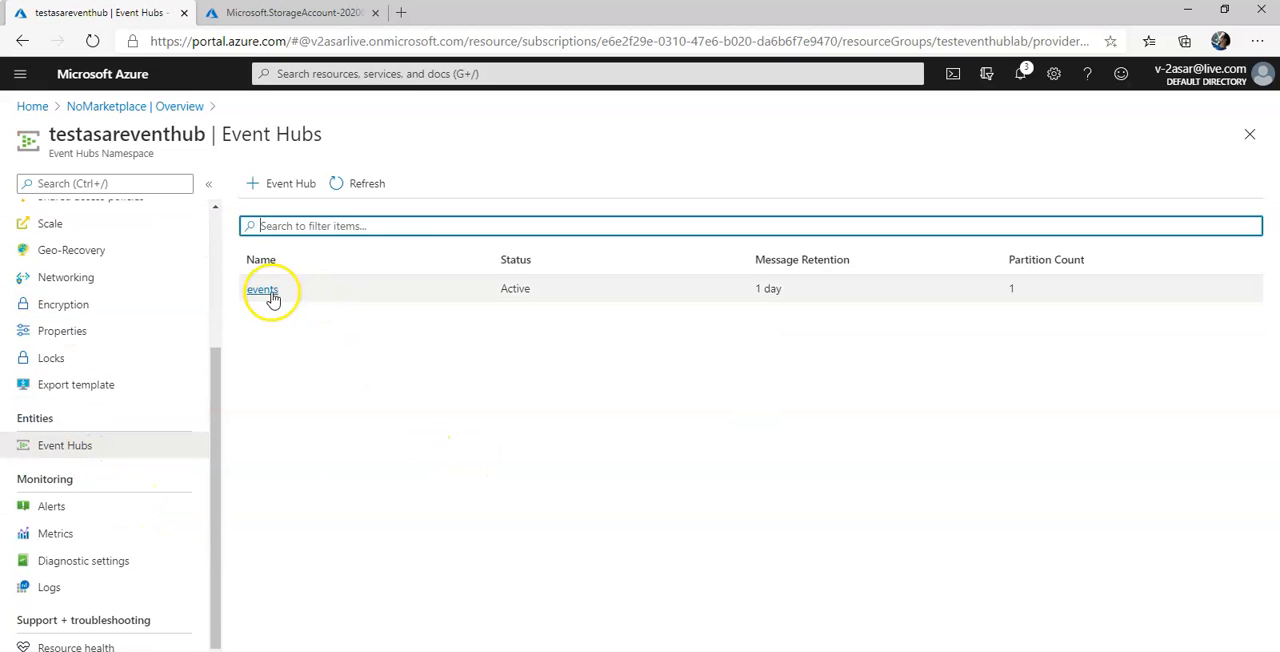
left_click(262, 288)
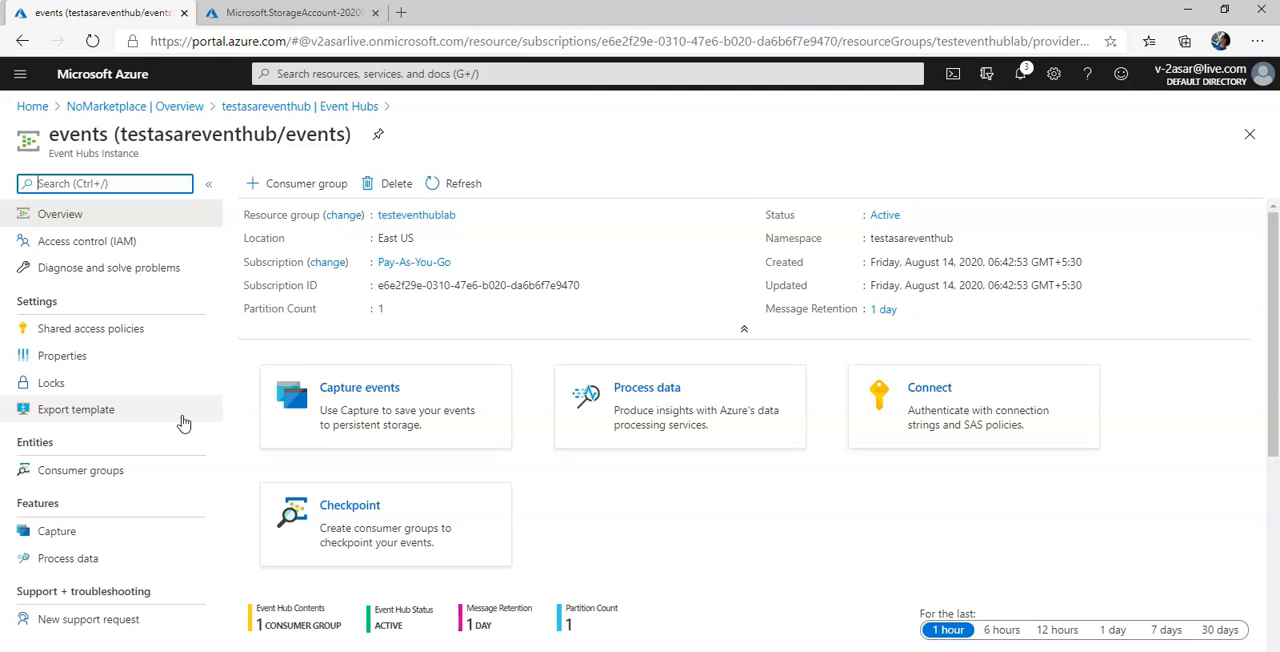
View the Requests, Messages and Throughput graphs, then switch to the storage account.
scroll("down", 3)
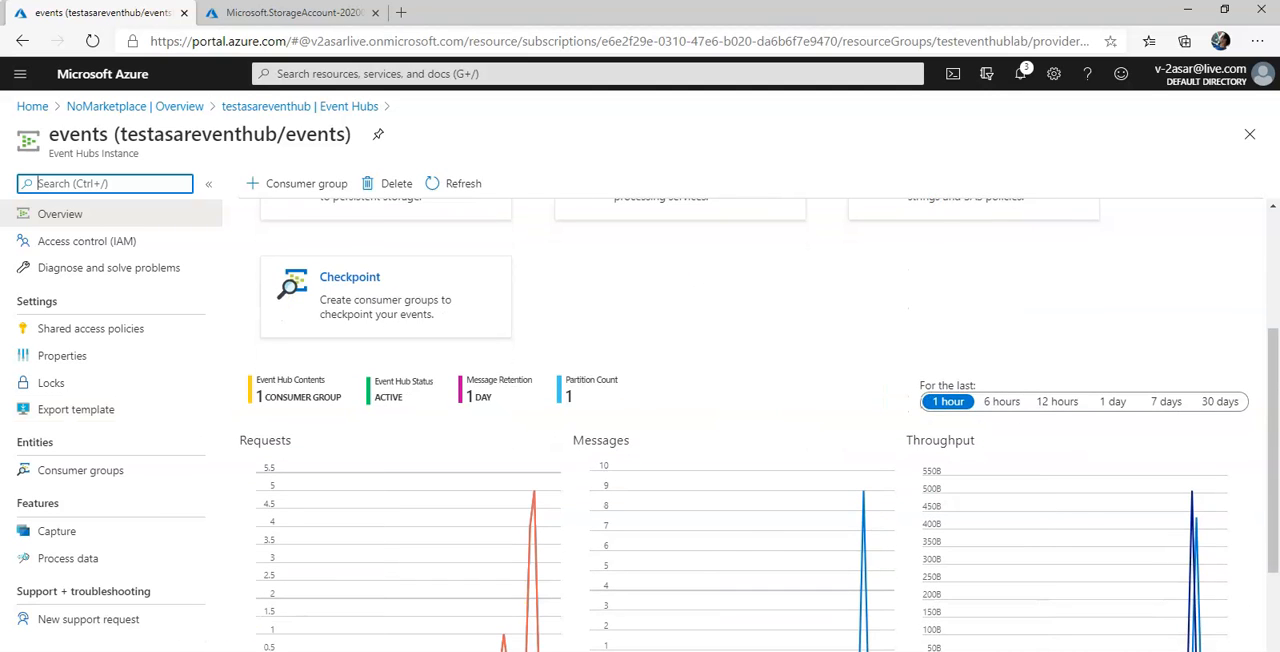
scroll("down", 3)
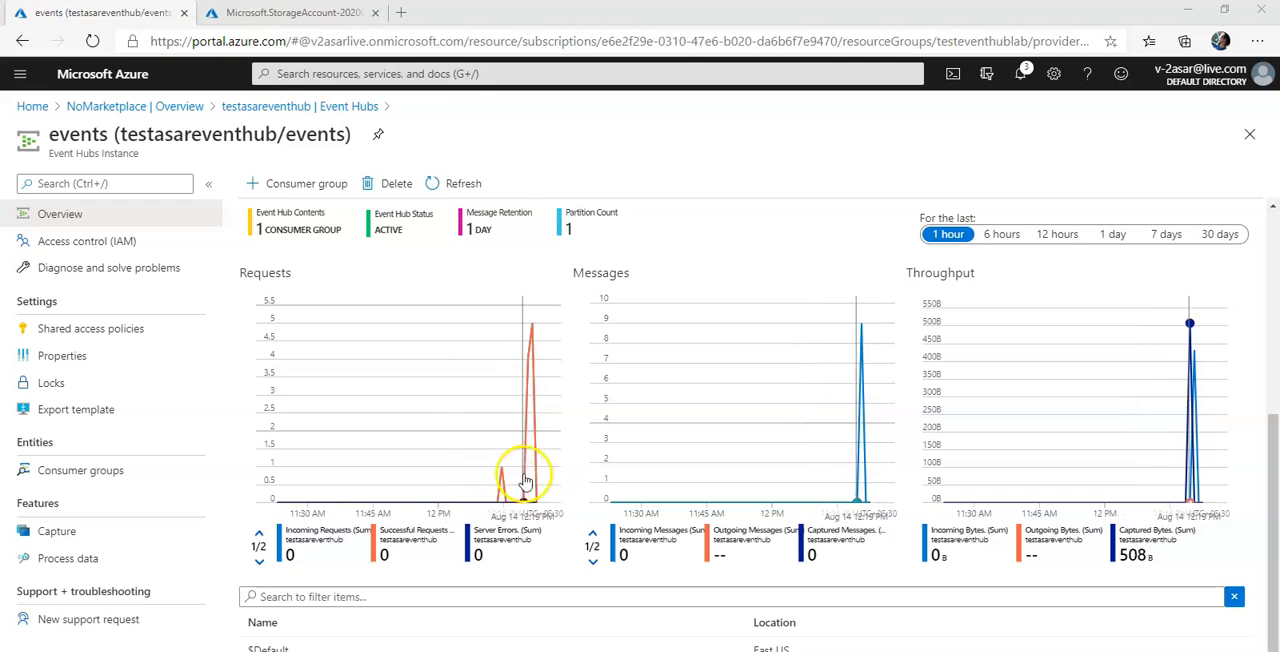
mouse_move(540, 472)
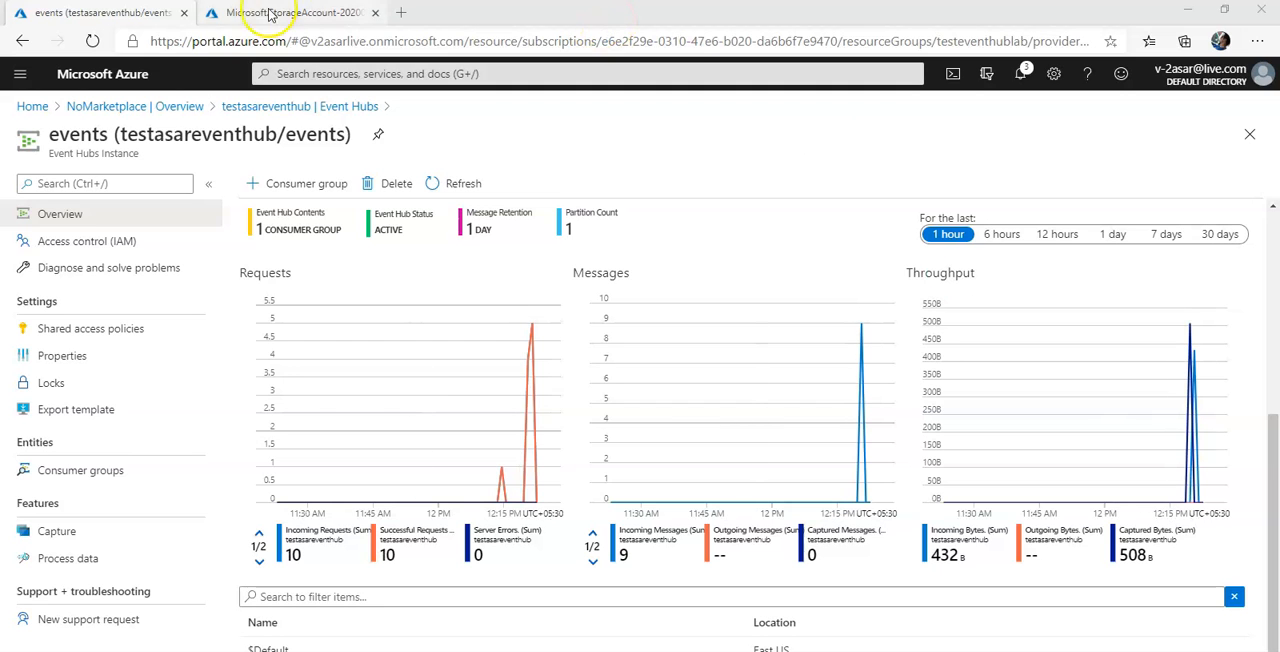
left_click(296, 12)
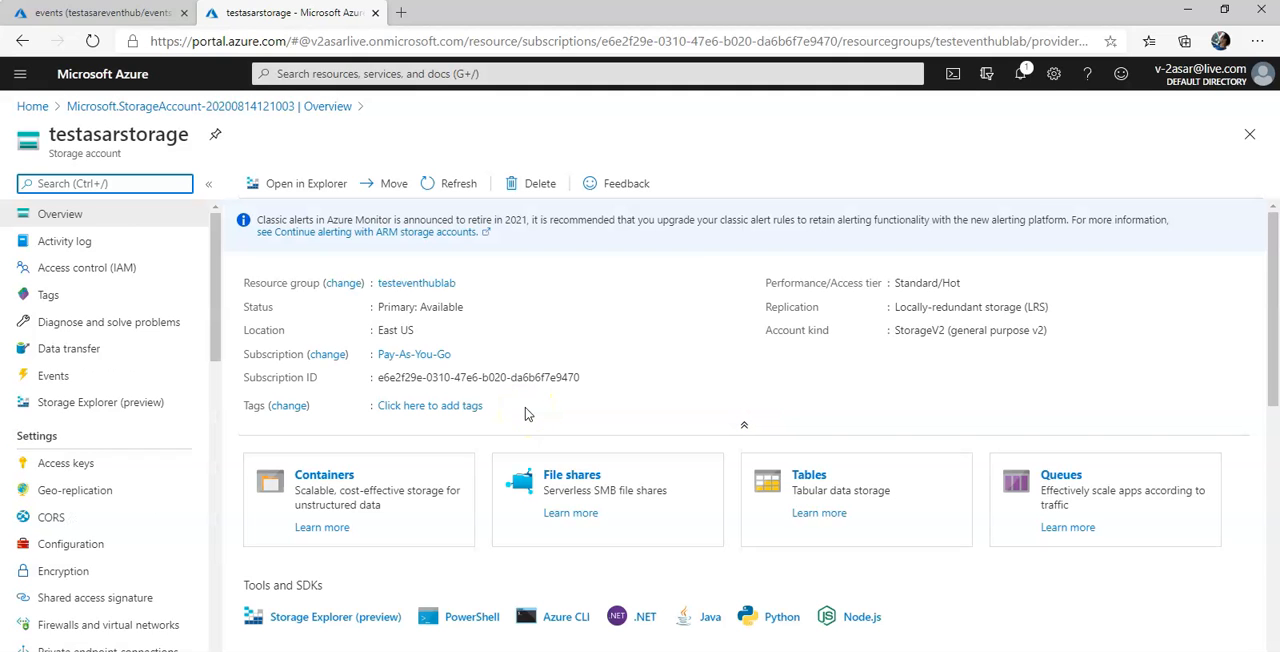
mouse_move(78, 490)
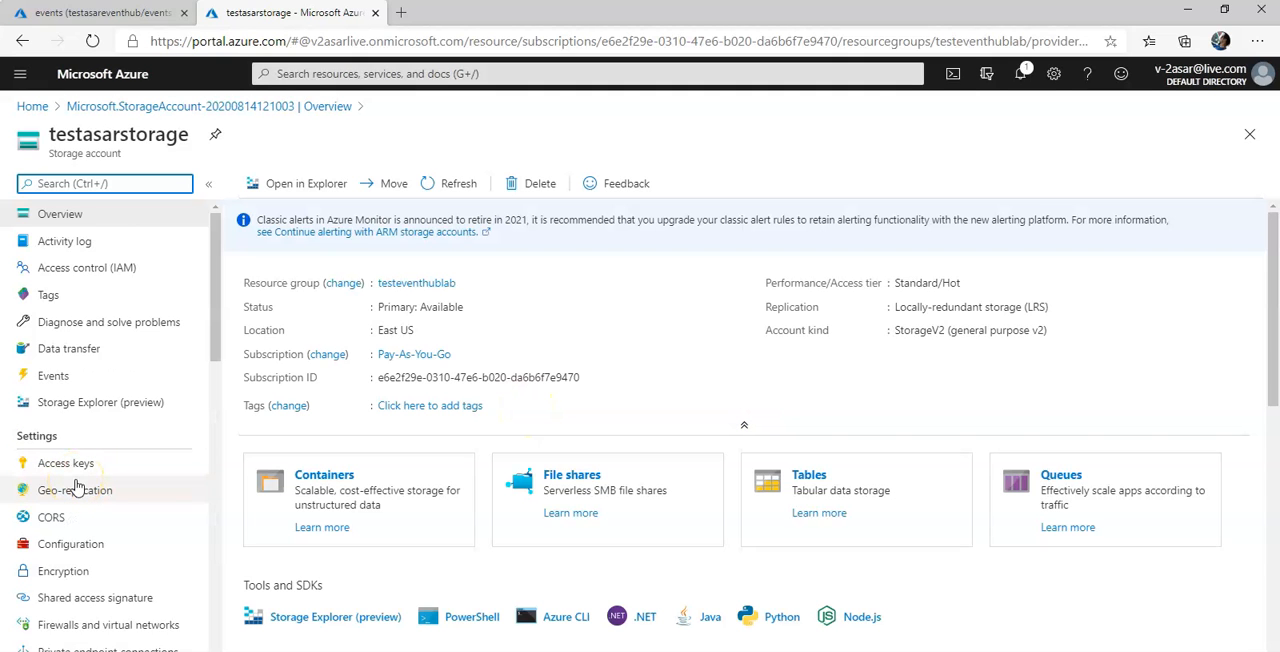
Drill from containerone through testasareventhub/events dated folders to the 53.avro blob's properties.
scroll("down", 3)
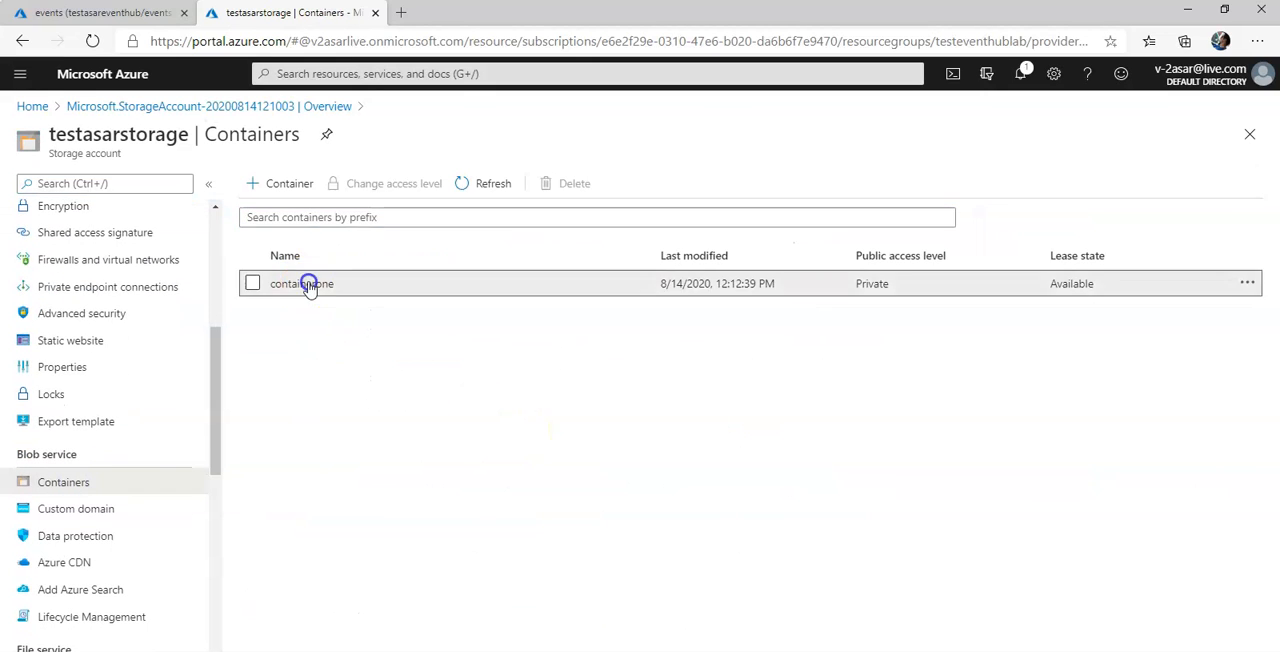
left_click(300, 284)
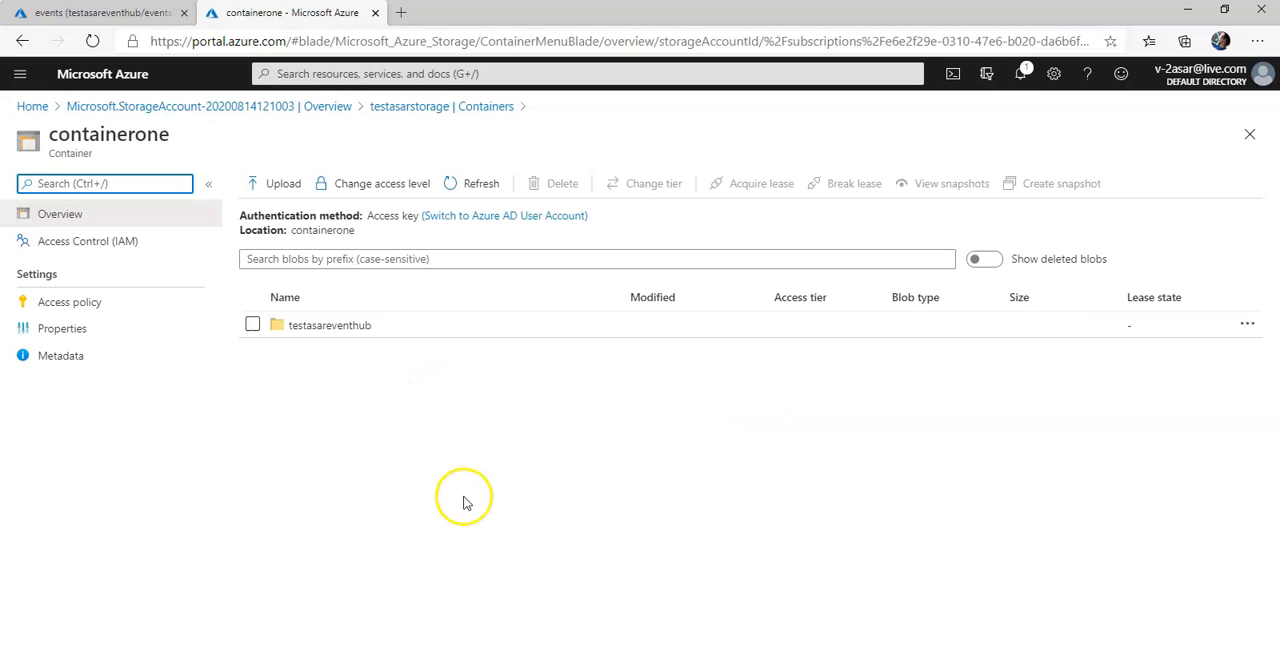
left_click(328, 324)
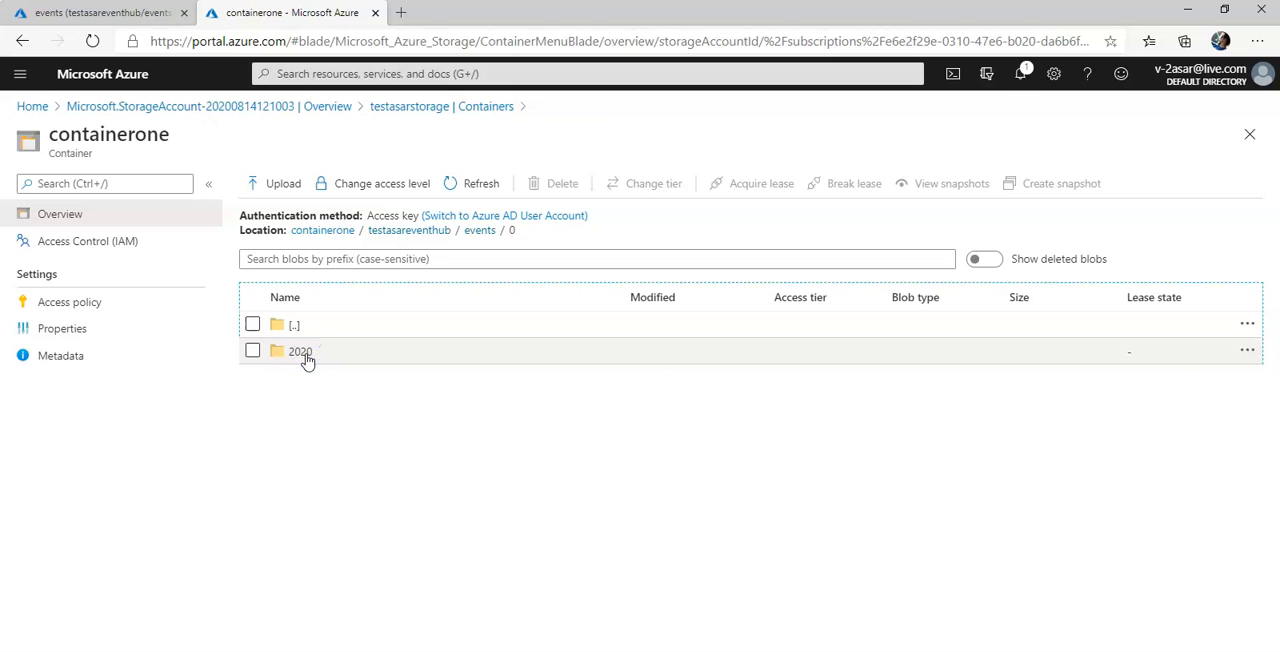
left_click(300, 352)
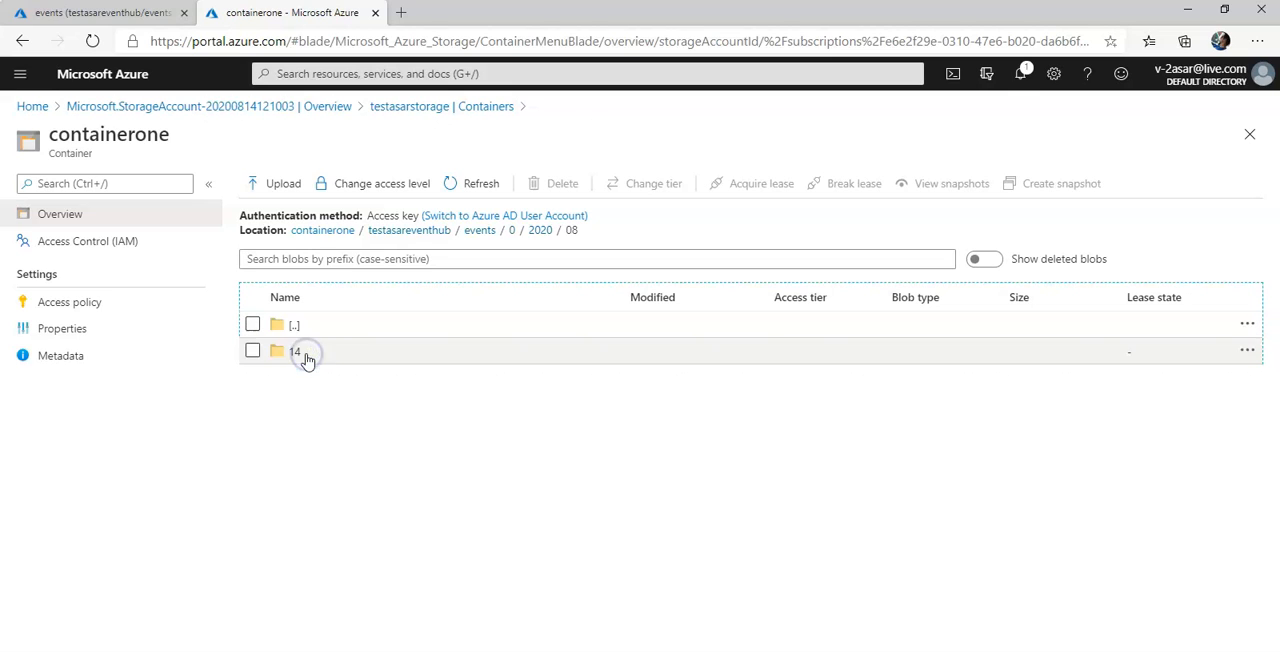
left_click(296, 352)
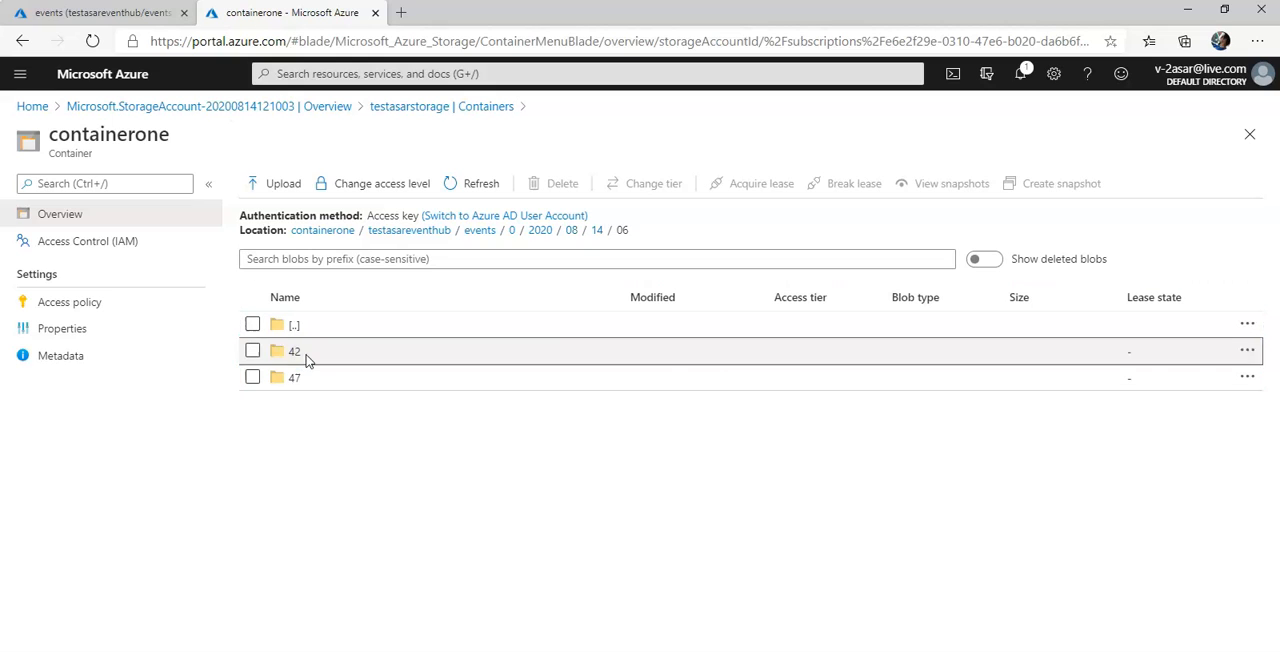
left_click(294, 352)
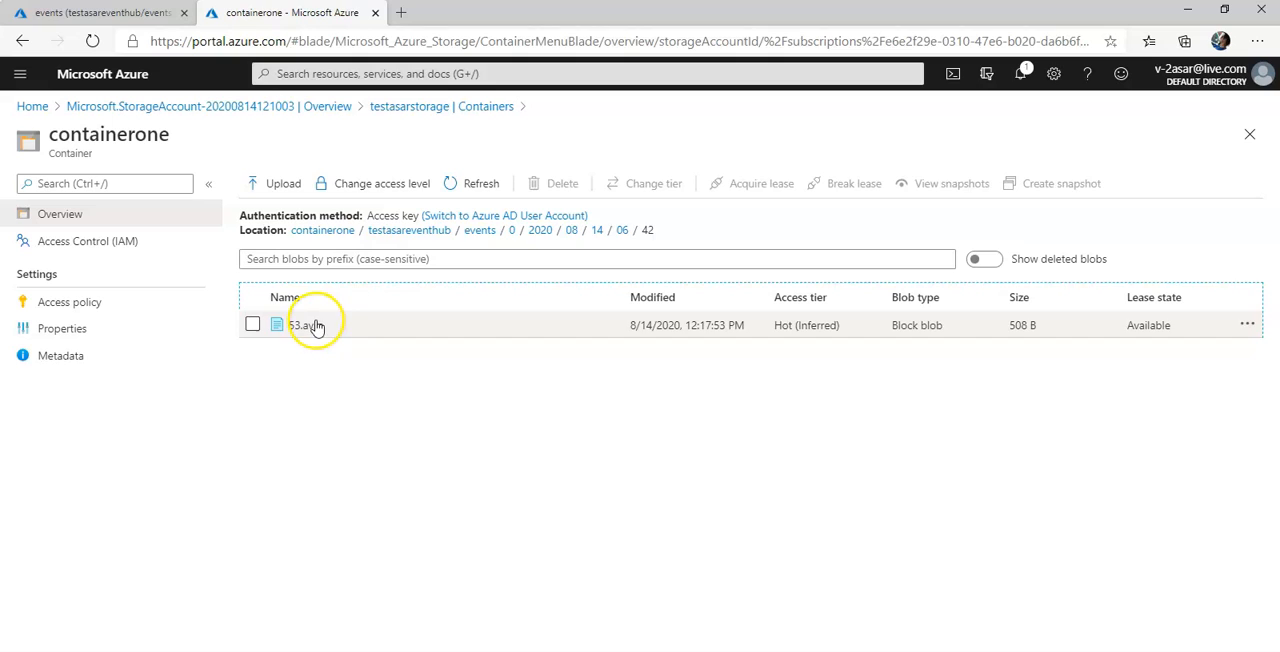
left_click(304, 324)
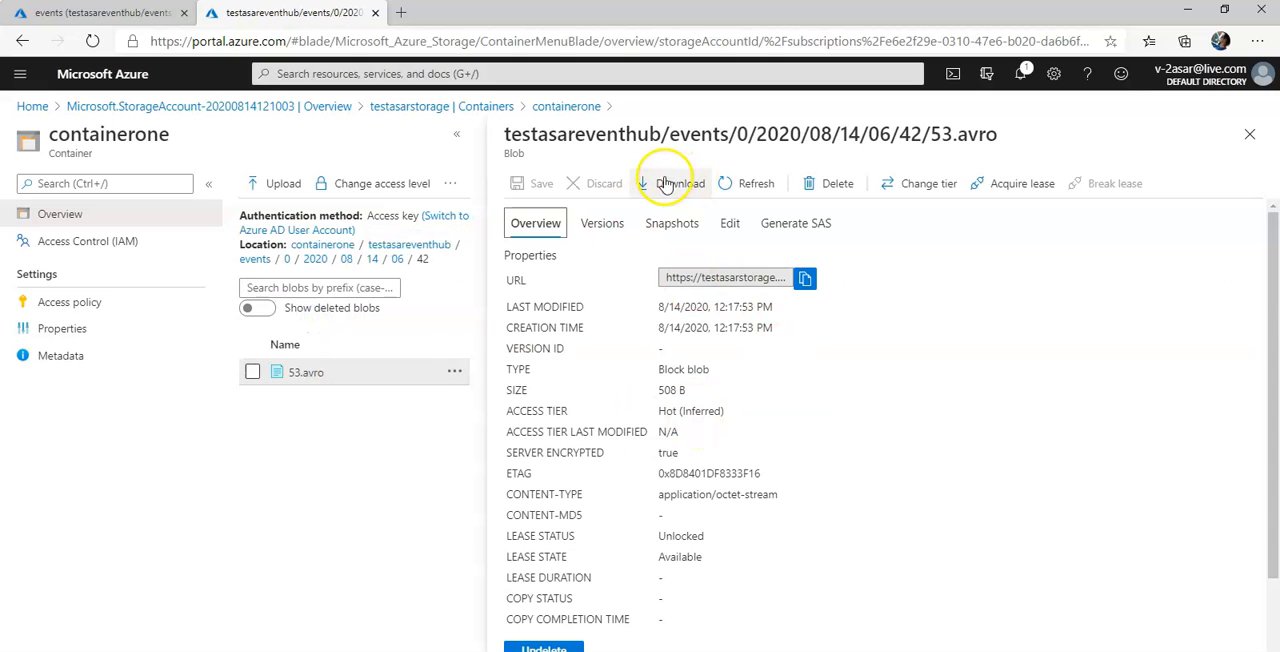
mouse_move(336, 572)
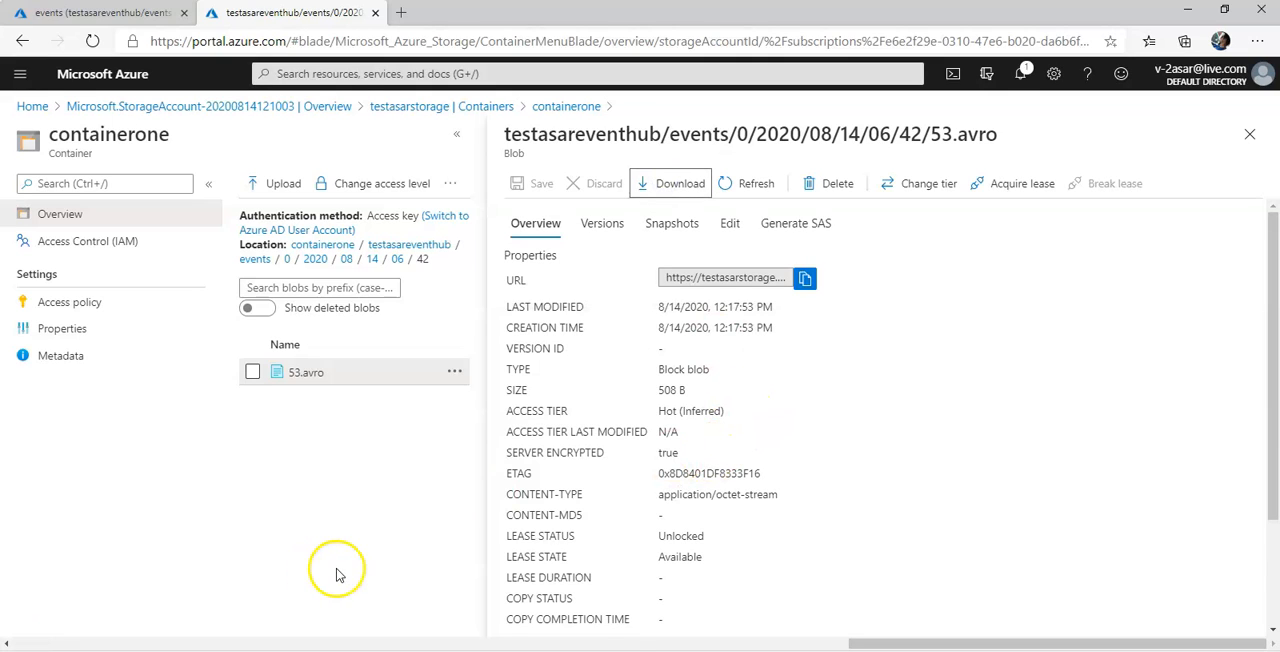
mouse_move(636, 596)
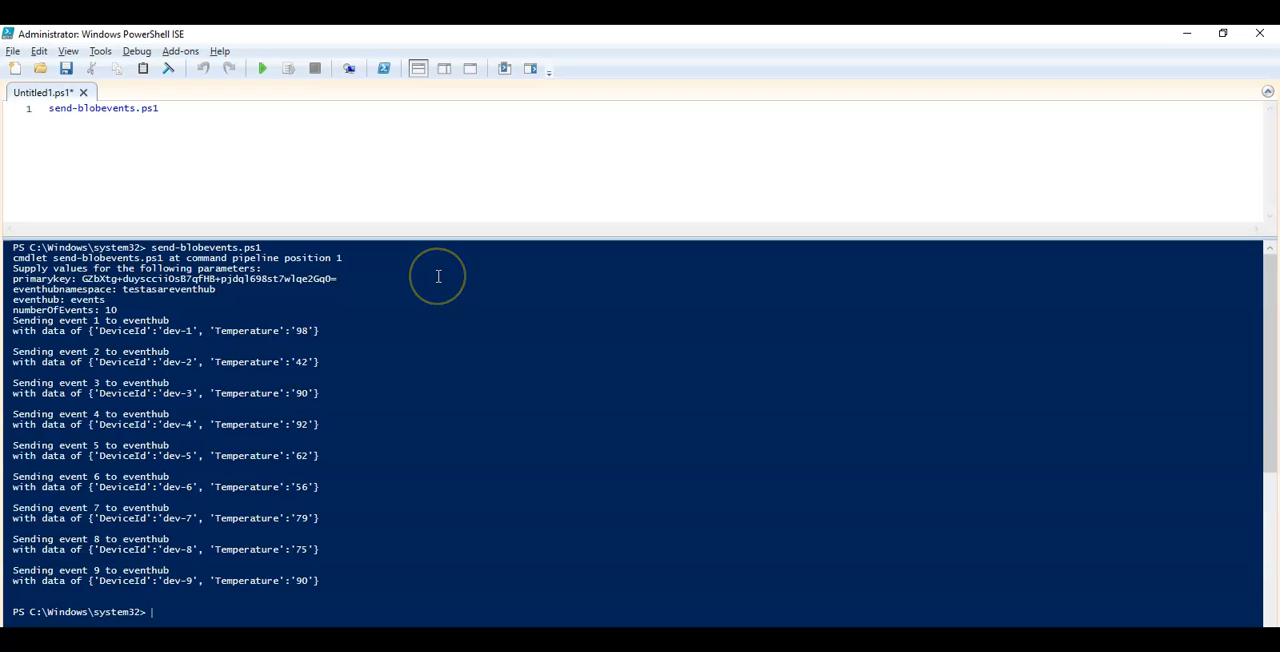
mouse_move(436, 274)
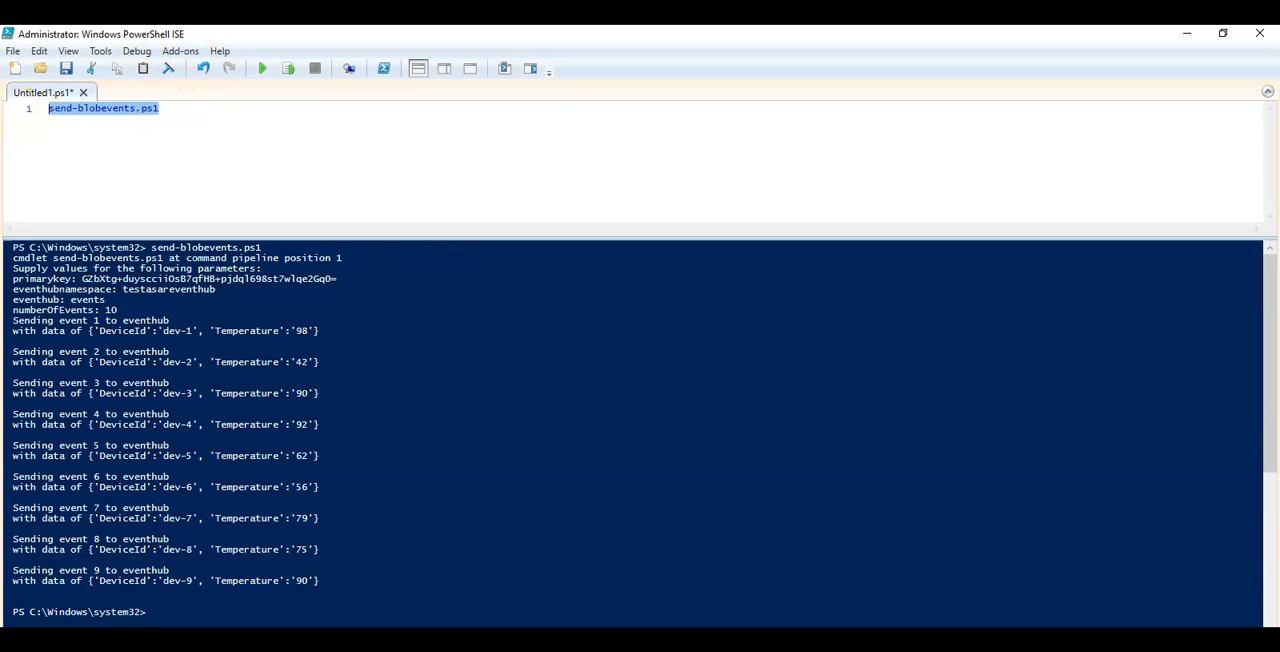
Run get-blobevents in ISE and answer containerone at the blobName prompt.
type("get-blo")
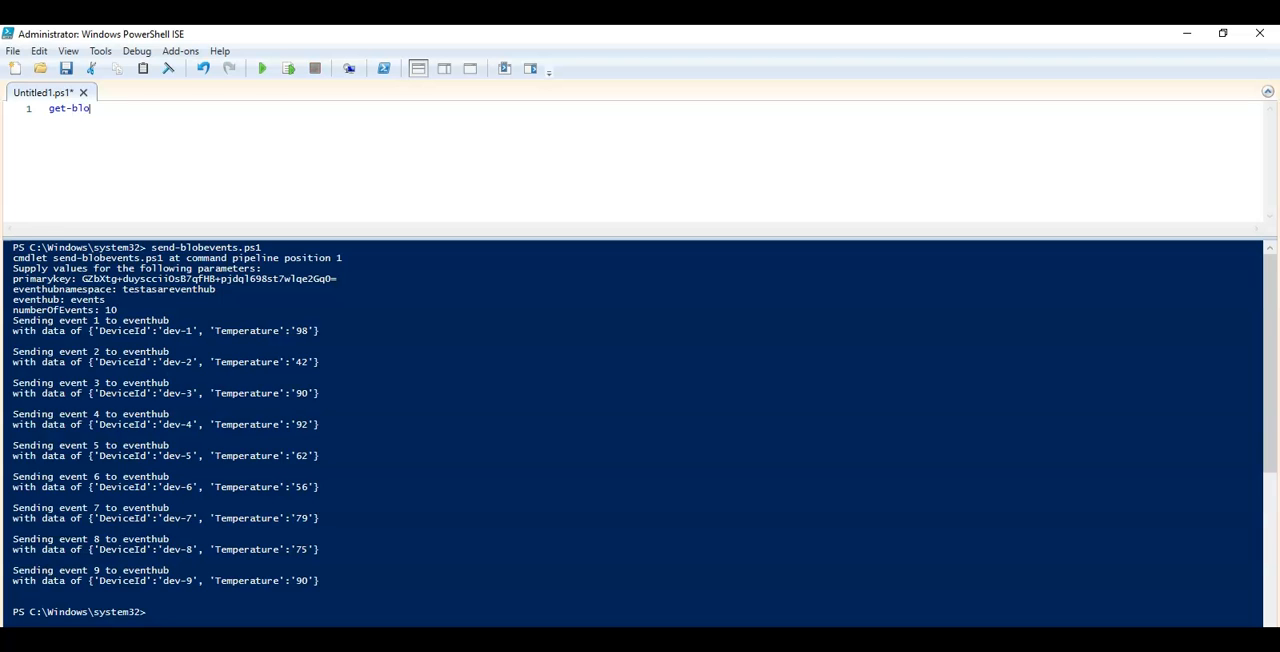
type("bevents")
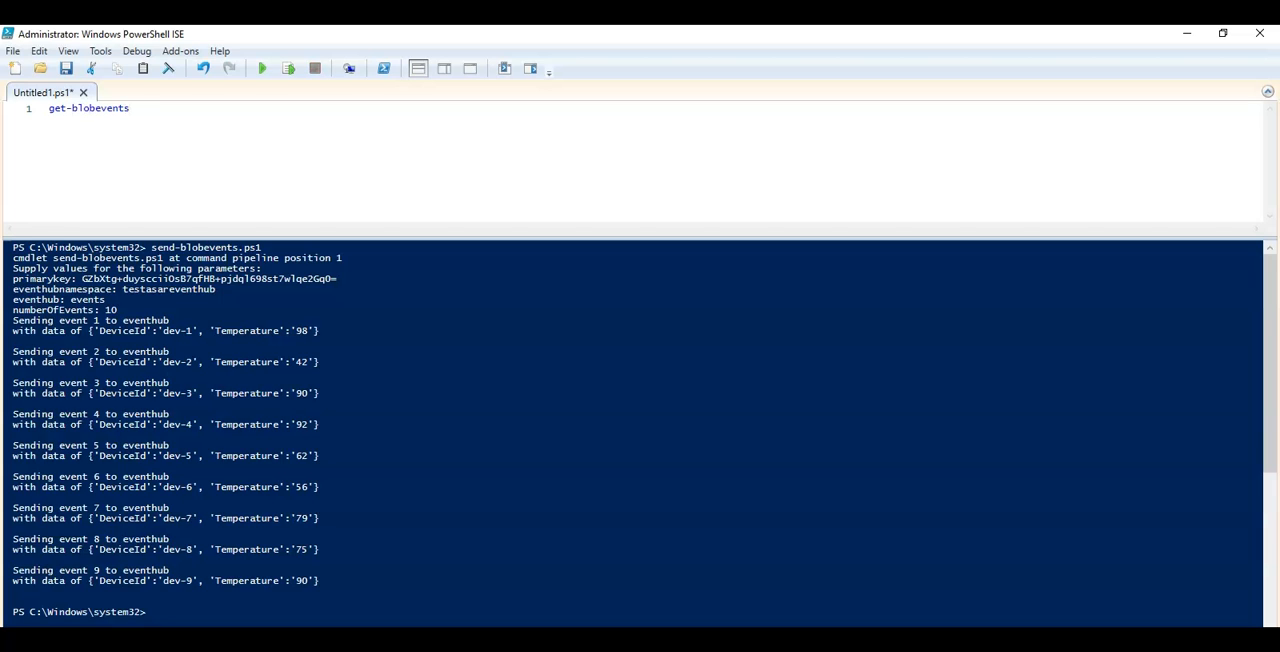
mouse_move(138, 84)
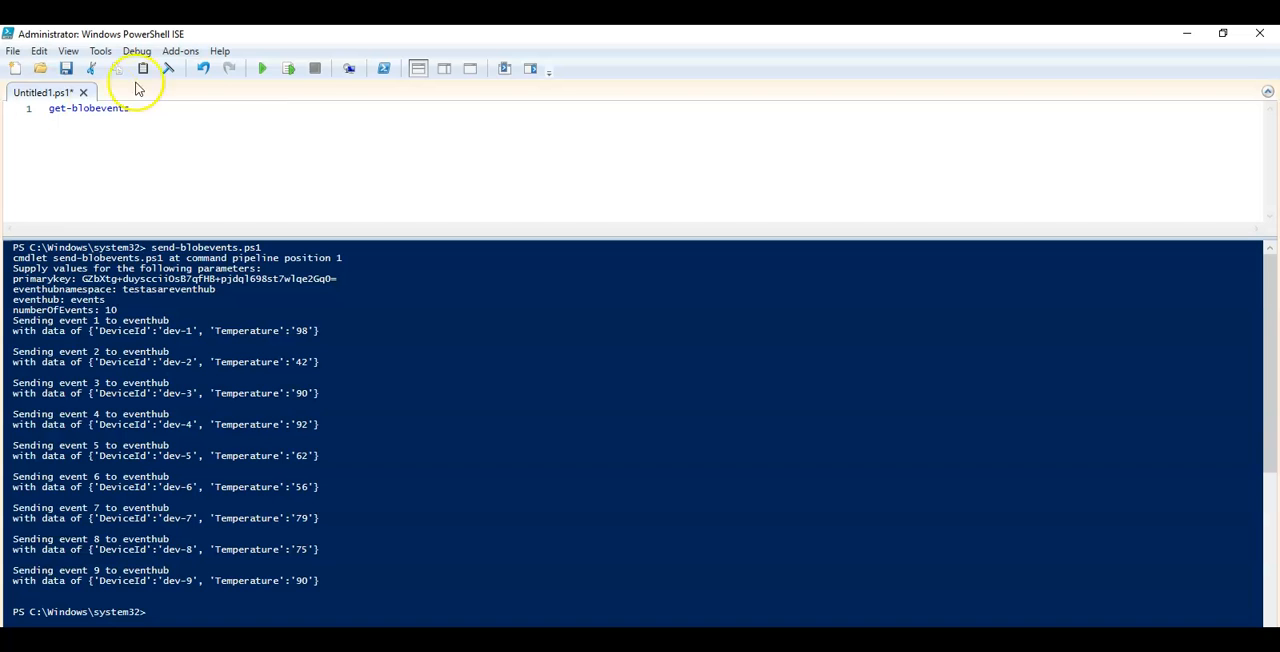
left_click(260, 68)
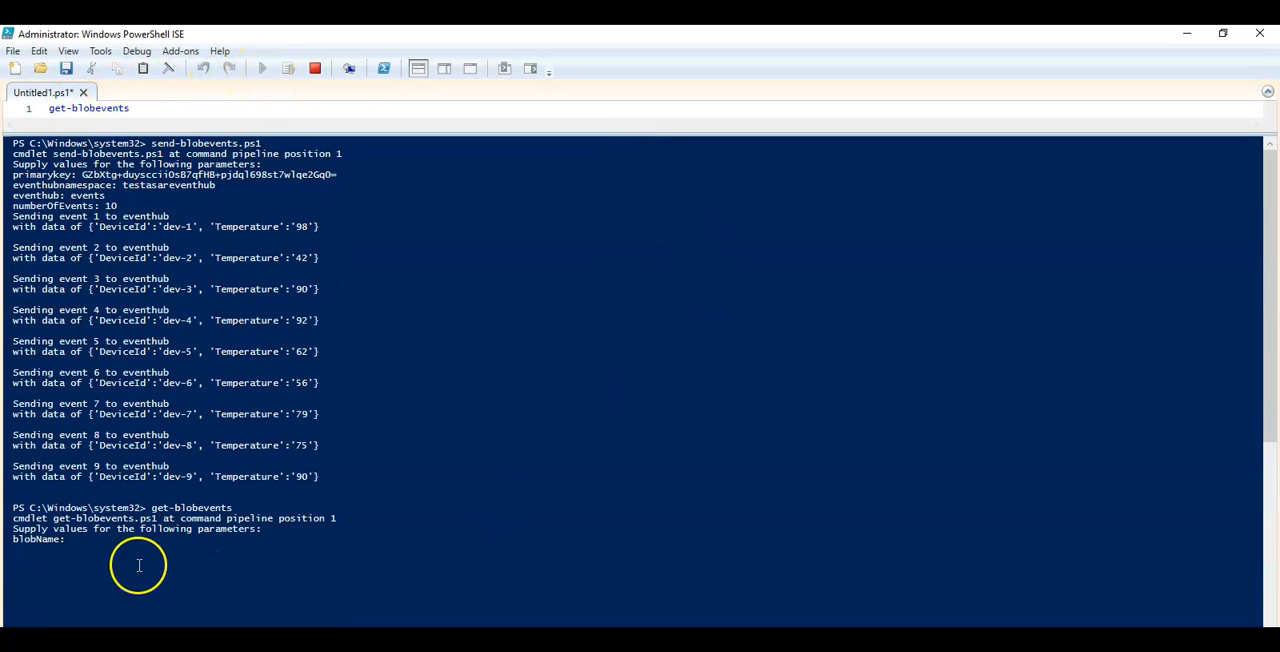
mouse_move(120, 556)
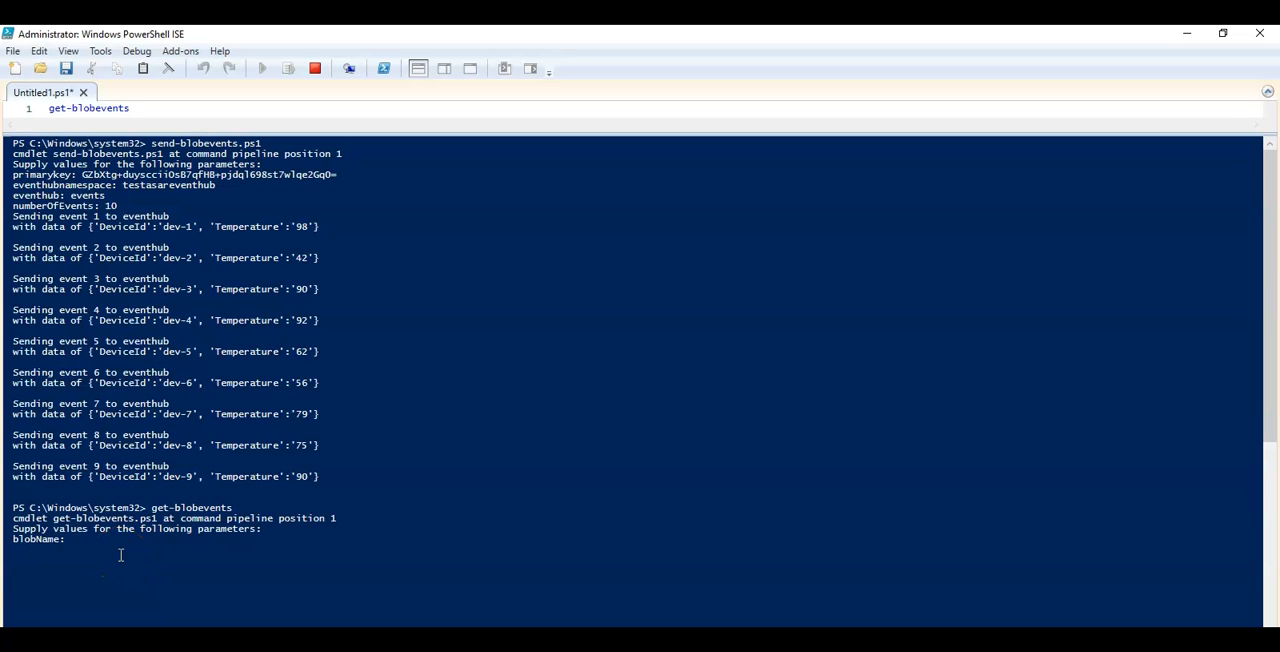
type("containerone")
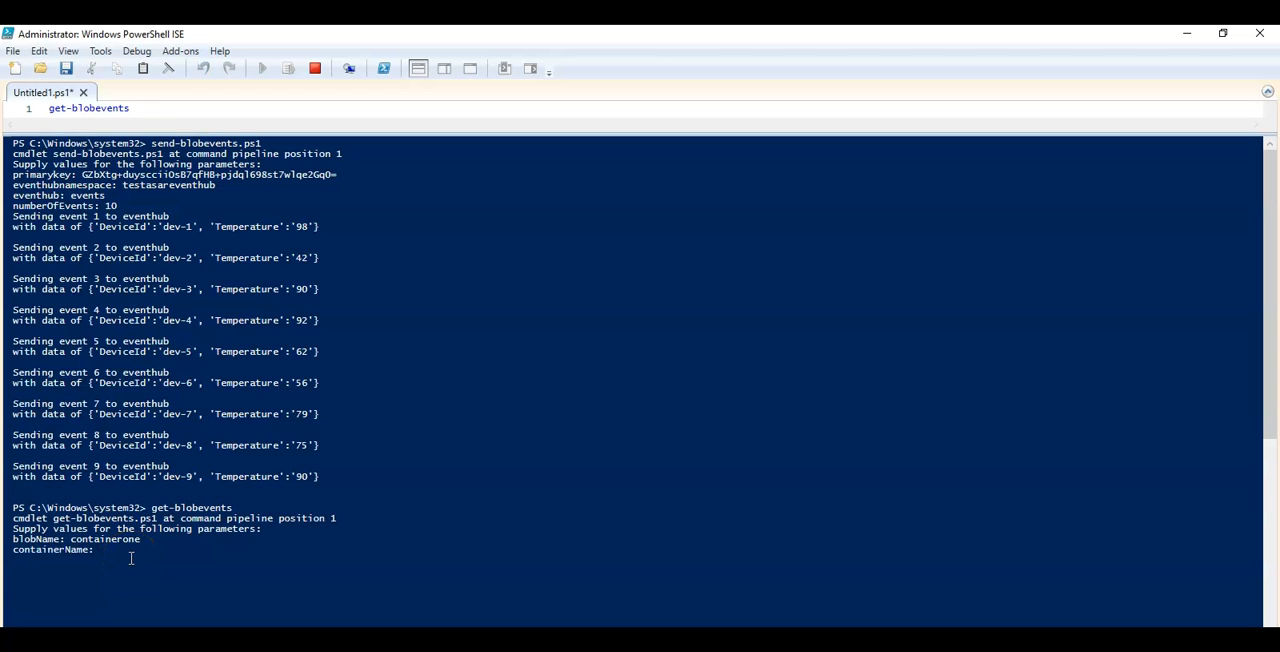
type("containerone")
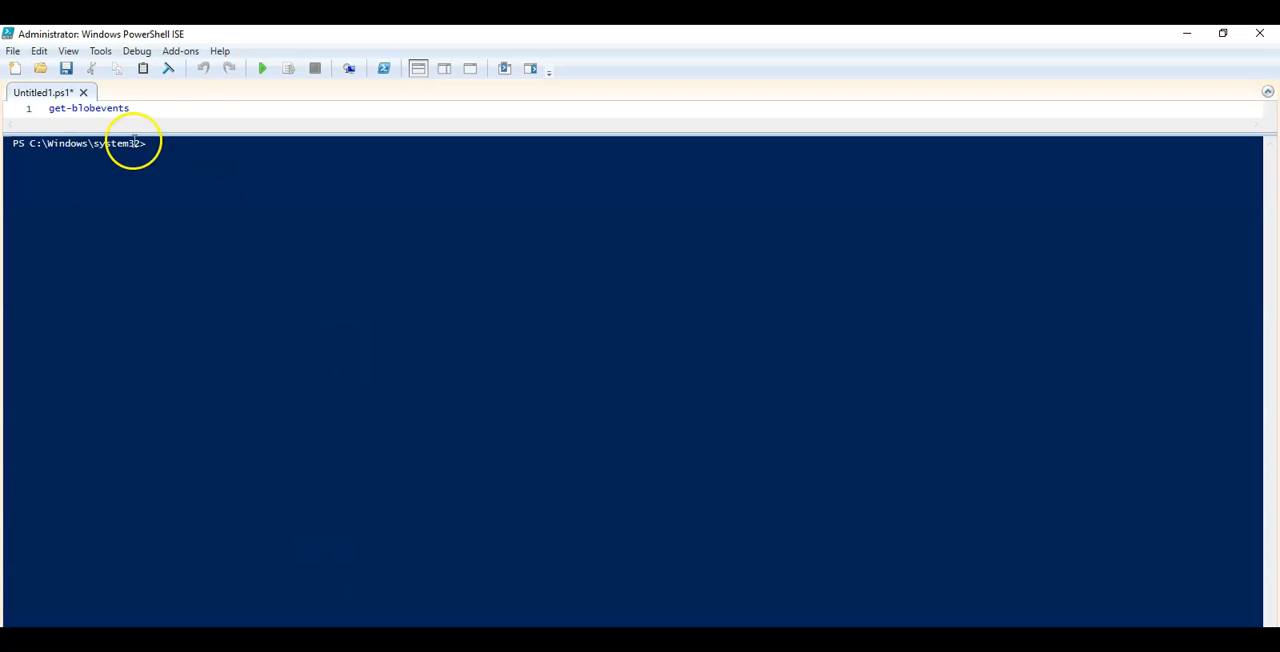
Rerun the get-blobevents line and check the storage account name in the portal.
left_click(288, 68)
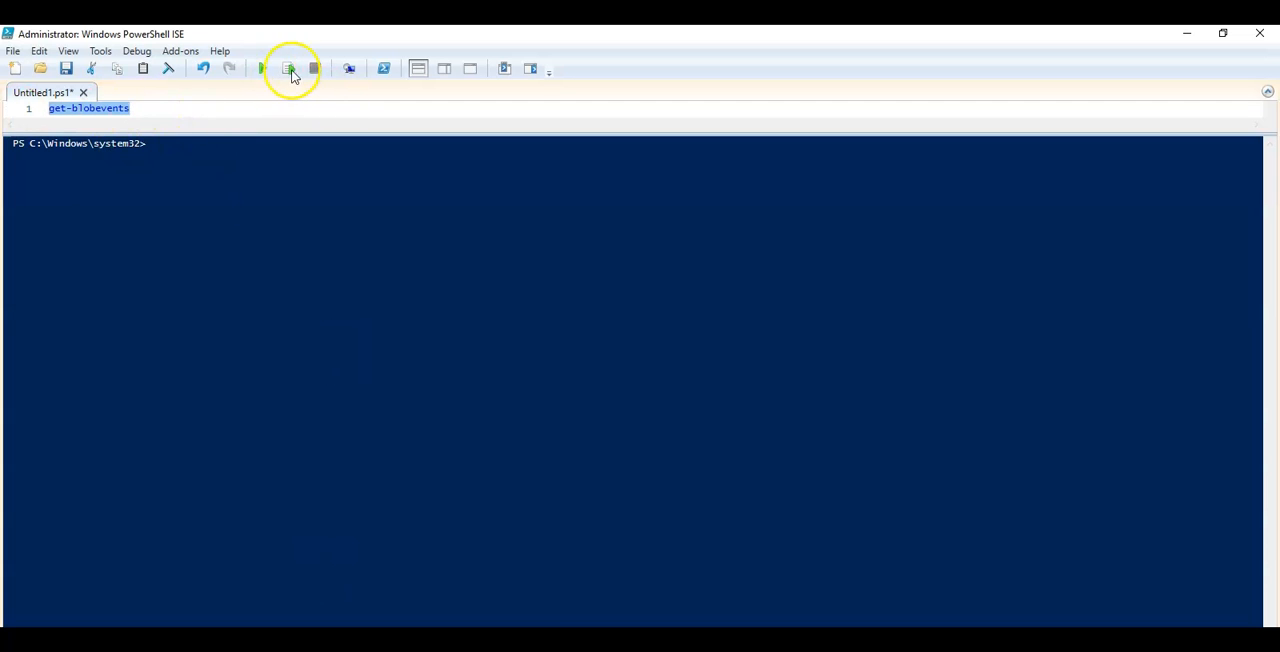
left_click(288, 68)
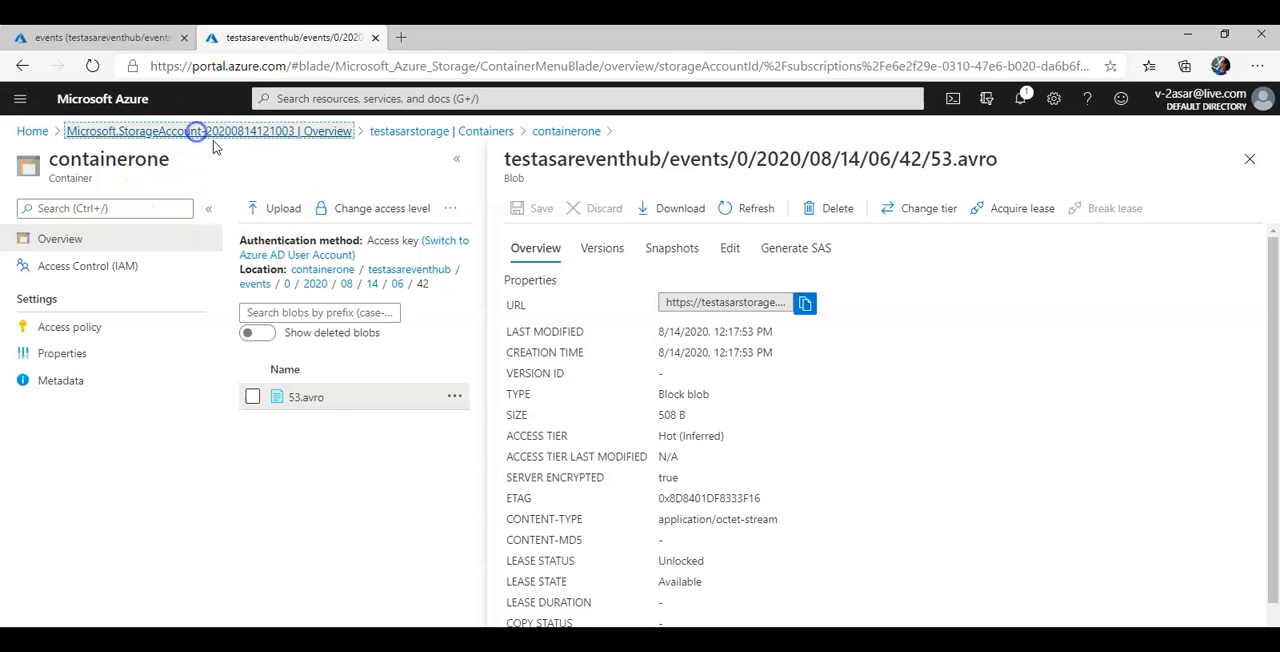
left_click(208, 132)
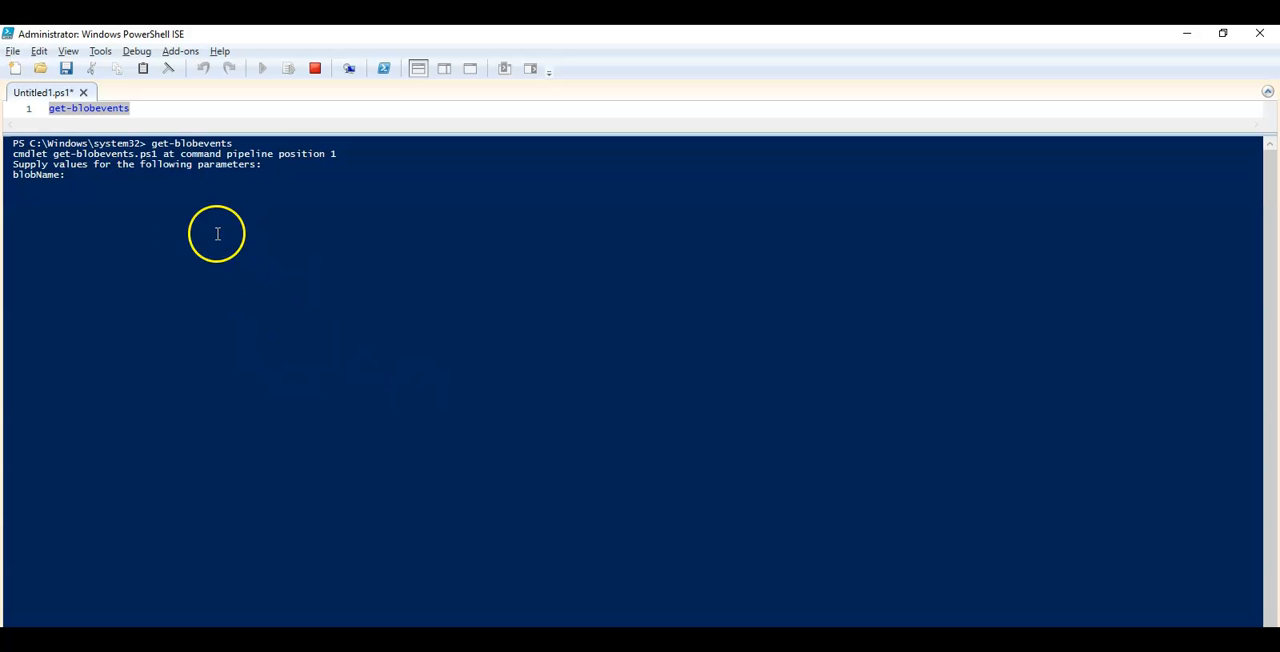
Supply testasarstorage as blobName and begin entering the containerName.
type("testasarstorage")
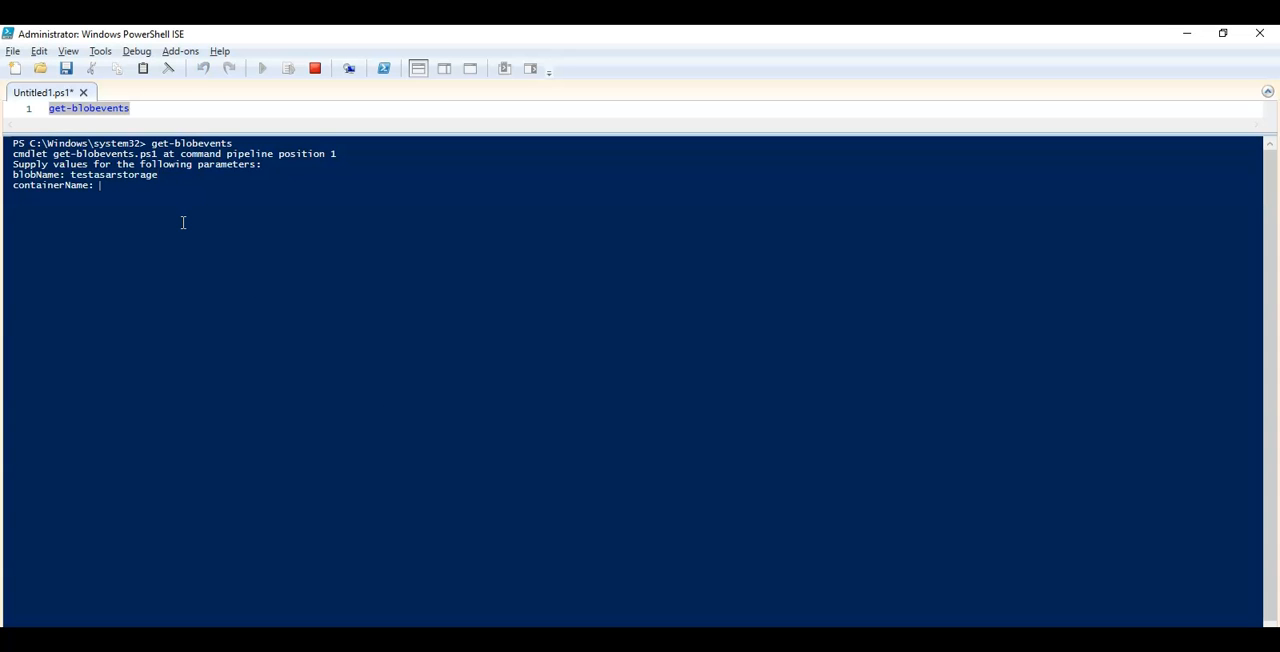
type("contai")
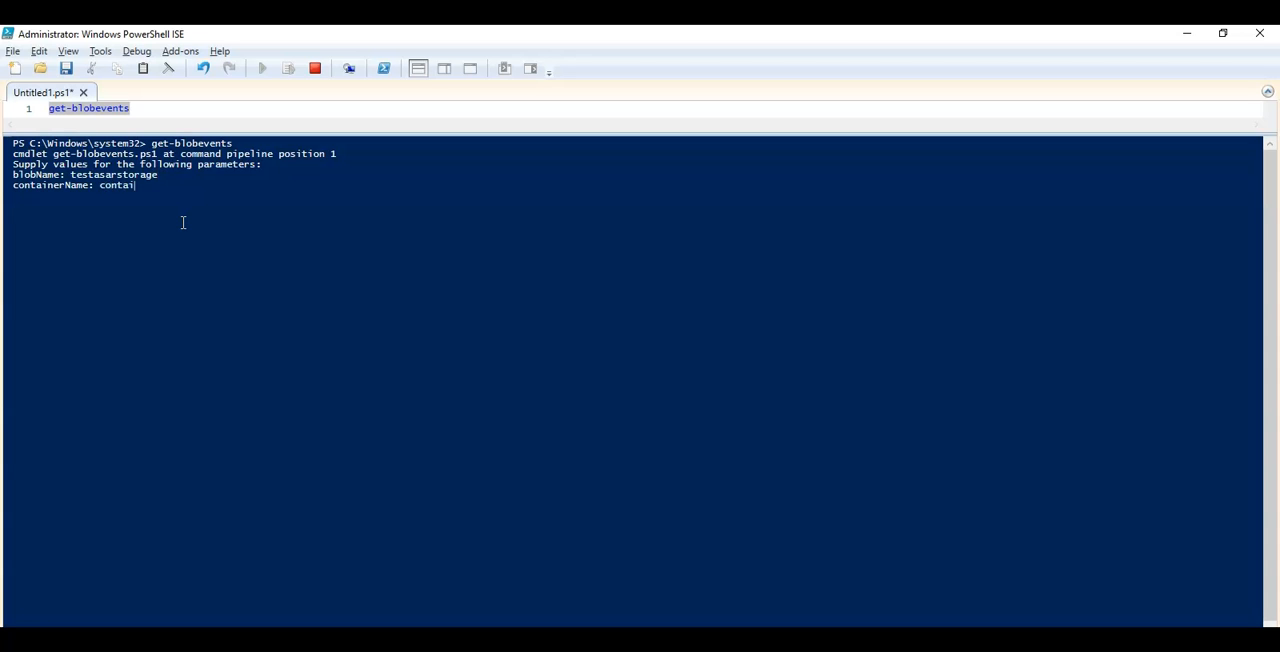